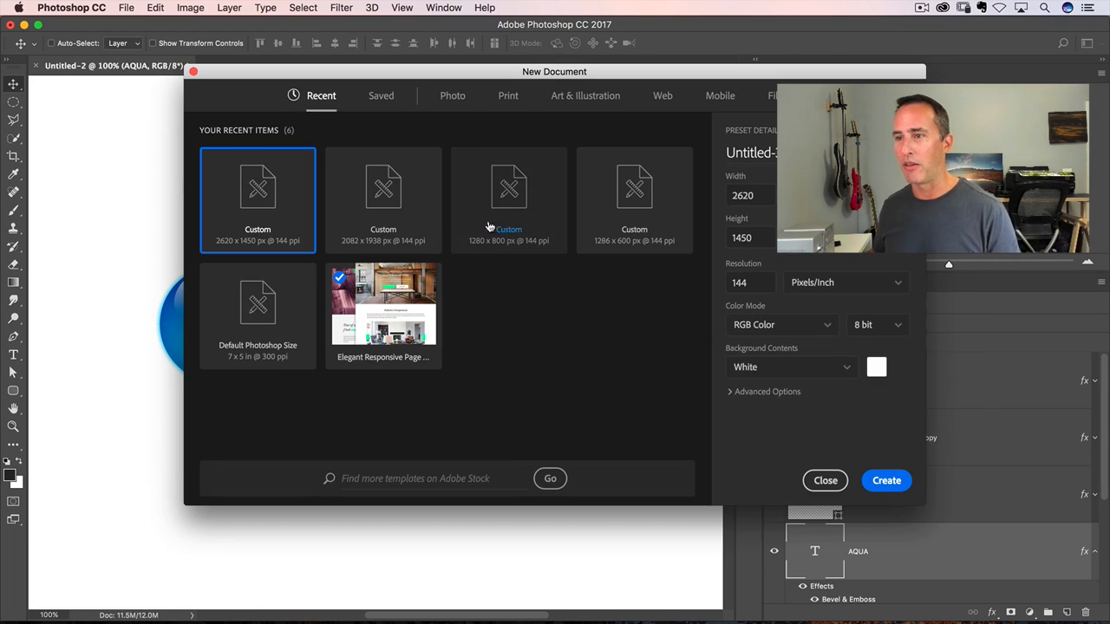
- Create the new blank white 2620×1450 px document from the custom preset
{"action": "left_click", "coordinate": [886, 480]}
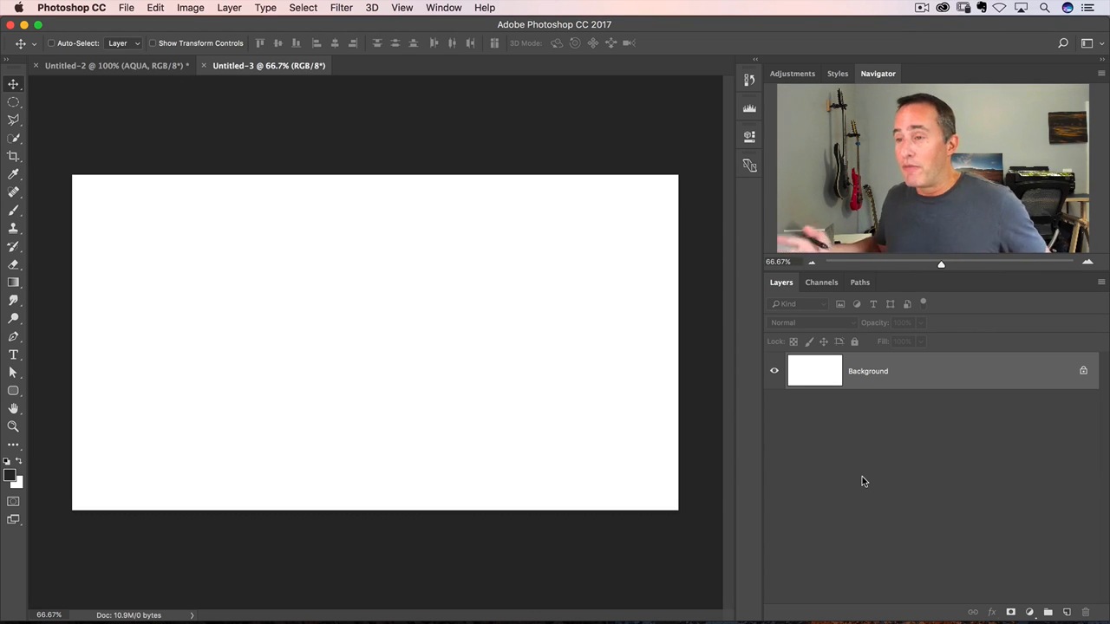
{"action": "mouse_move", "coordinate": [420, 211]}
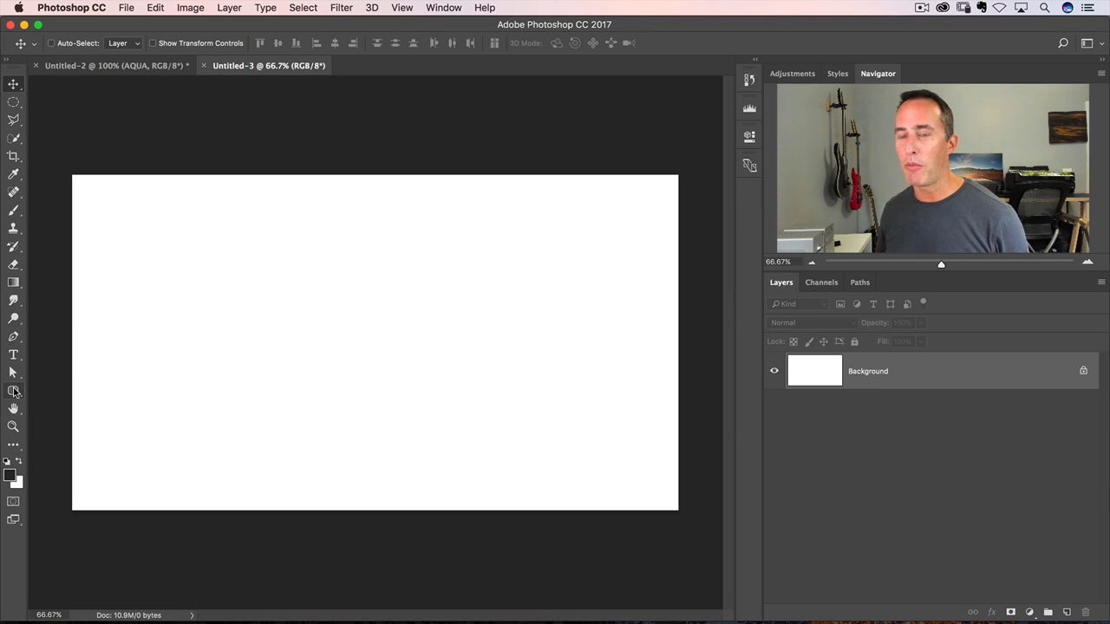
{"action": "mouse_move", "coordinate": [54, 204]}
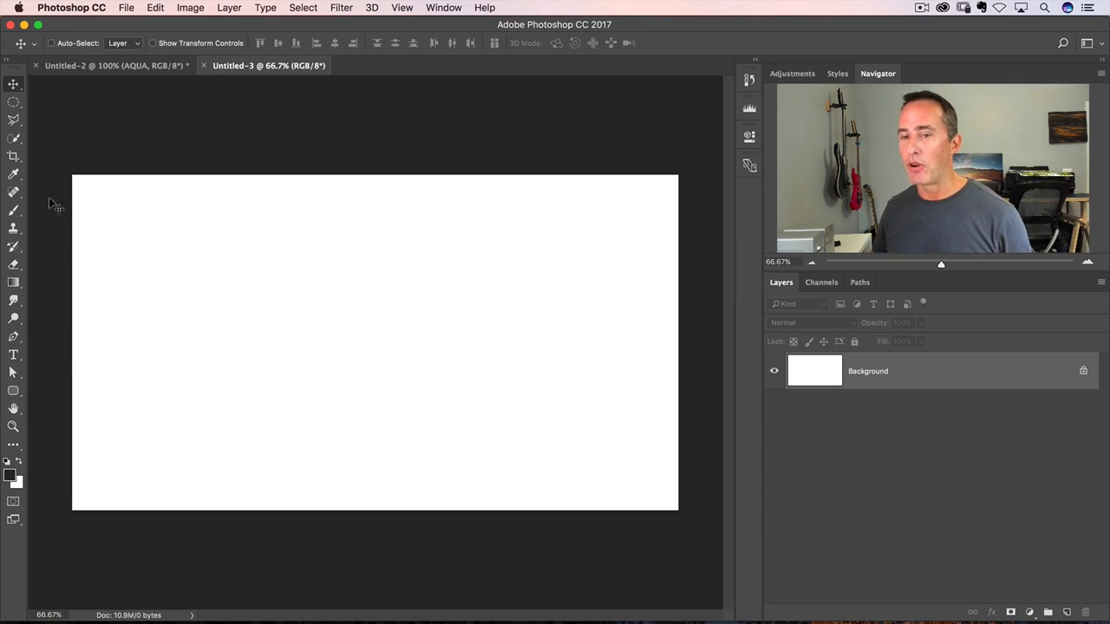
{"action": "mouse_move", "coordinate": [54, 319]}
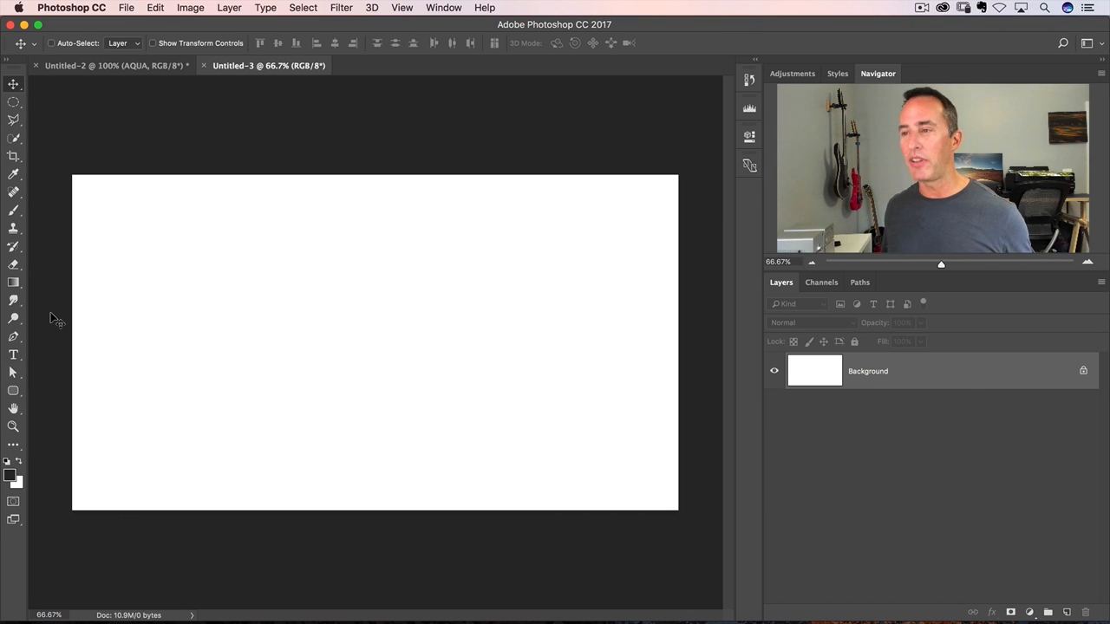
{"action": "mouse_move", "coordinate": [143, 288]}
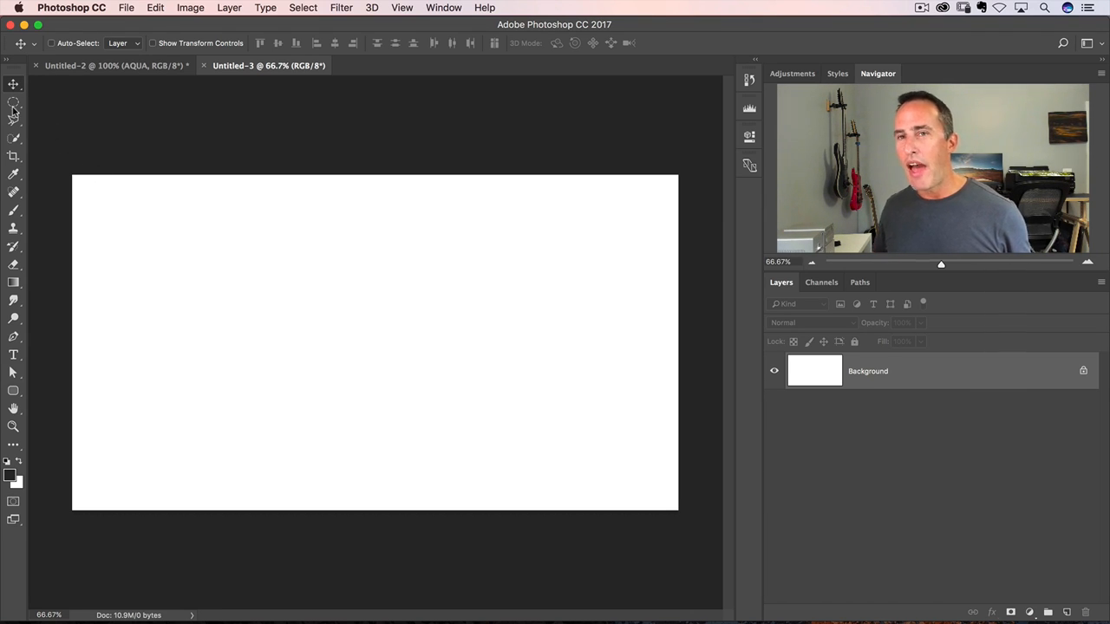
{"action": "left_click", "coordinate": [14, 101]}
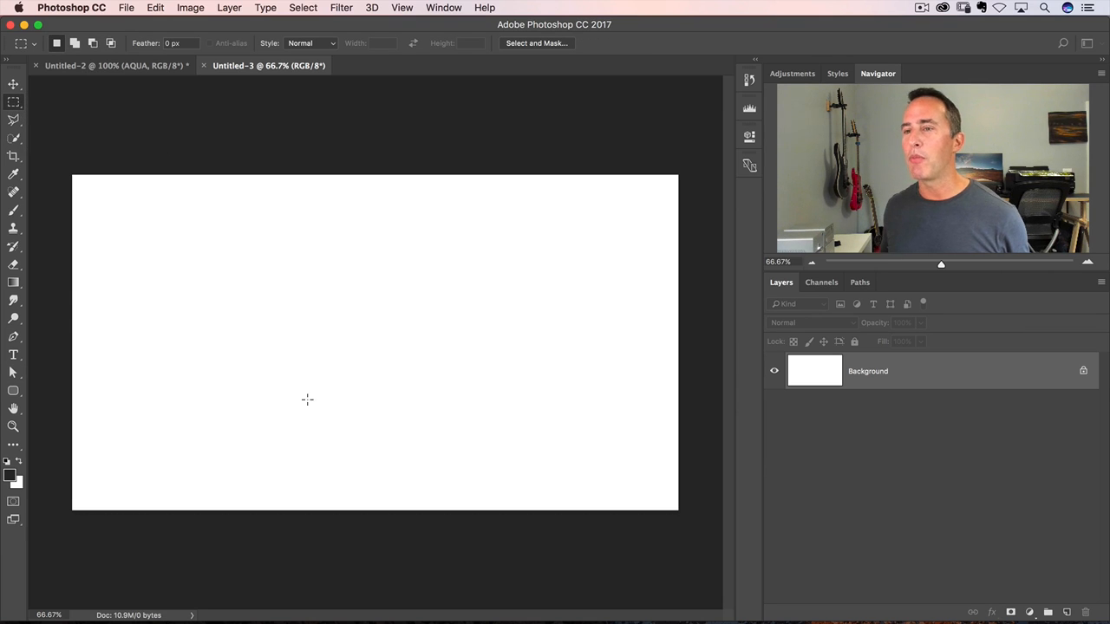
{"action": "left_click_drag", "start_coordinate": [201, 273], "coordinate": [531, 390]}
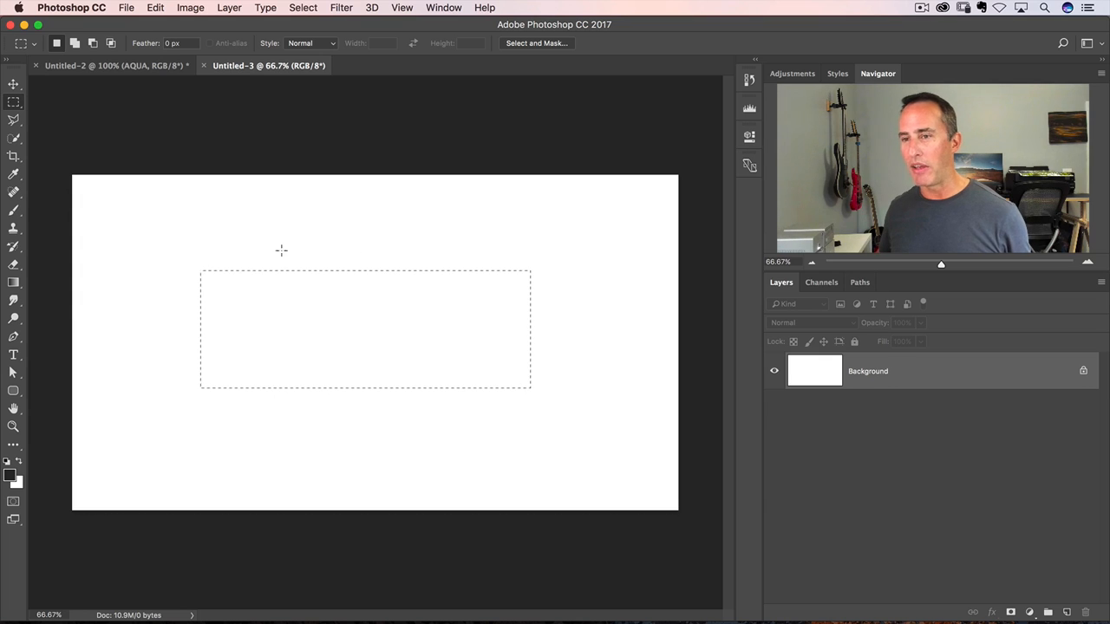
{"action": "mouse_move", "coordinate": [260, 222]}
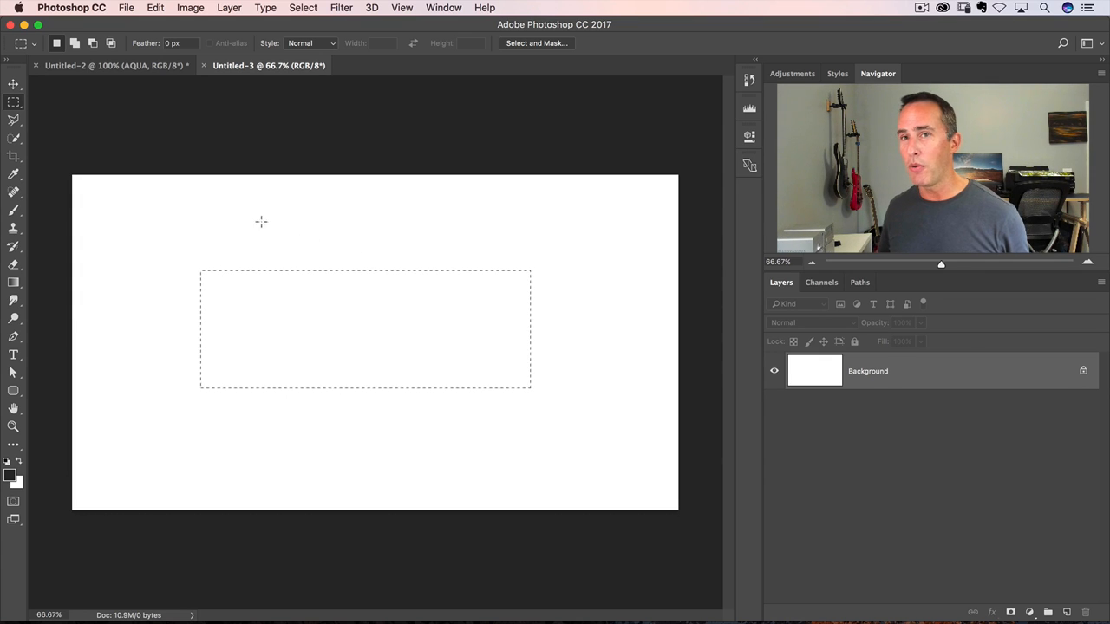
{"action": "left_click", "coordinate": [14, 101]}
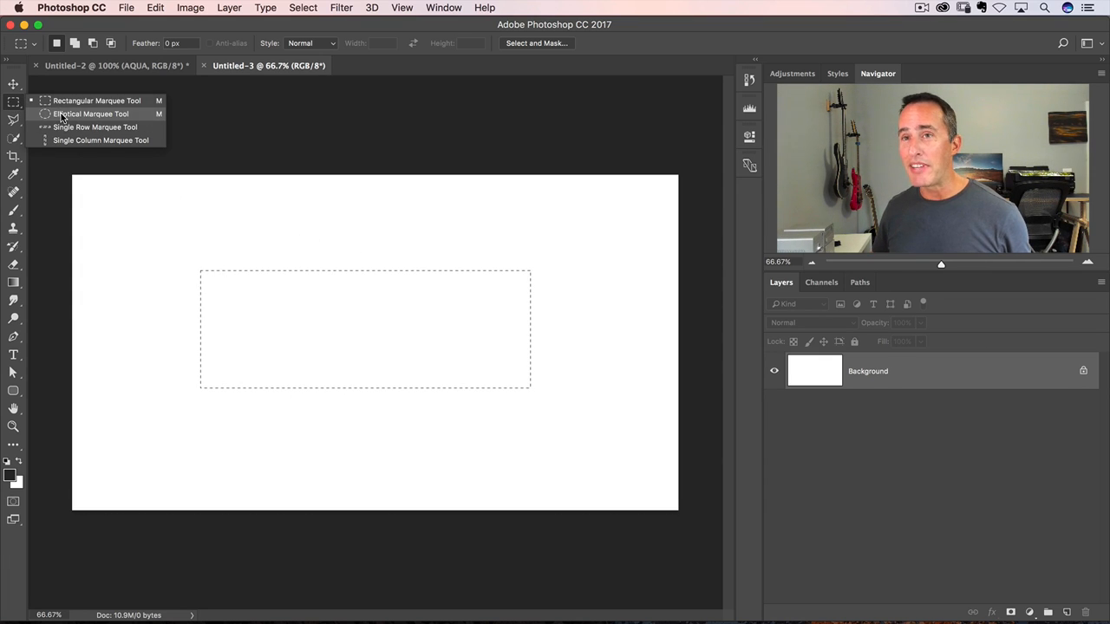
{"action": "left_click", "coordinate": [90, 115]}
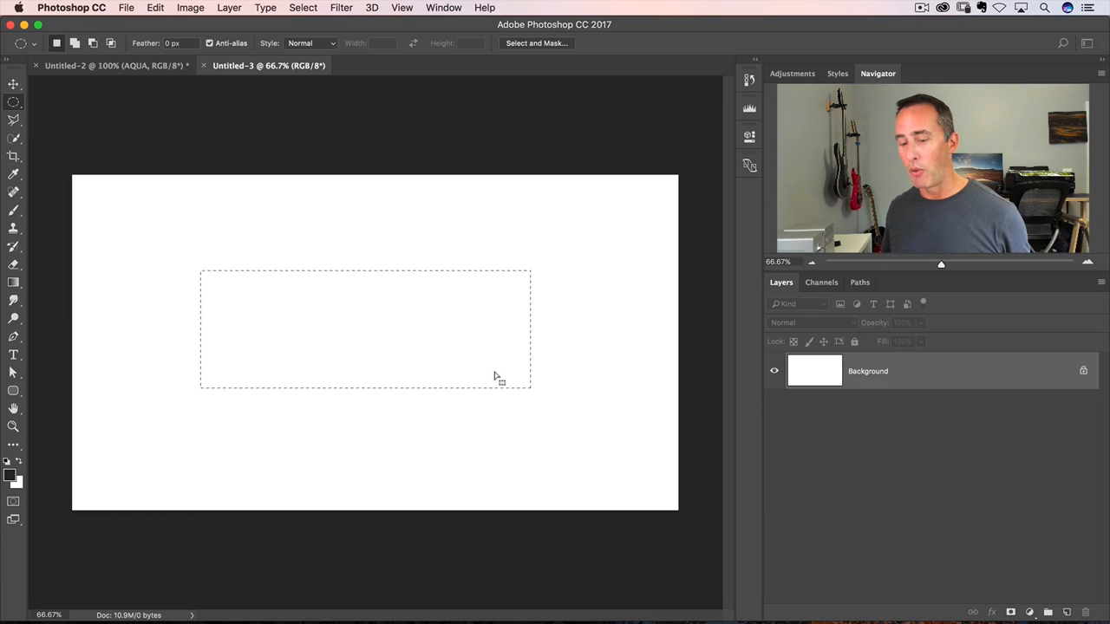
{"action": "mouse_move", "coordinate": [544, 277]}
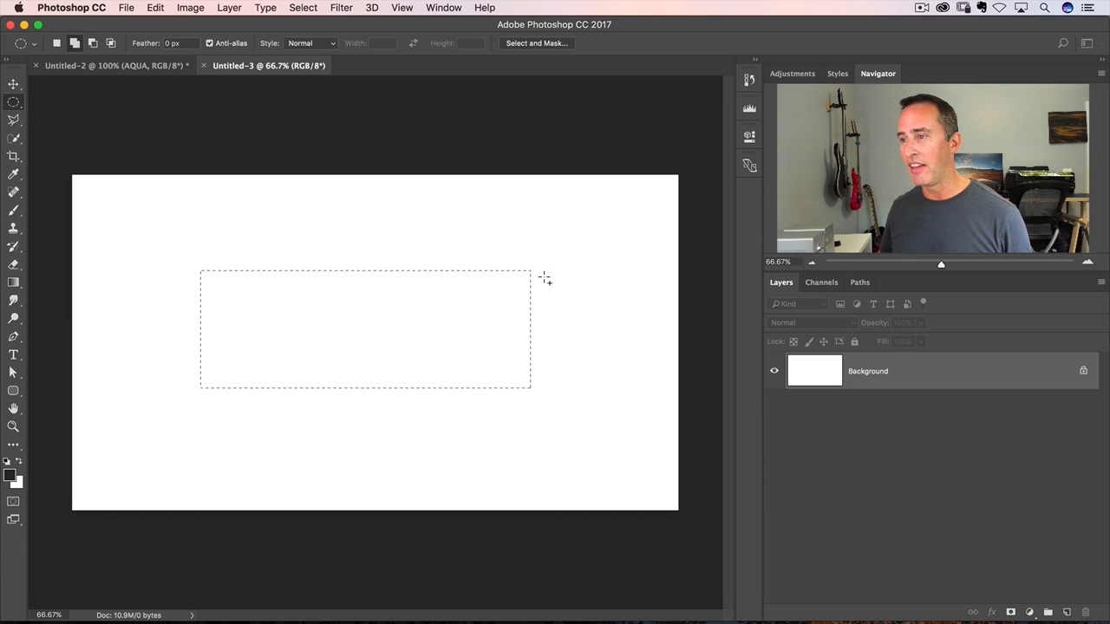
{"action": "left_click_drag", "start_coordinate": [545, 279], "coordinate": [650, 401]}
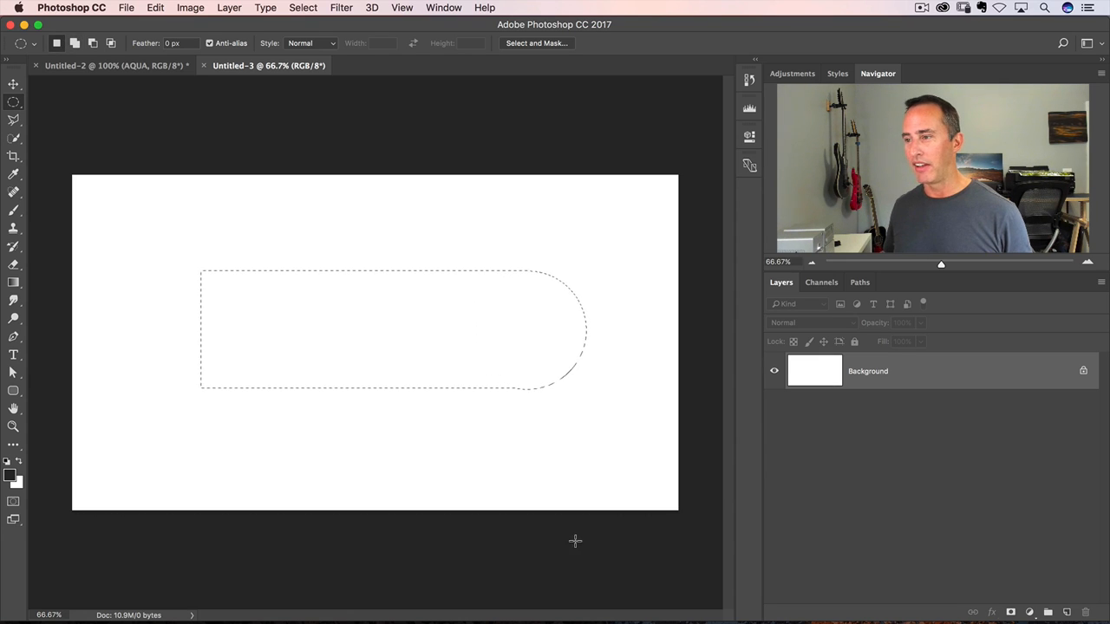
{"action": "left_click_drag", "start_coordinate": [200, 277], "coordinate": [277, 395]}
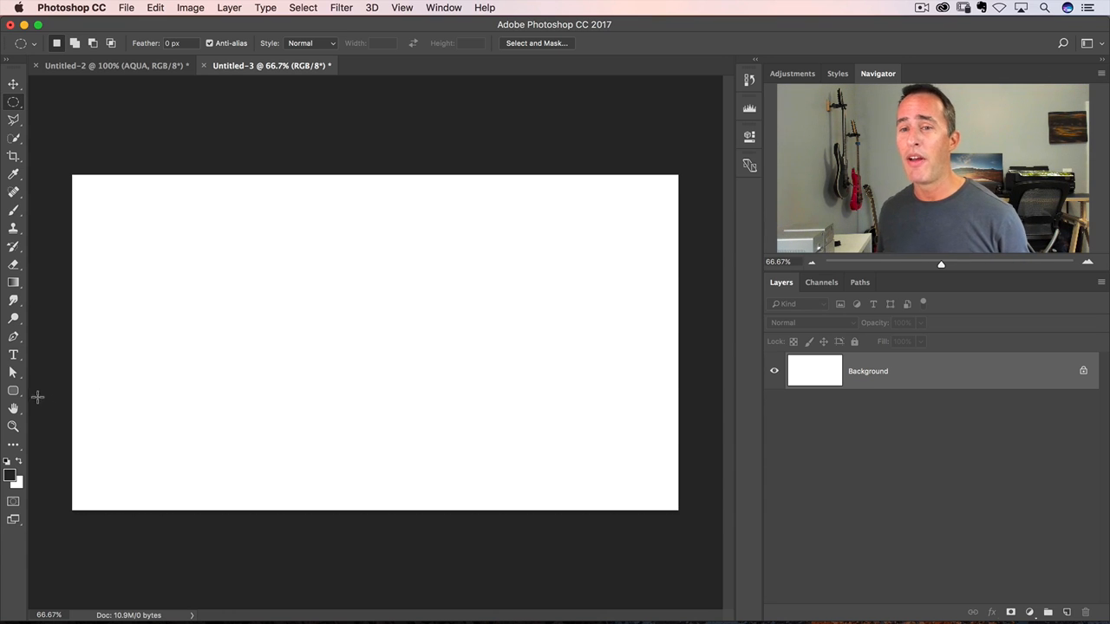
- Draw a wide black rounded rectangle shape layer across the middle of the canvas
{"action": "left_click", "coordinate": [13, 391]}
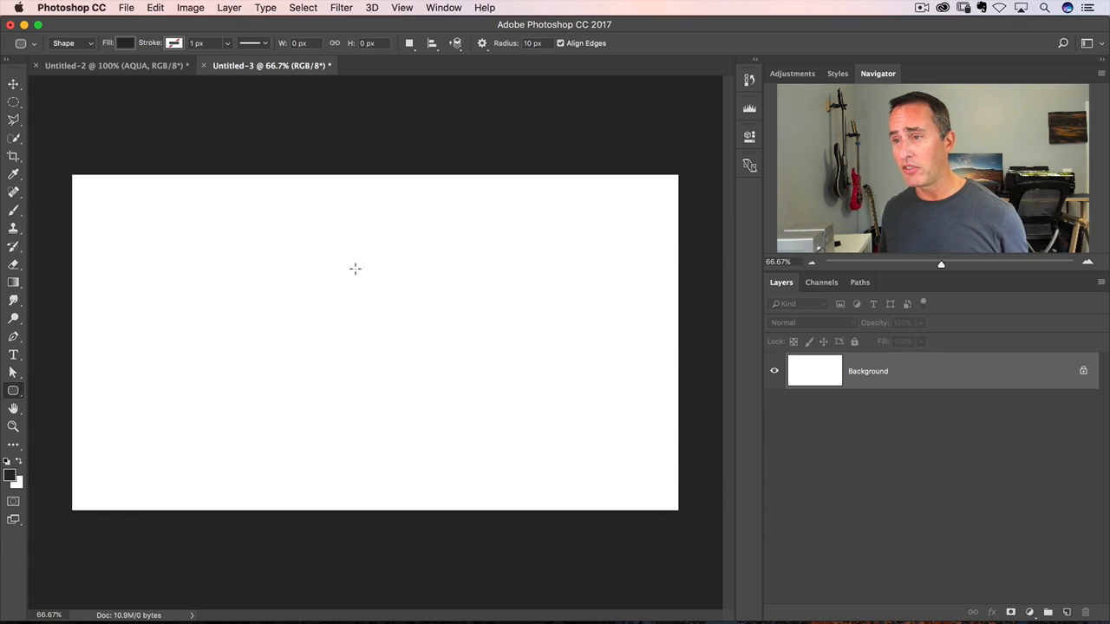
{"action": "mouse_move", "coordinate": [125, 248]}
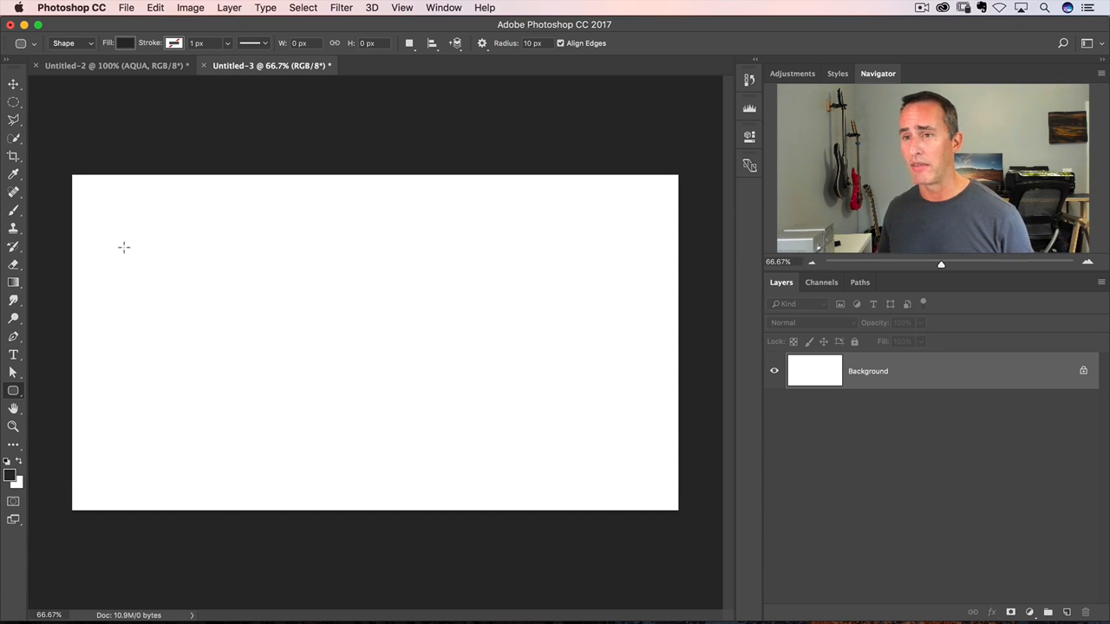
{"action": "left_click_drag", "start_coordinate": [123, 246], "coordinate": [484, 395]}
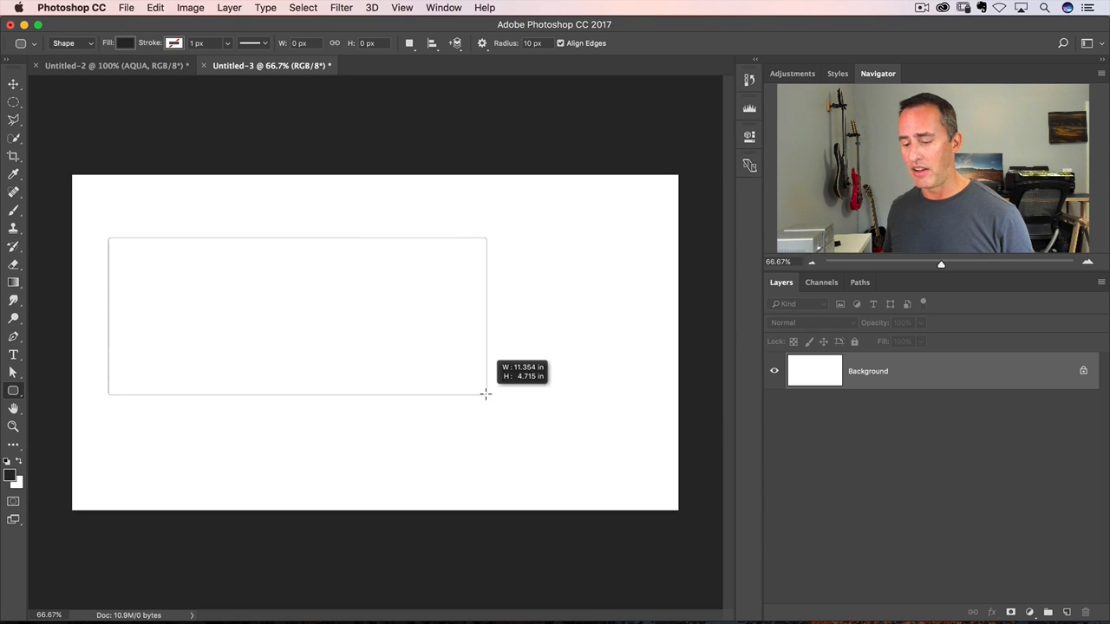
{"action": "left_click_drag", "start_coordinate": [486, 395], "coordinate": [628, 425]}
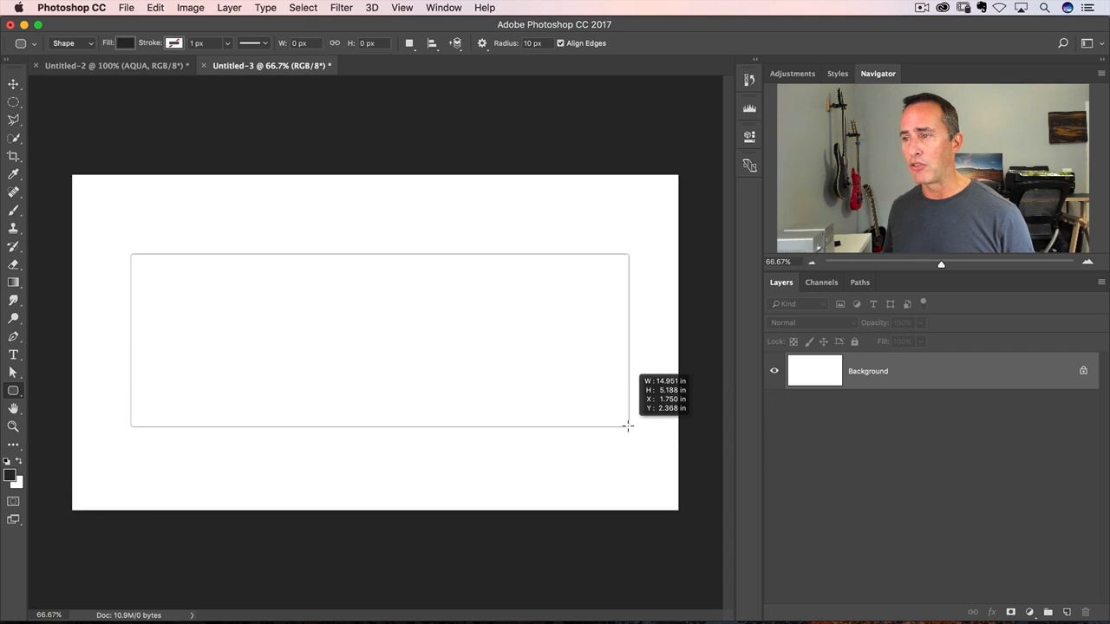
{"action": "left_click_drag", "start_coordinate": [132, 256], "coordinate": [628, 424]}
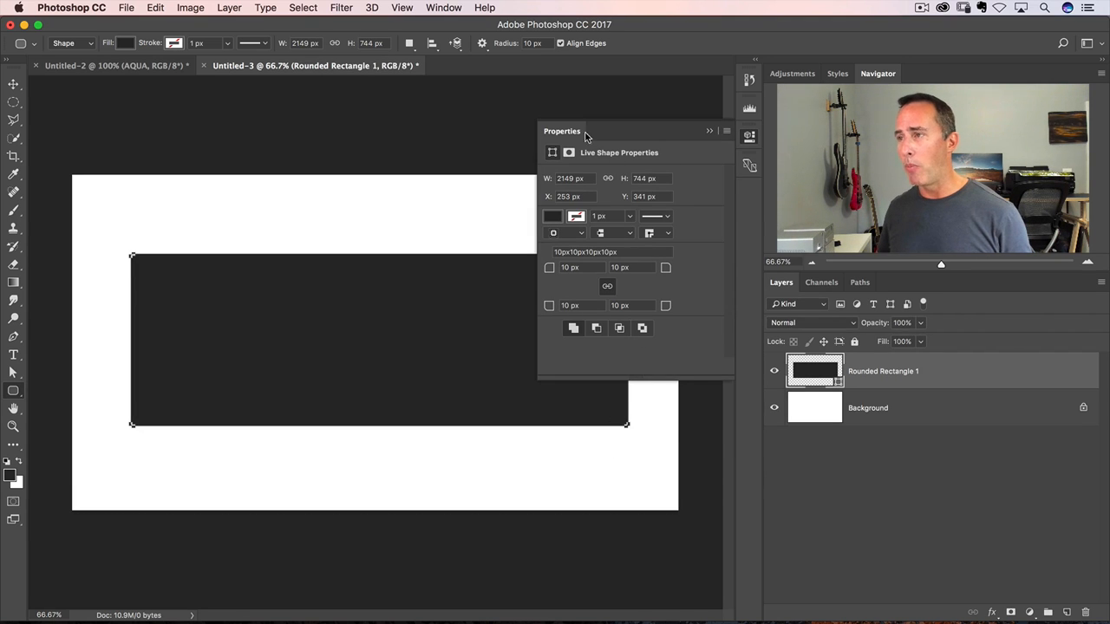
{"action": "mouse_move", "coordinate": [582, 163]}
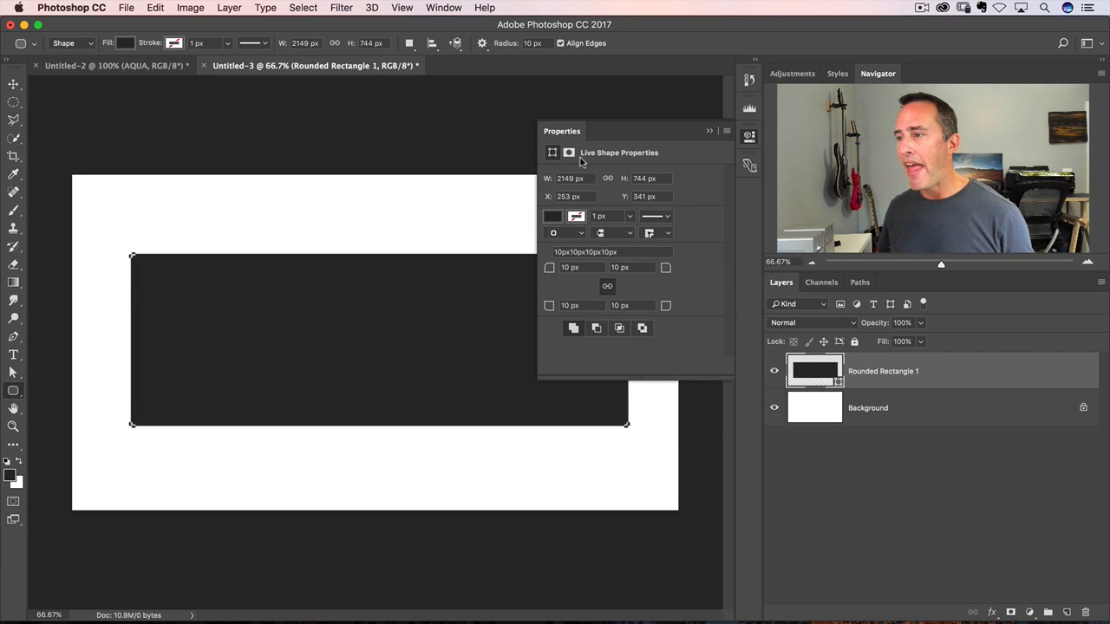
{"action": "mouse_move", "coordinate": [546, 267]}
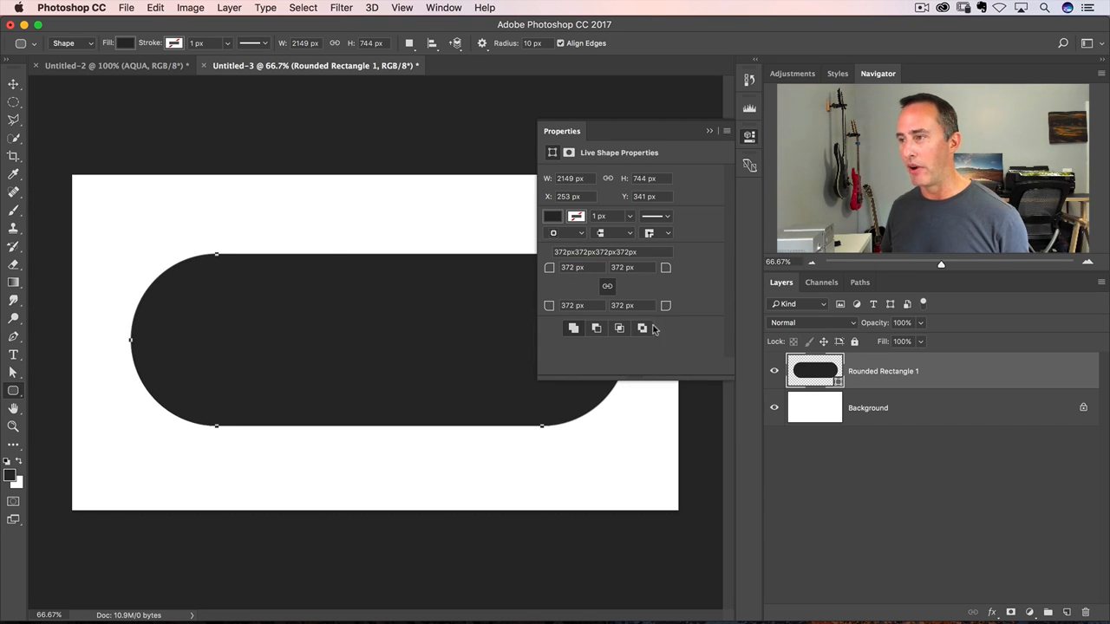
{"action": "mouse_move", "coordinate": [284, 309]}
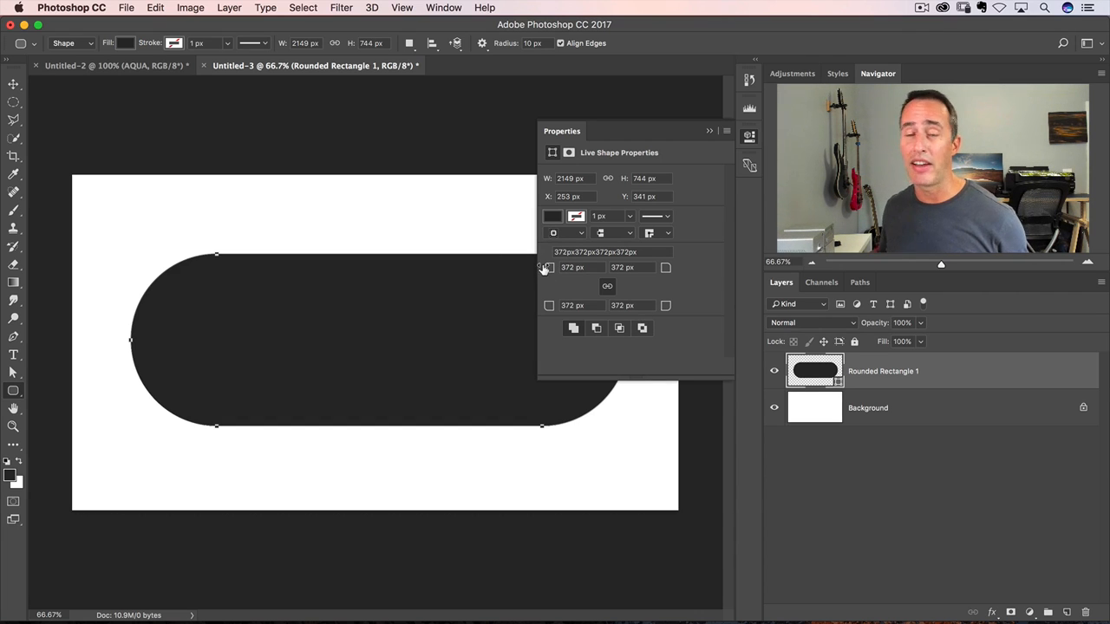
{"action": "mouse_move", "coordinate": [547, 267]}
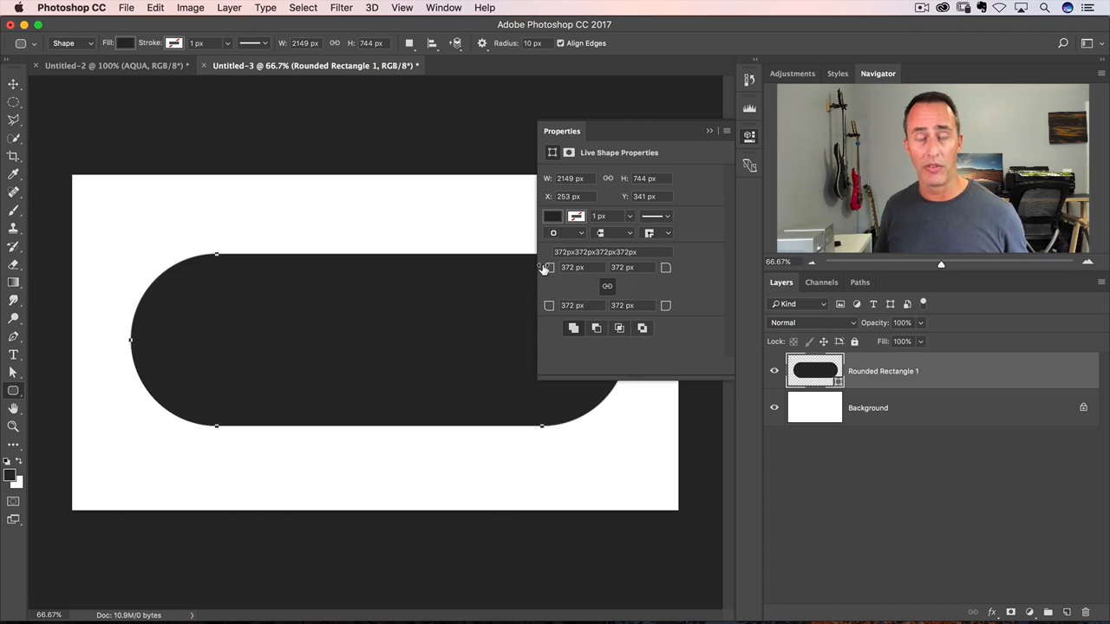
- Dismiss the shape properties and bring up the Layer Style dialog for Rounded Rectangle 1
{"action": "left_click", "coordinate": [708, 132]}
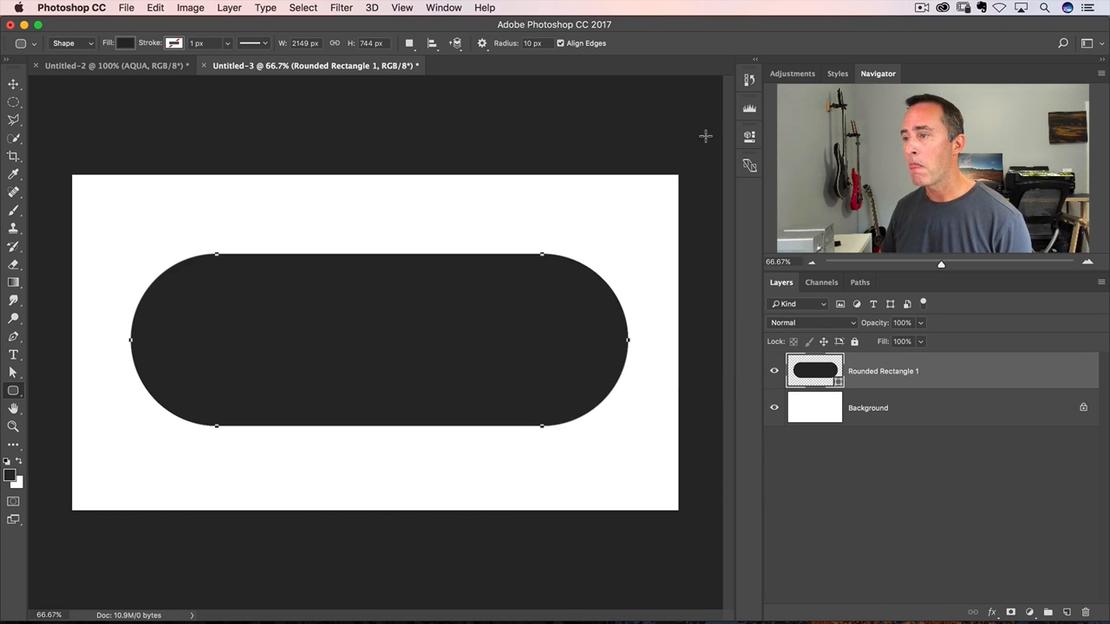
{"action": "mouse_move", "coordinate": [361, 294]}
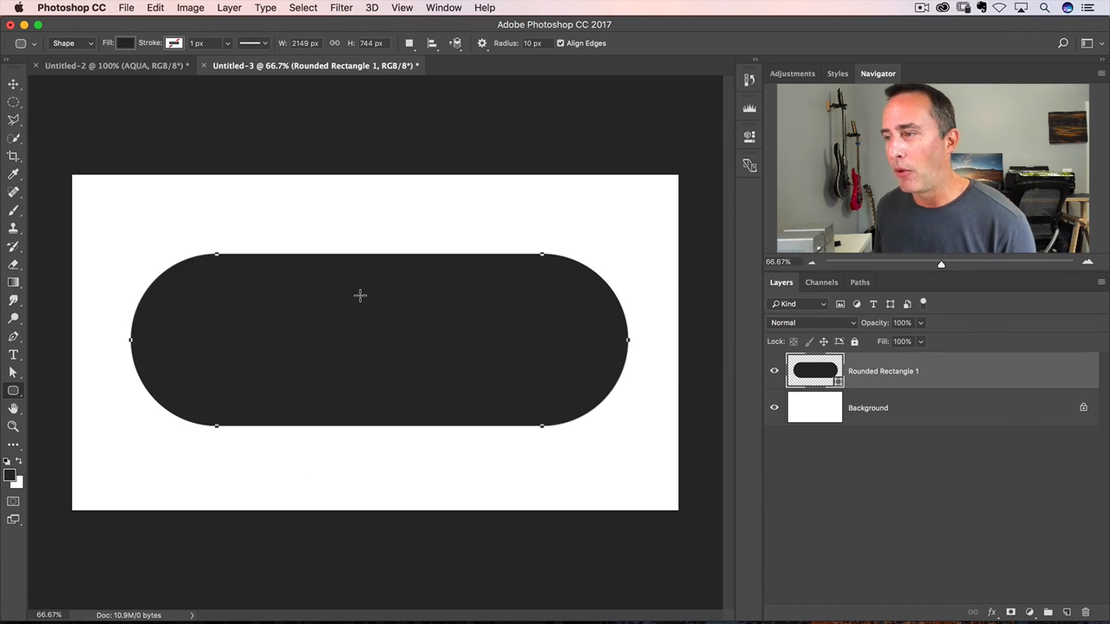
{"action": "mouse_move", "coordinate": [685, 359]}
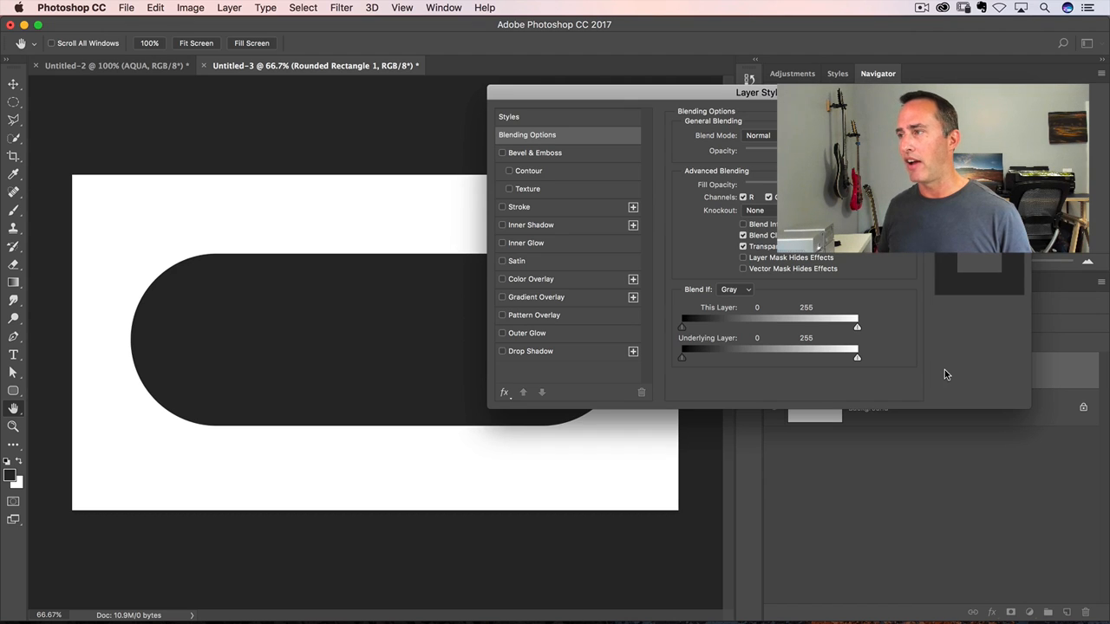
{"action": "left_click_drag", "start_coordinate": [755, 94], "coordinate": [395, 94]}
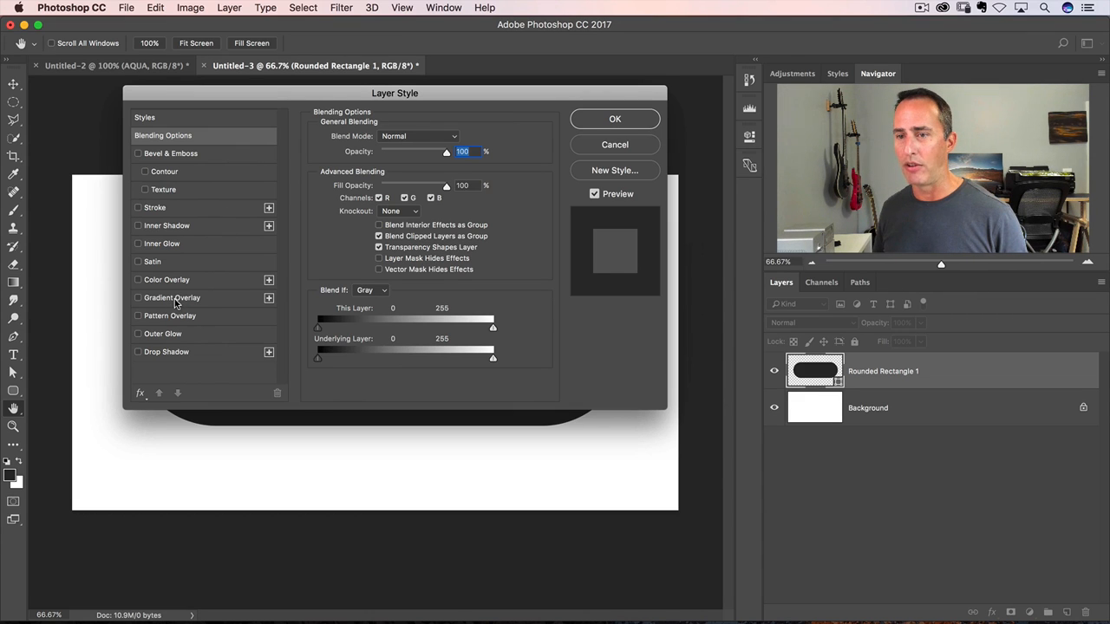
- Enable Gradient Overlay on the pill and edit the gradient's starting colour stop
{"action": "left_click", "coordinate": [139, 298]}
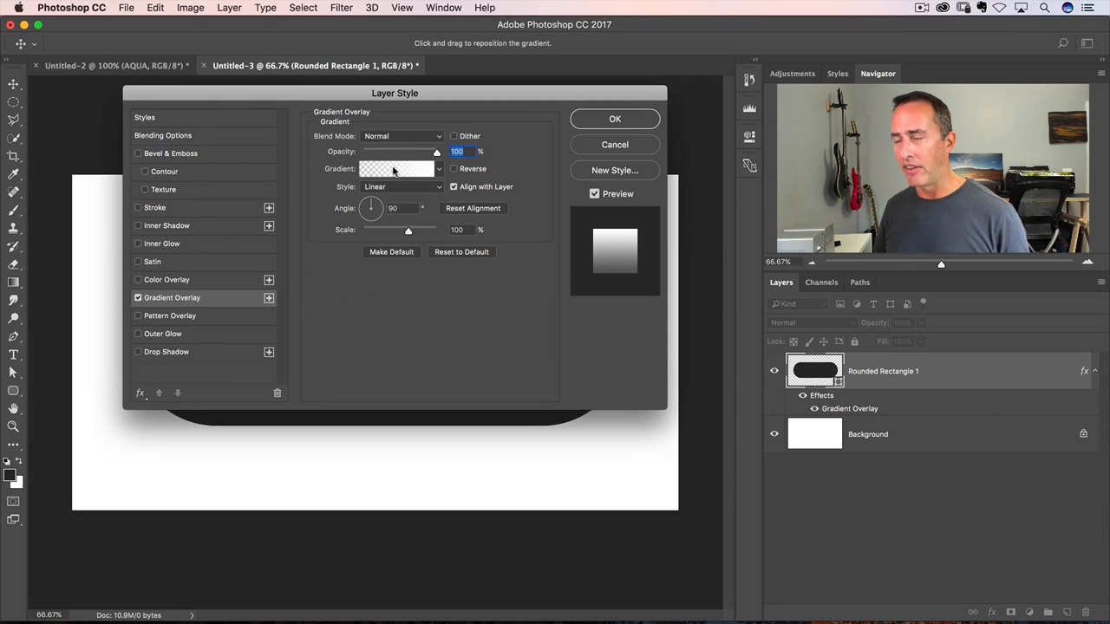
{"action": "left_click", "coordinate": [397, 169]}
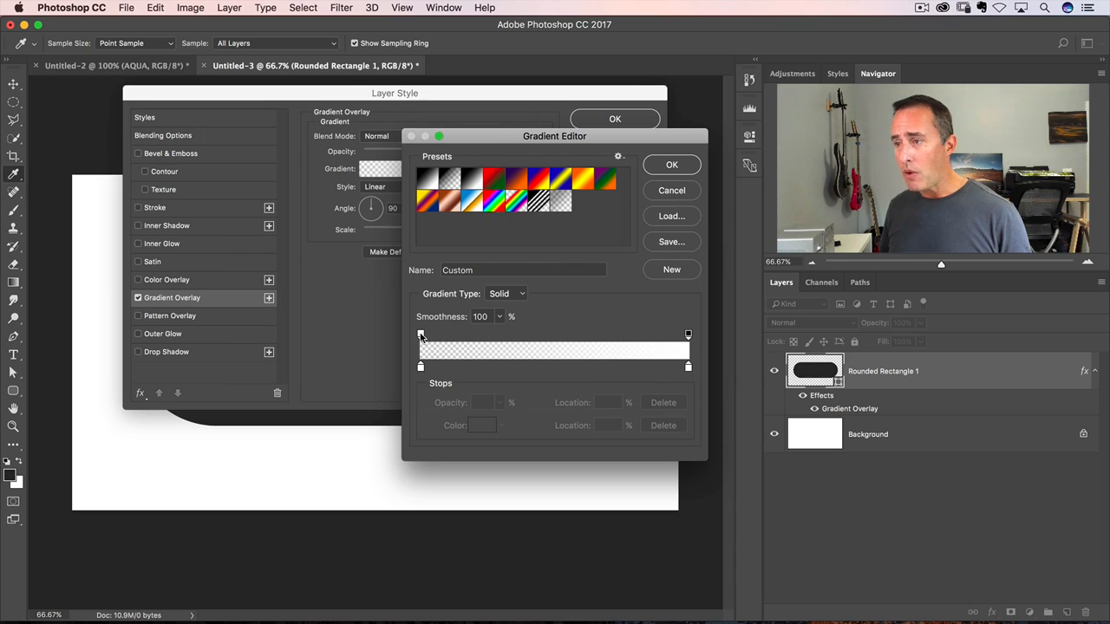
{"action": "left_click", "coordinate": [420, 333]}
{"action": "type", "text": "100"}
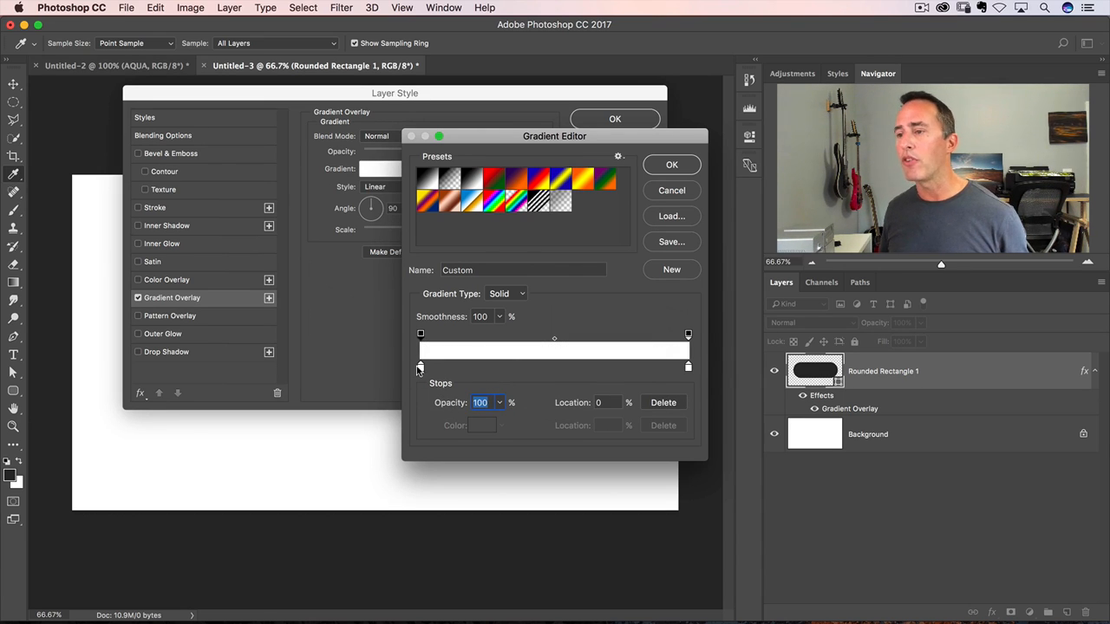
{"action": "left_click", "coordinate": [420, 366]}
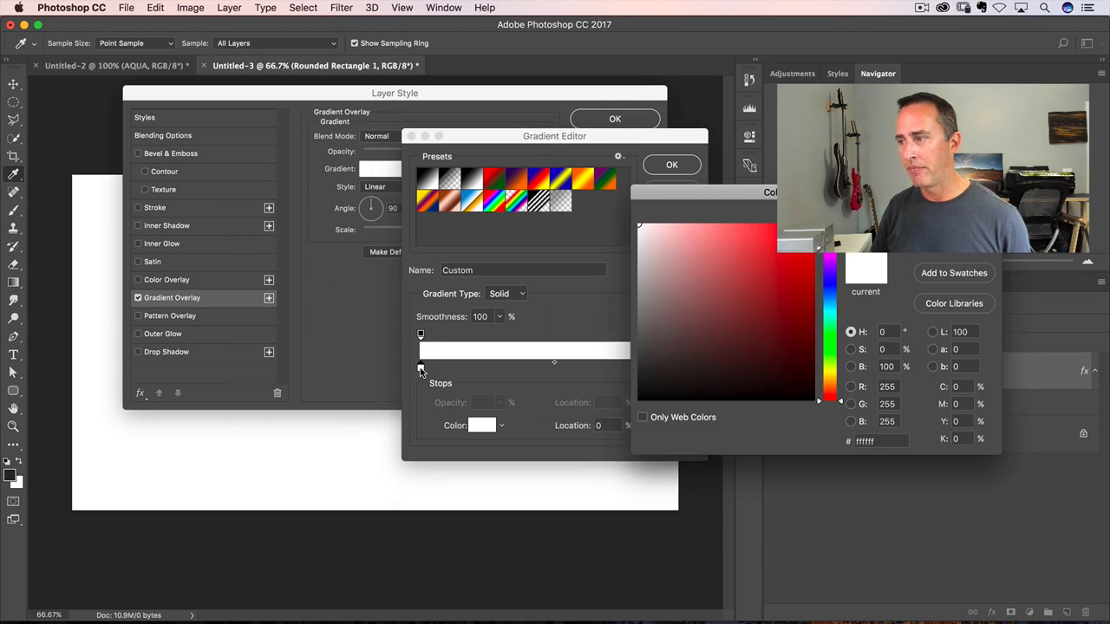
{"action": "left_click", "coordinate": [482, 425]}
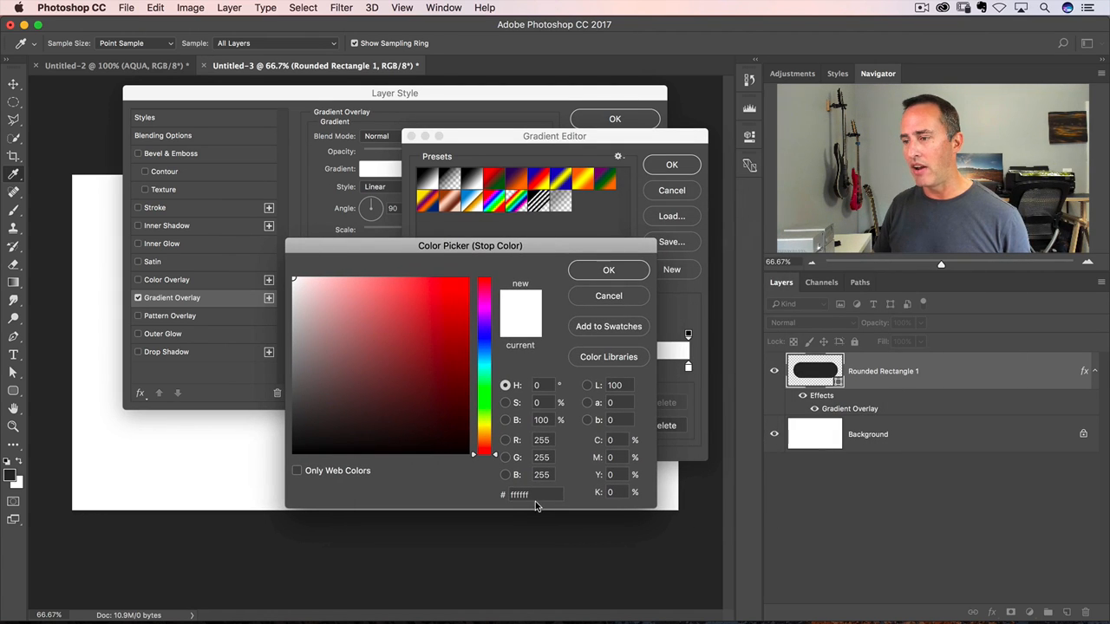
- Set the starting stop to a bright aqua, replacing the hex value and picking a green-teal shade
{"action": "triple_click", "coordinate": [518, 494]}
{"action": "type", "text": "3"}
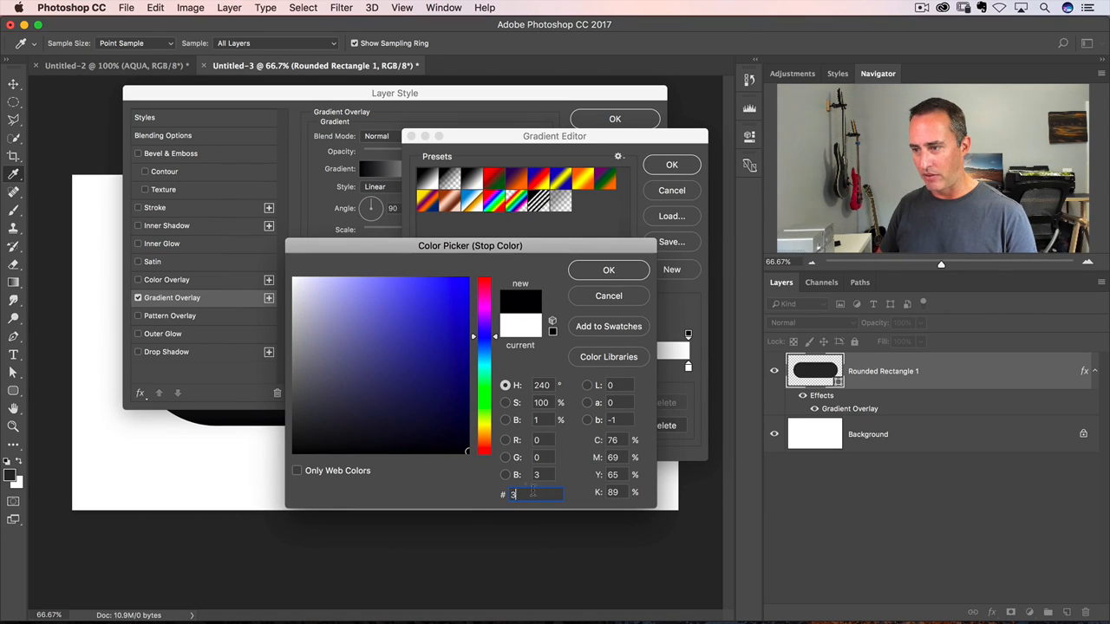
{"action": "type", "text": "0000ce"}
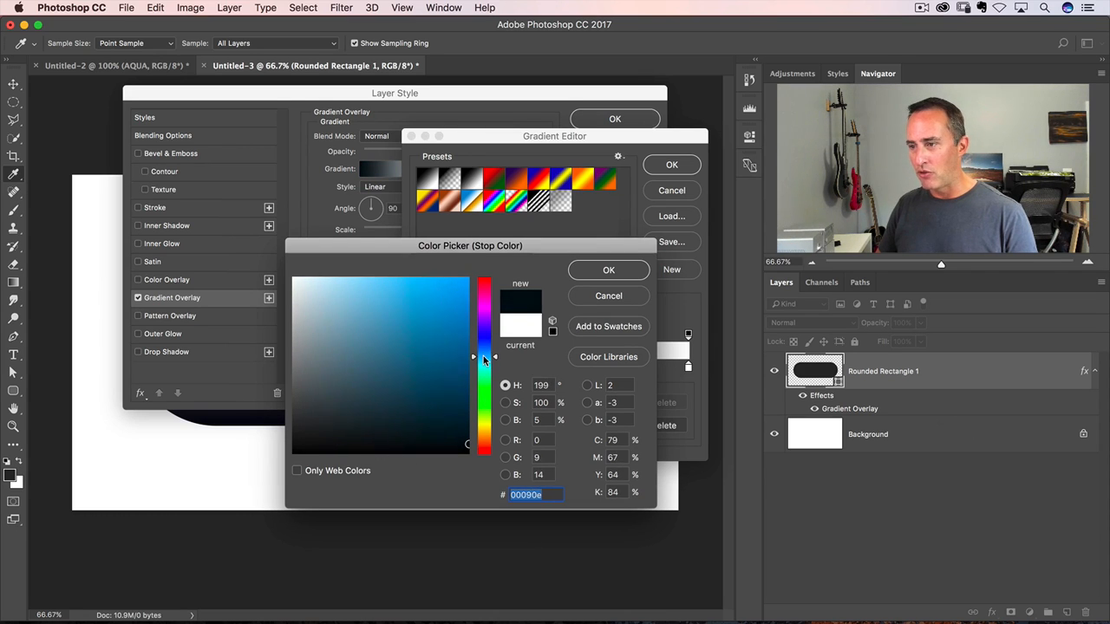
{"action": "left_click", "coordinate": [451, 305]}
{"action": "type", "text": "3cc9d"}
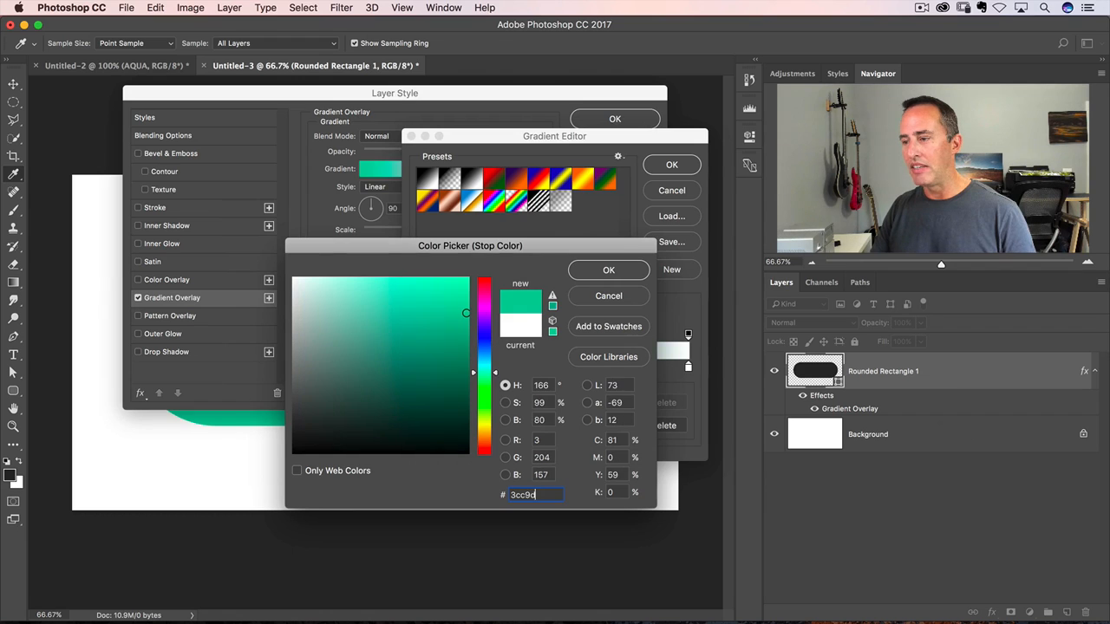
{"action": "left_click", "coordinate": [418, 308]}
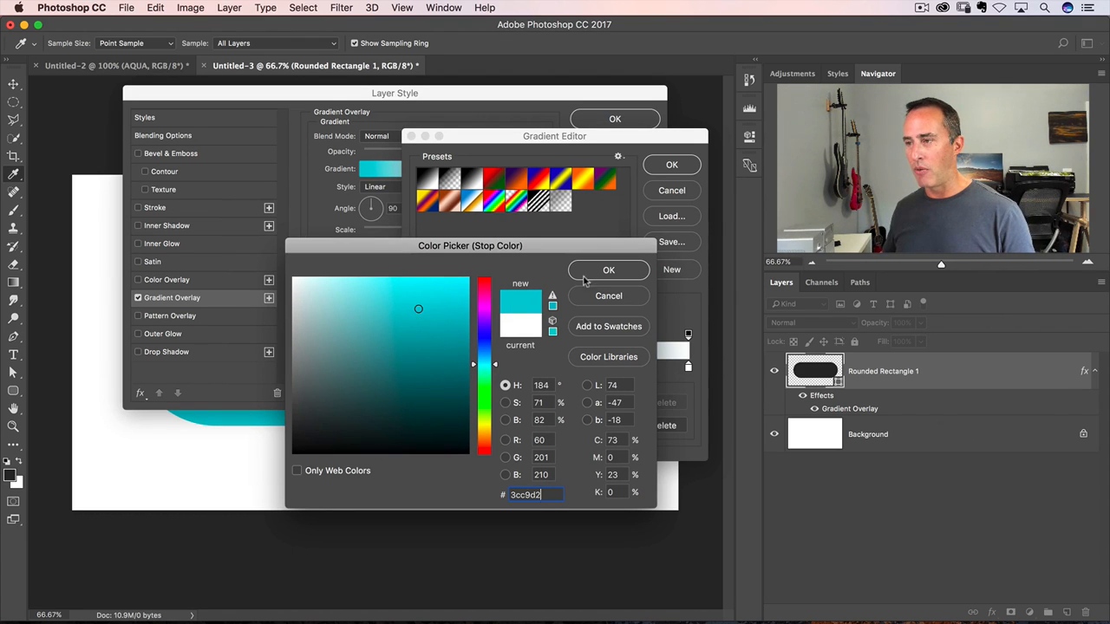
{"action": "left_click", "coordinate": [607, 270]}
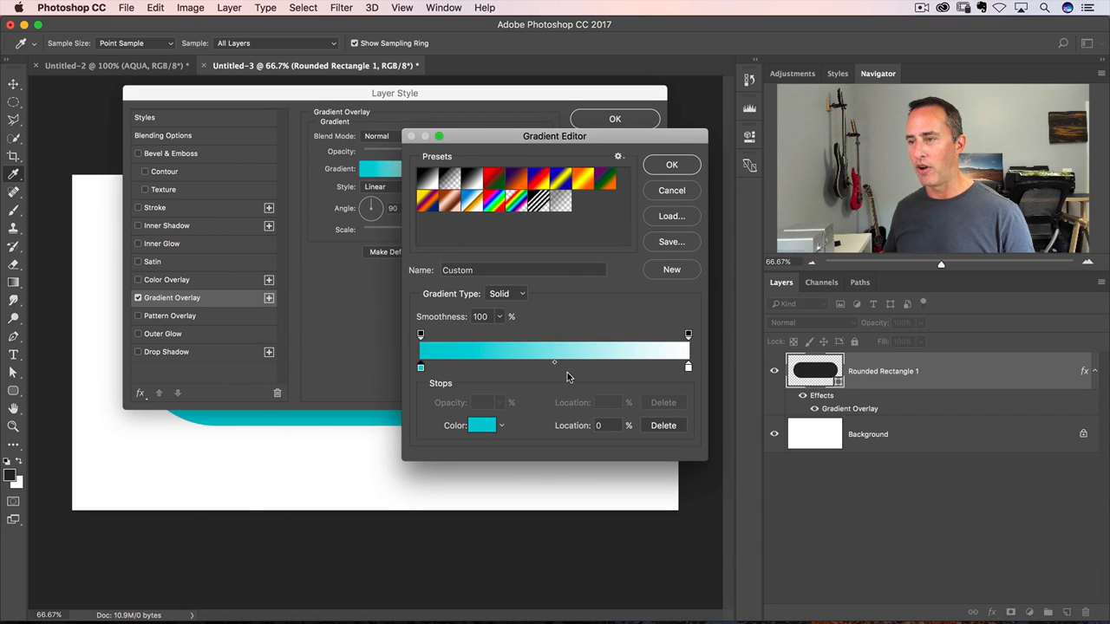
- Set the gradient's ending stop to deep blue #1161c3 and accept the aqua-to-blue gradient
{"action": "left_click", "coordinate": [688, 366]}
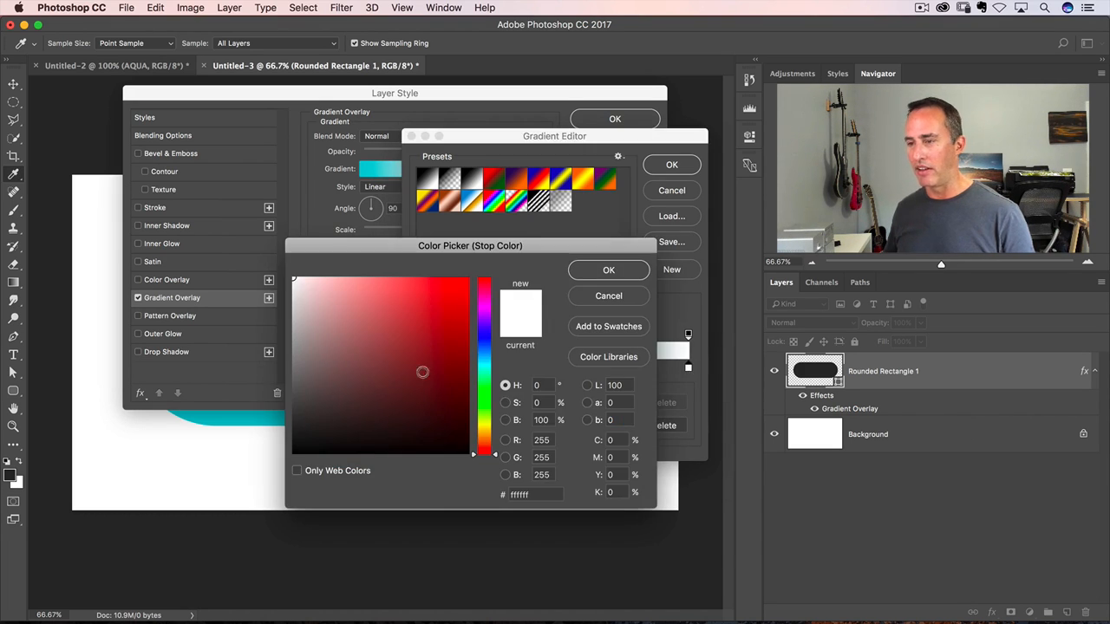
{"action": "triple_click", "coordinate": [534, 494]}
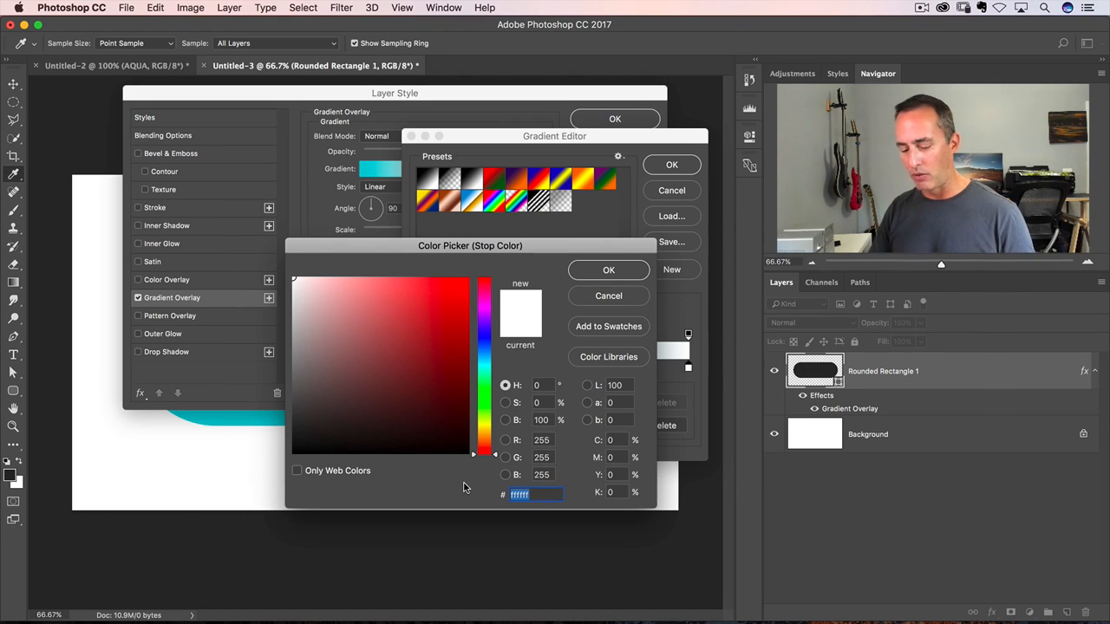
{"action": "left_click", "coordinate": [465, 430]}
{"action": "type", "text": "1162"}
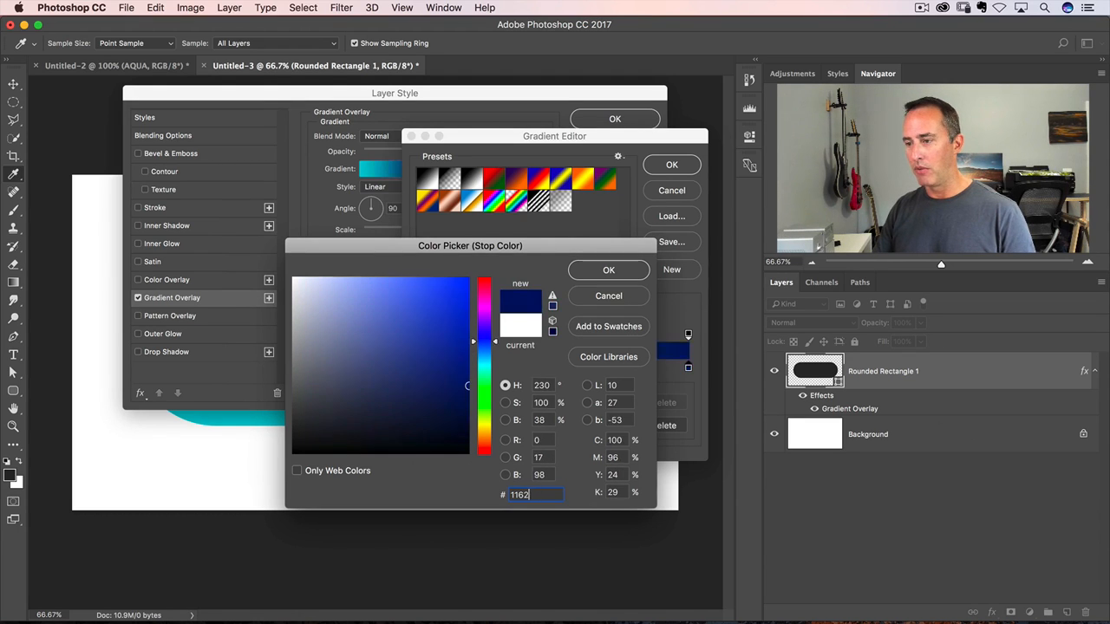
{"action": "left_click", "coordinate": [452, 319]}
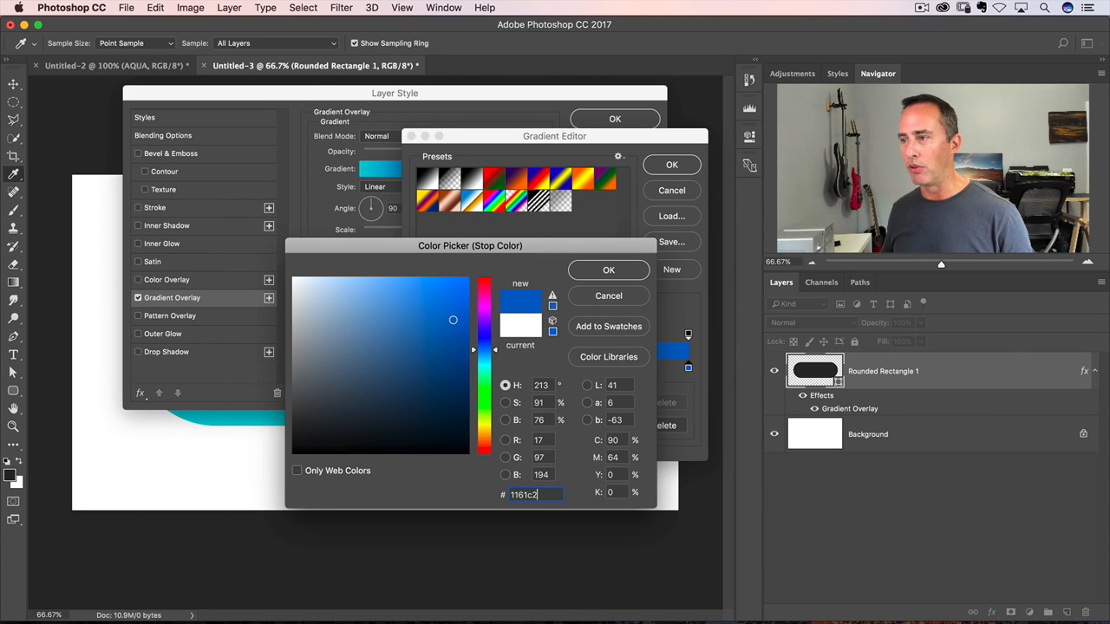
{"action": "left_click", "coordinate": [607, 271]}
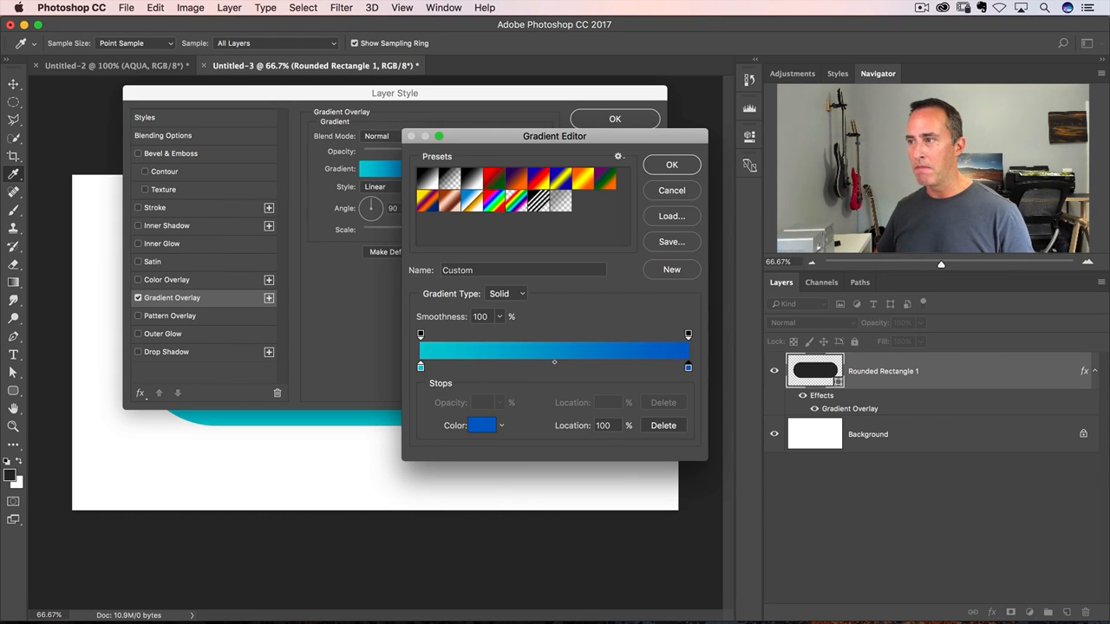
{"action": "left_click", "coordinate": [671, 165]}
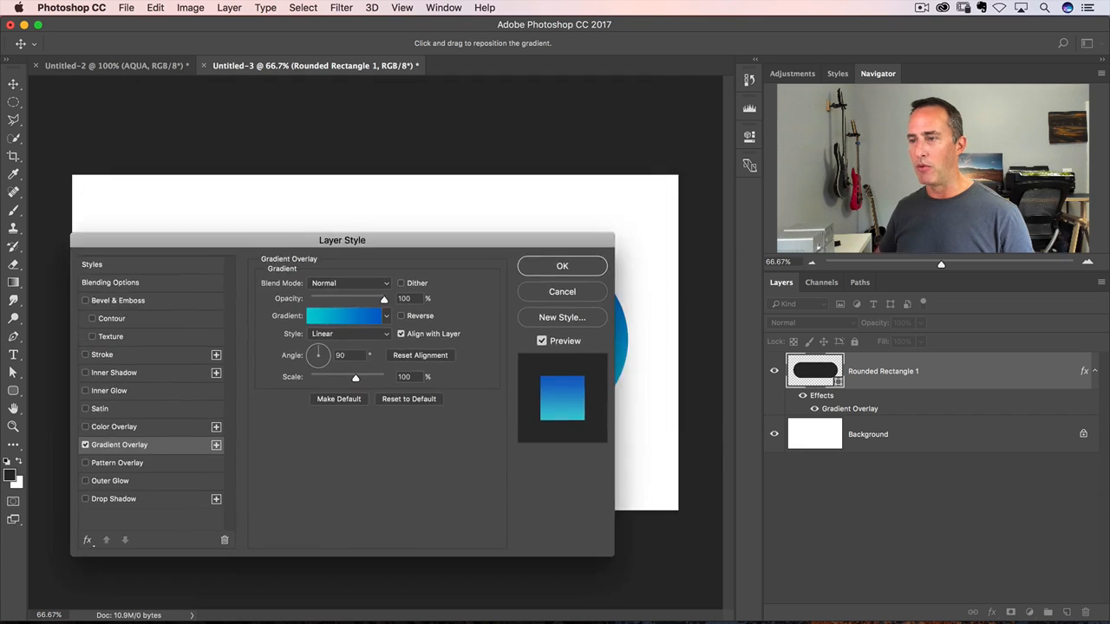
- Move the Layer Style dialog aside to preview the pill, then back over the canvas
{"action": "left_click_drag", "start_coordinate": [341, 239], "coordinate": [458, 499]}
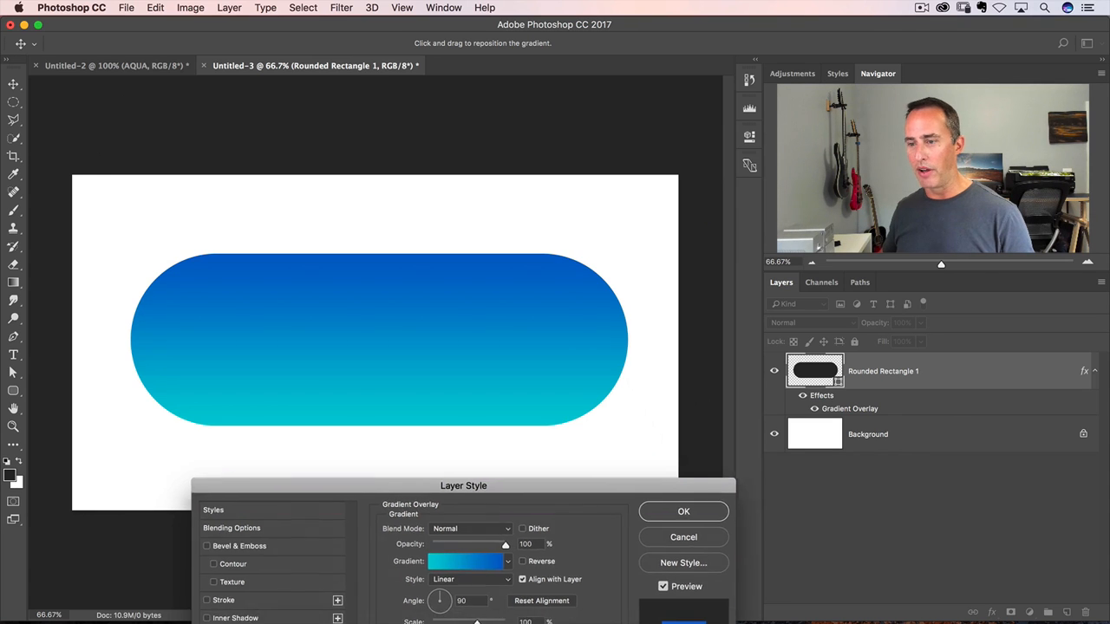
{"action": "left_click_drag", "start_coordinate": [463, 486], "coordinate": [399, 151]}
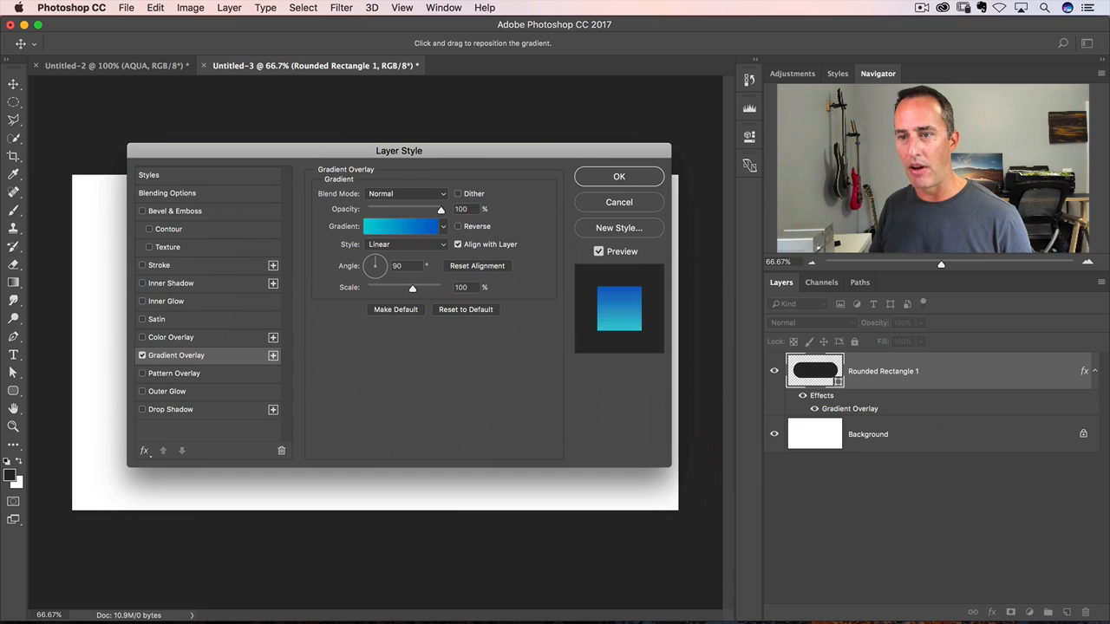
- Add an Inner Glow in Normal blend mode with a dark blue colour at 50% opacity
{"action": "left_click", "coordinate": [166, 302]}
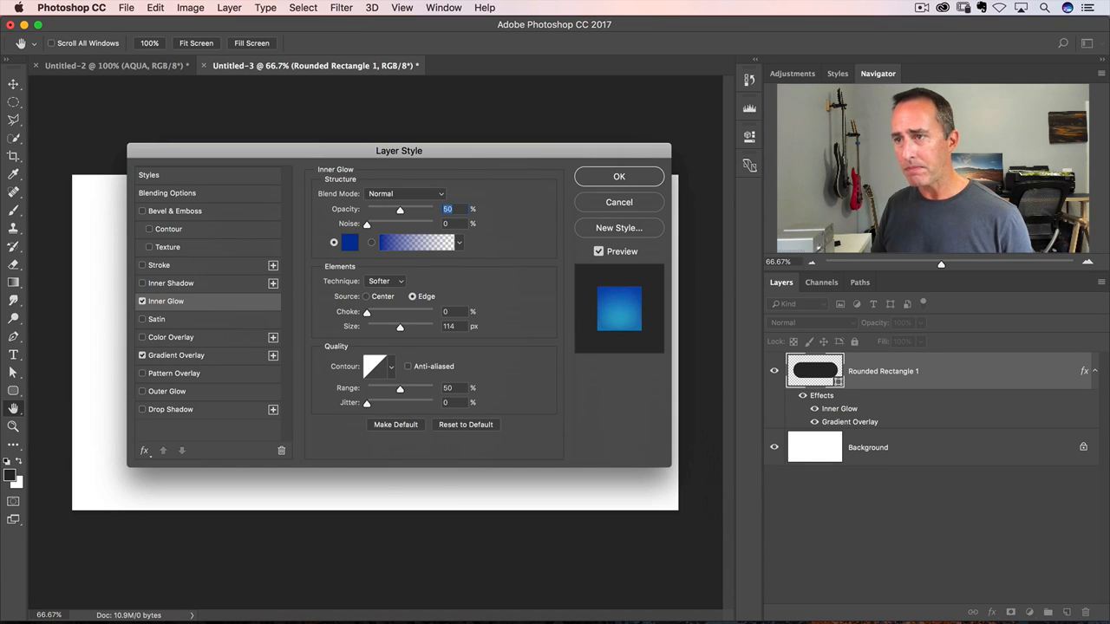
{"action": "left_click", "coordinate": [405, 194]}
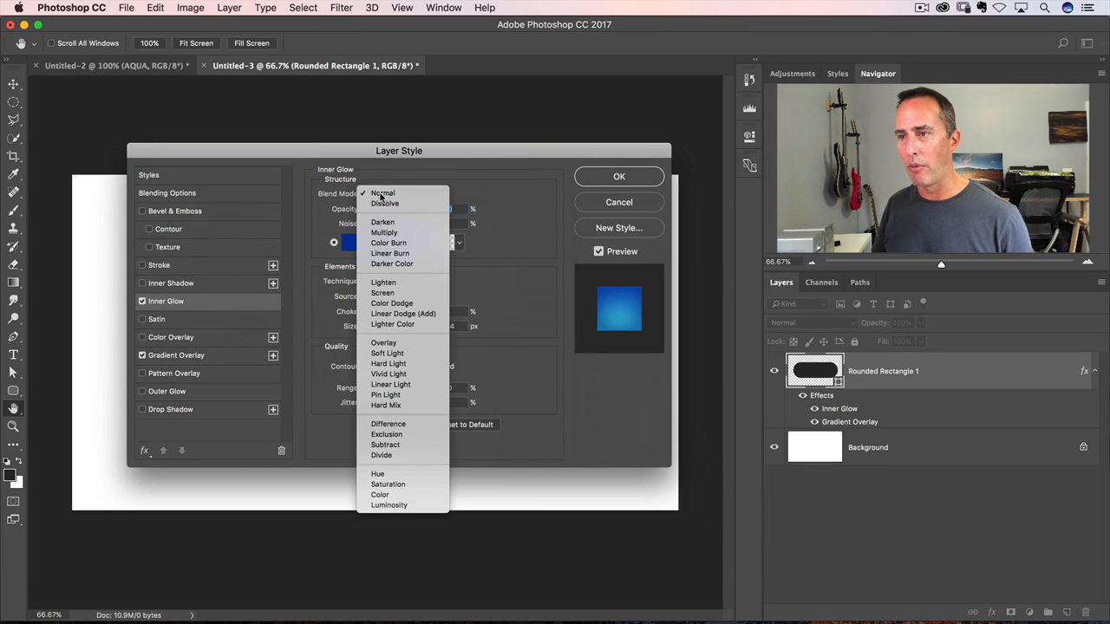
{"action": "left_click", "coordinate": [383, 193]}
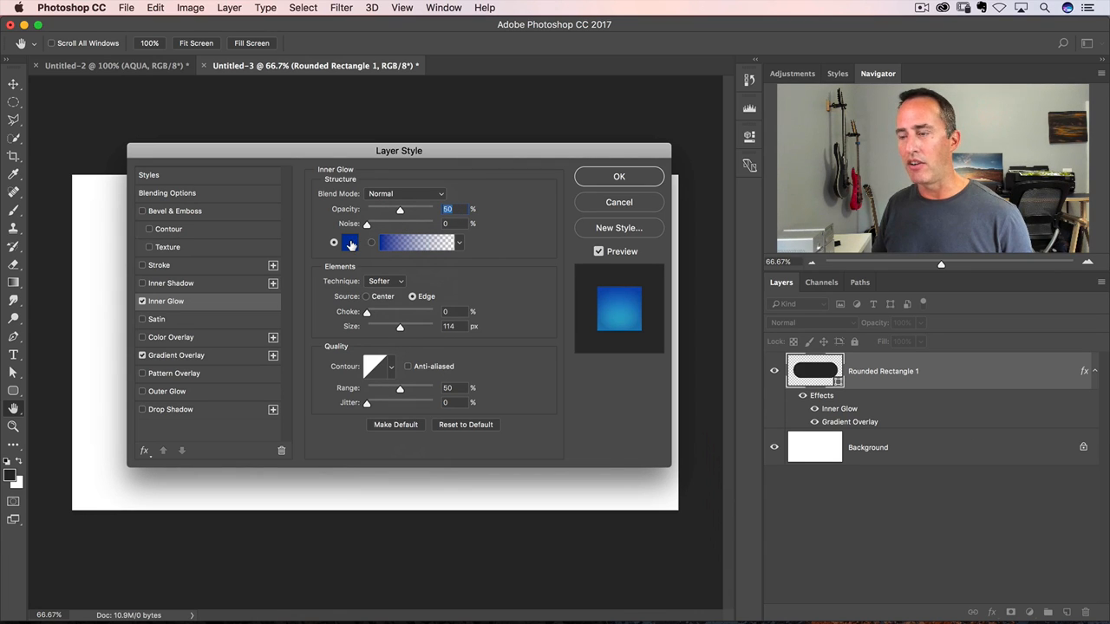
{"action": "mouse_move", "coordinate": [350, 242]}
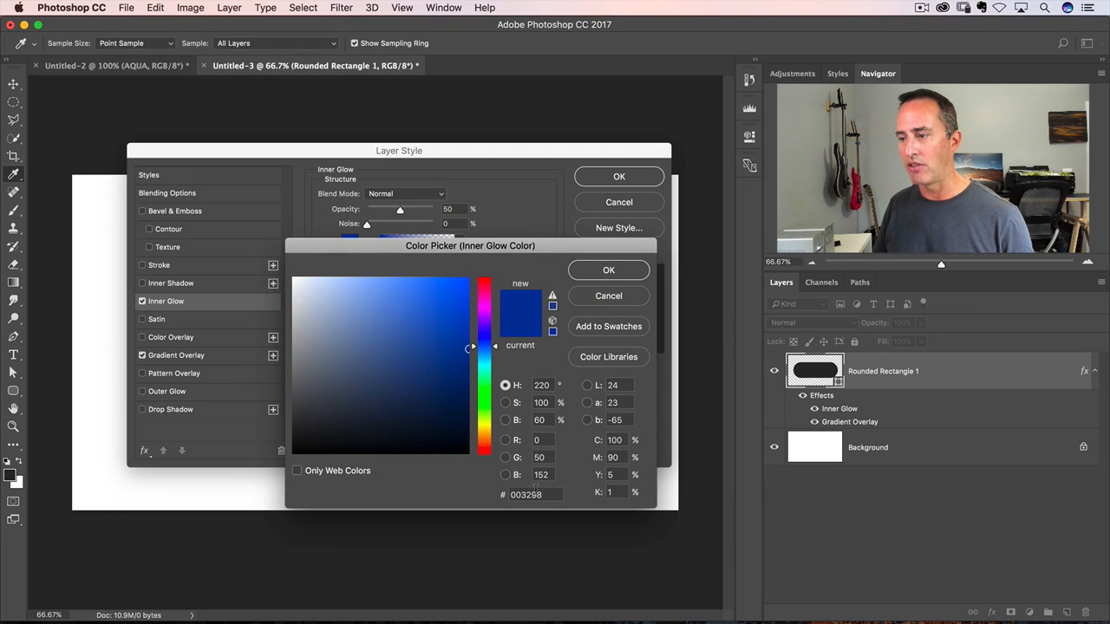
{"action": "triple_click", "coordinate": [527, 494]}
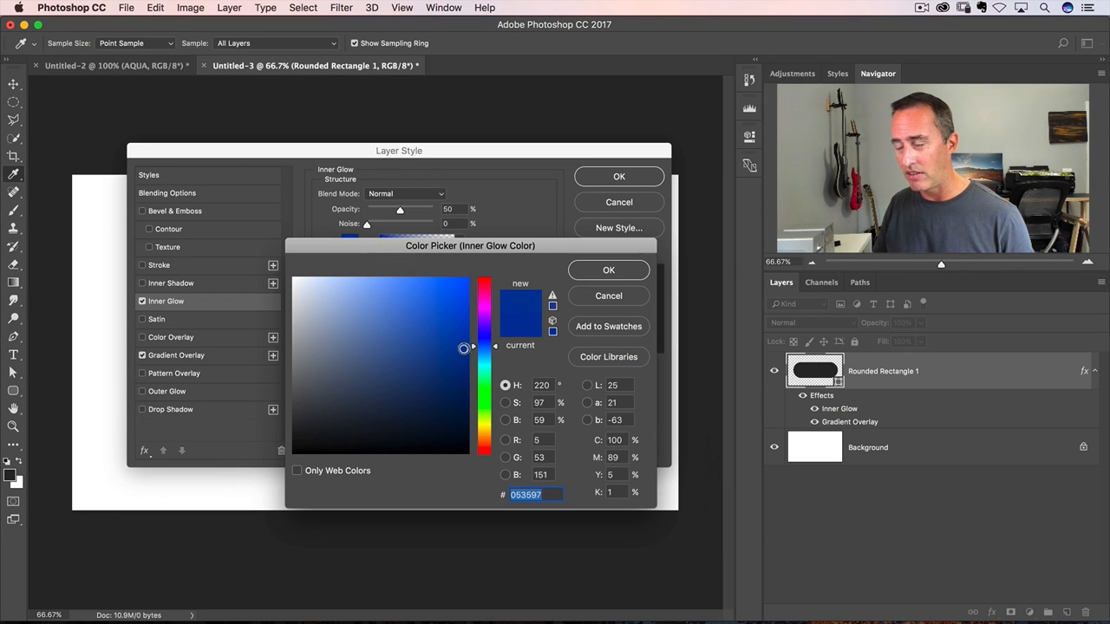
{"action": "left_click_drag", "start_coordinate": [463, 349], "coordinate": [461, 354]}
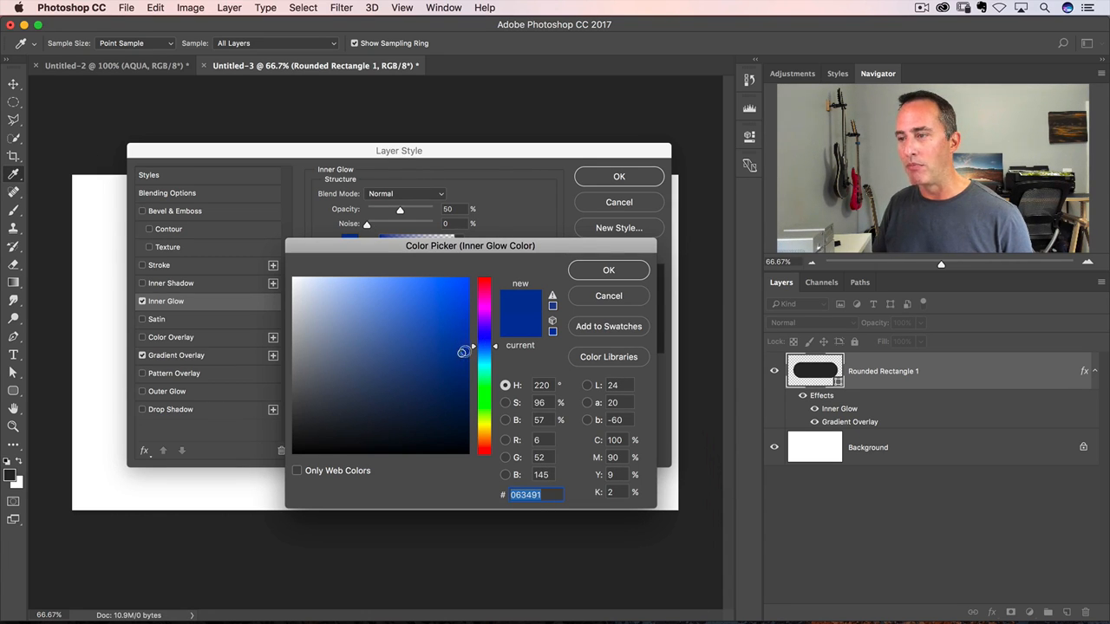
{"action": "left_click", "coordinate": [607, 271]}
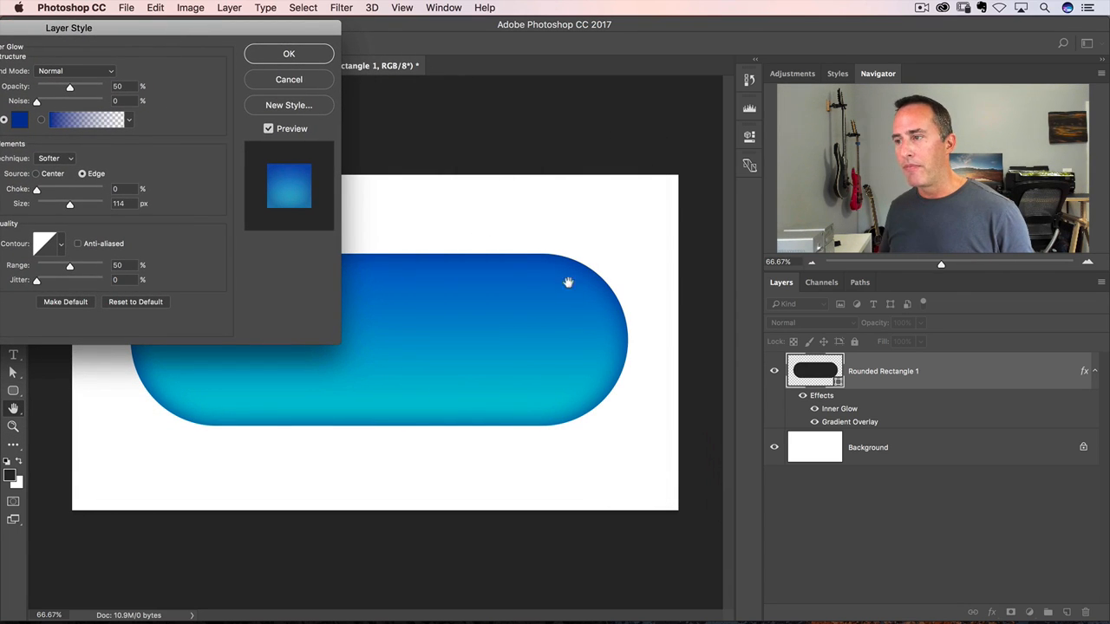
{"action": "mouse_move", "coordinate": [468, 271]}
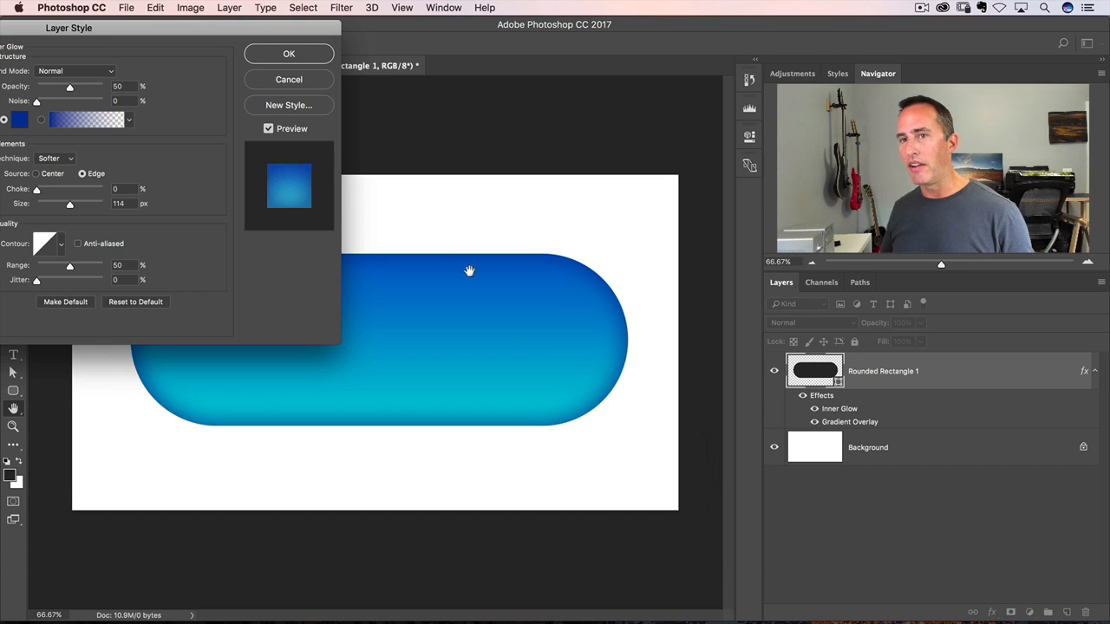
{"action": "mouse_move", "coordinate": [38, 193]}
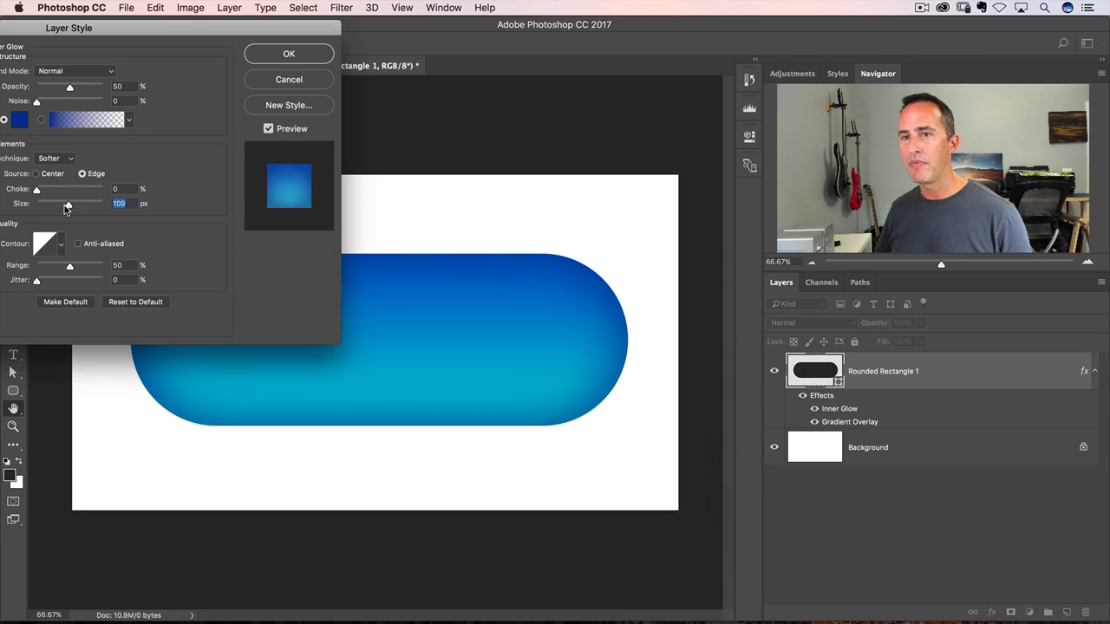
- Drag the Inner Glow Size slider up to about 226 px
{"action": "left_click_drag", "start_coordinate": [67, 203], "coordinate": [90, 203]}
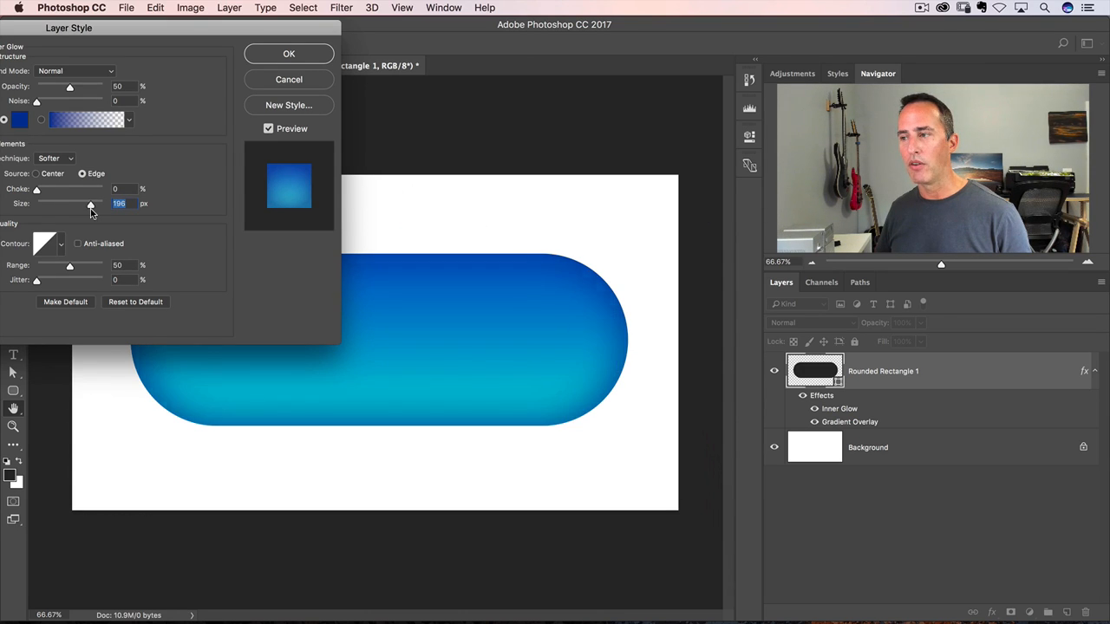
{"action": "left_click_drag", "start_coordinate": [90, 203], "coordinate": [94, 203]}
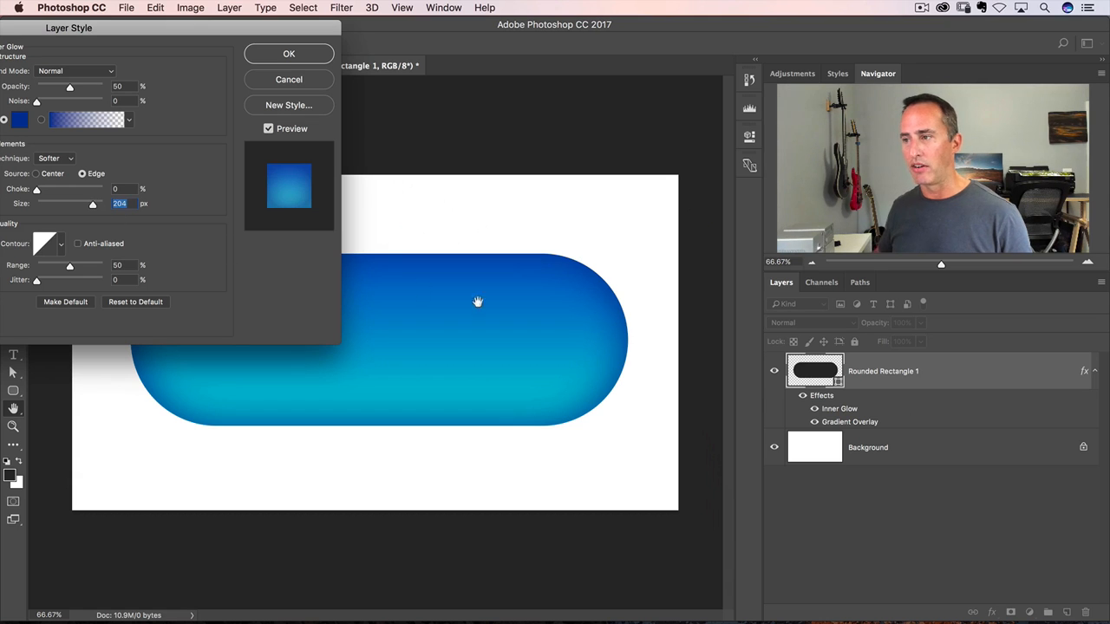
{"action": "mouse_move", "coordinate": [305, 271]}
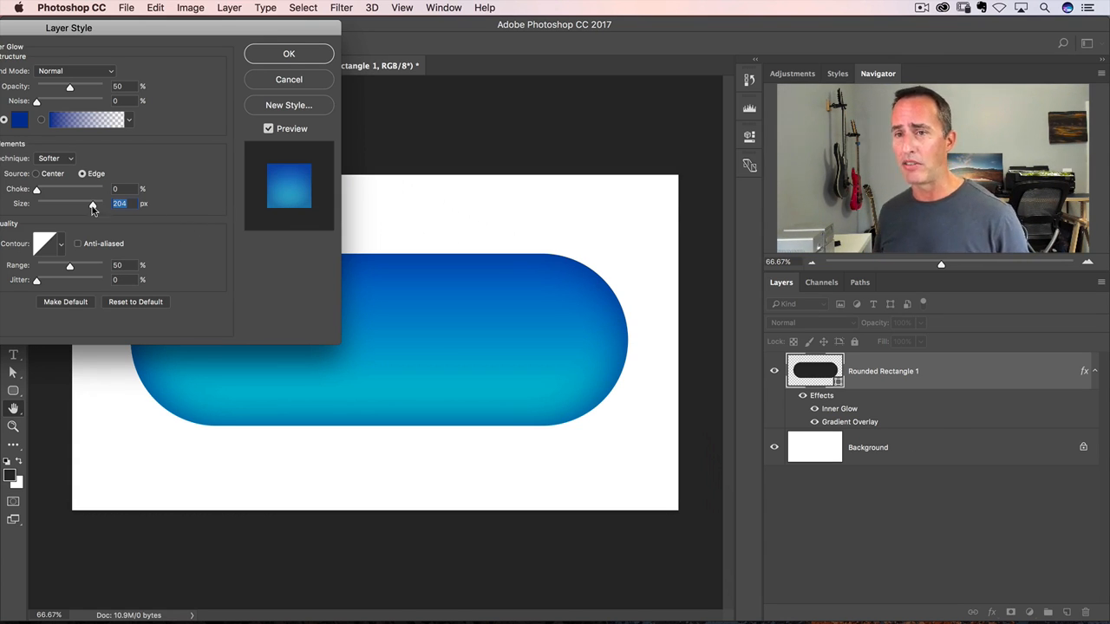
{"action": "left_click_drag", "start_coordinate": [93, 203], "coordinate": [97, 203]}
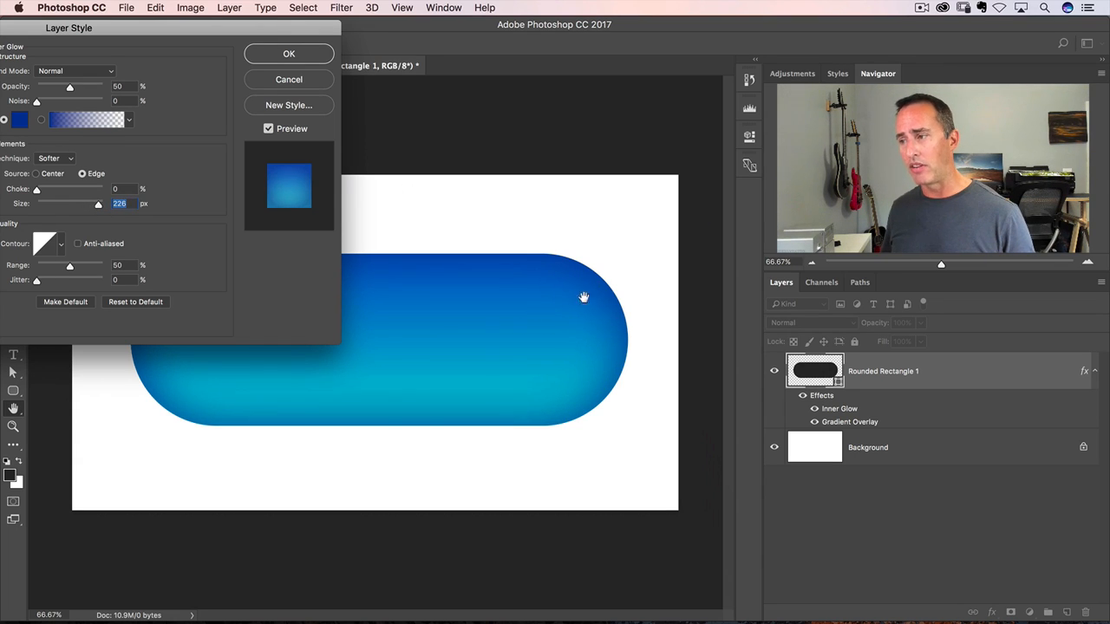
{"action": "mouse_move", "coordinate": [551, 406]}
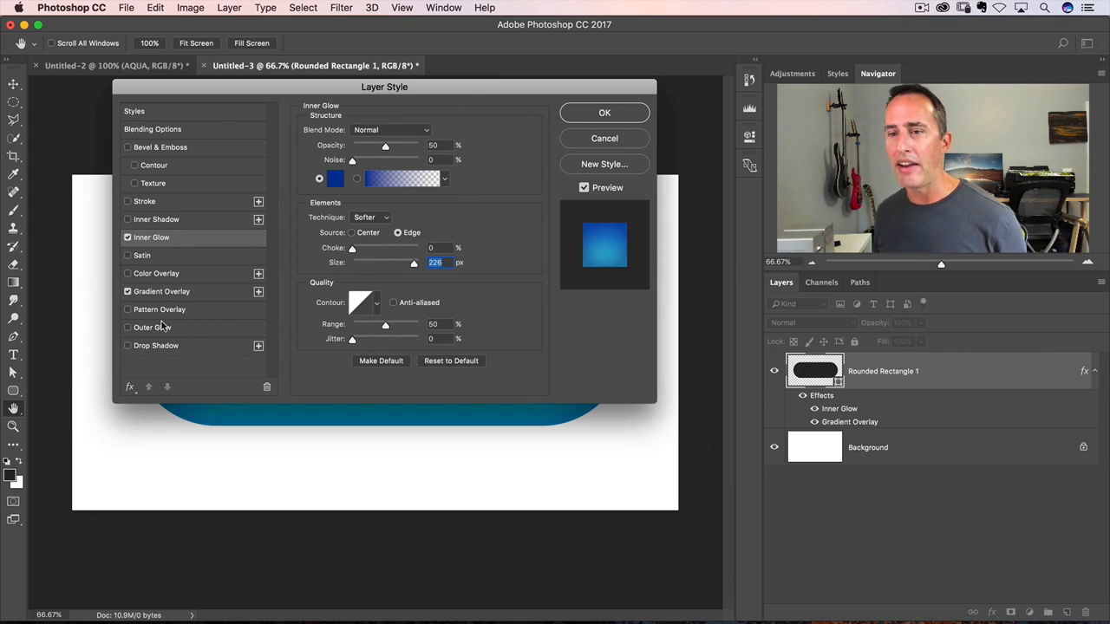
- Add an aqua Outer Glow and narrow its size to a thin rim of about 63 px
{"action": "left_click", "coordinate": [152, 326]}
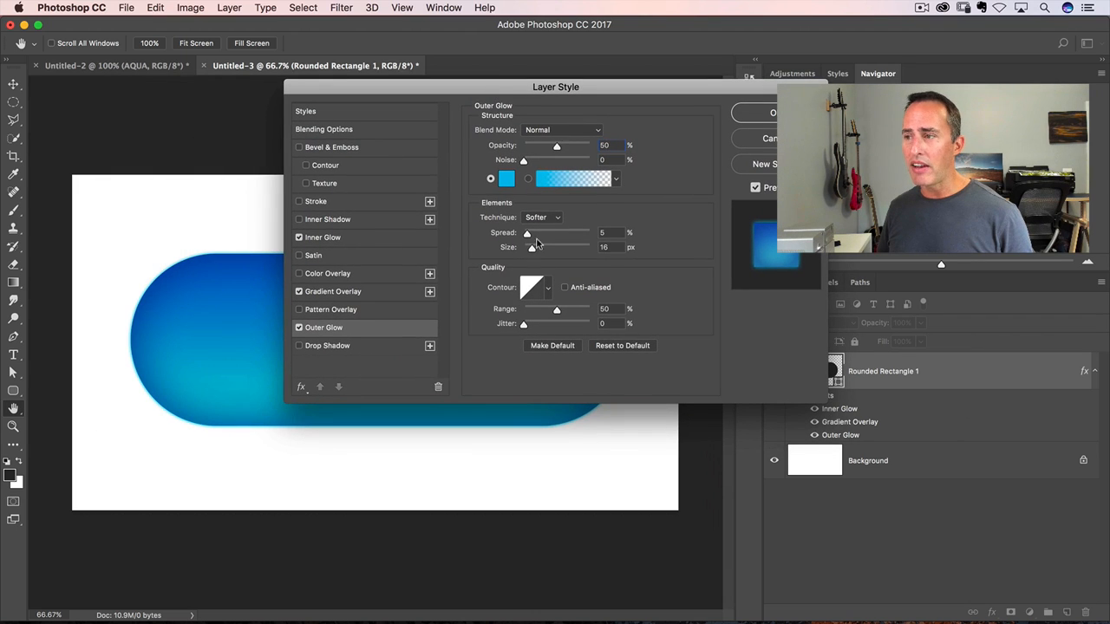
{"action": "triple_click", "coordinate": [607, 246]}
{"action": "type", "text": "250"}
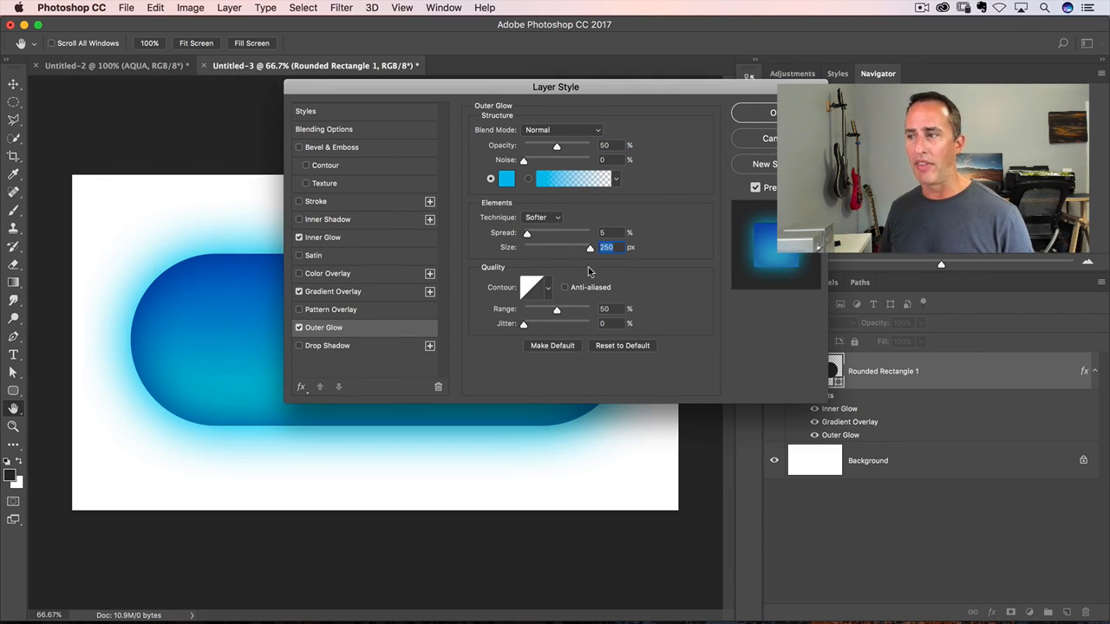
{"action": "left_click_drag", "start_coordinate": [590, 246], "coordinate": [541, 246]}
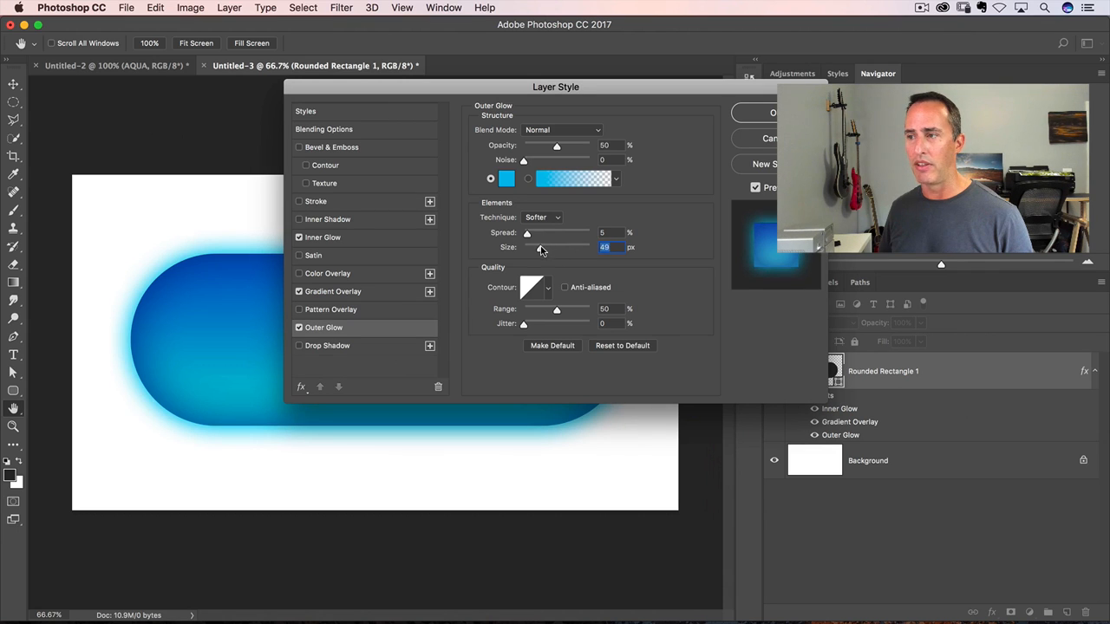
{"action": "left_click_drag", "start_coordinate": [564, 246], "coordinate": [537, 246]}
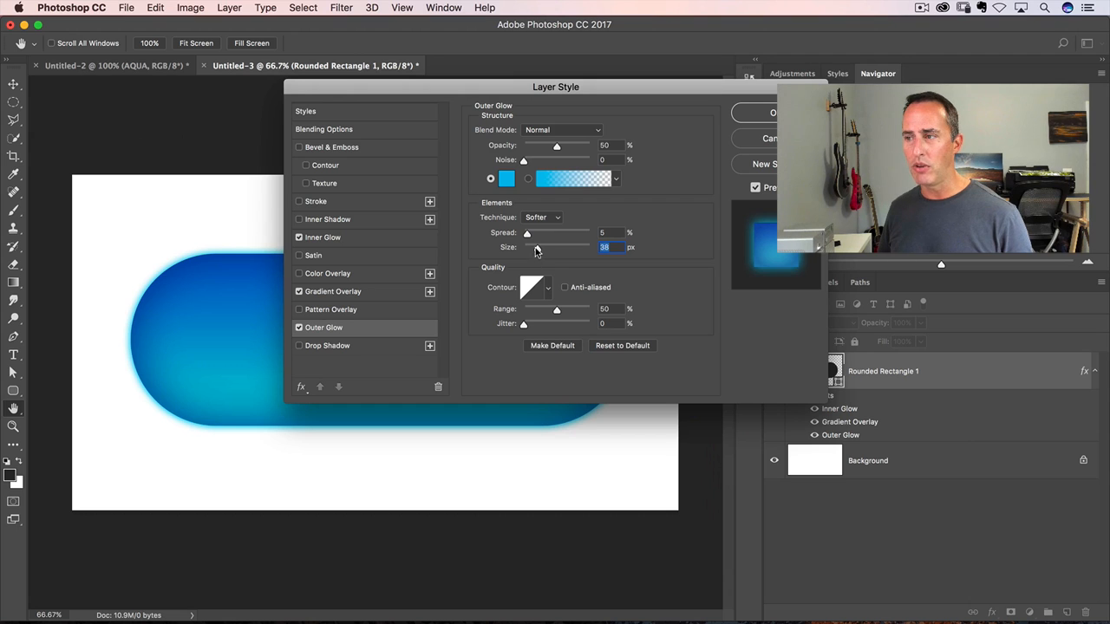
{"action": "left_click_drag", "start_coordinate": [537, 246], "coordinate": [543, 246]}
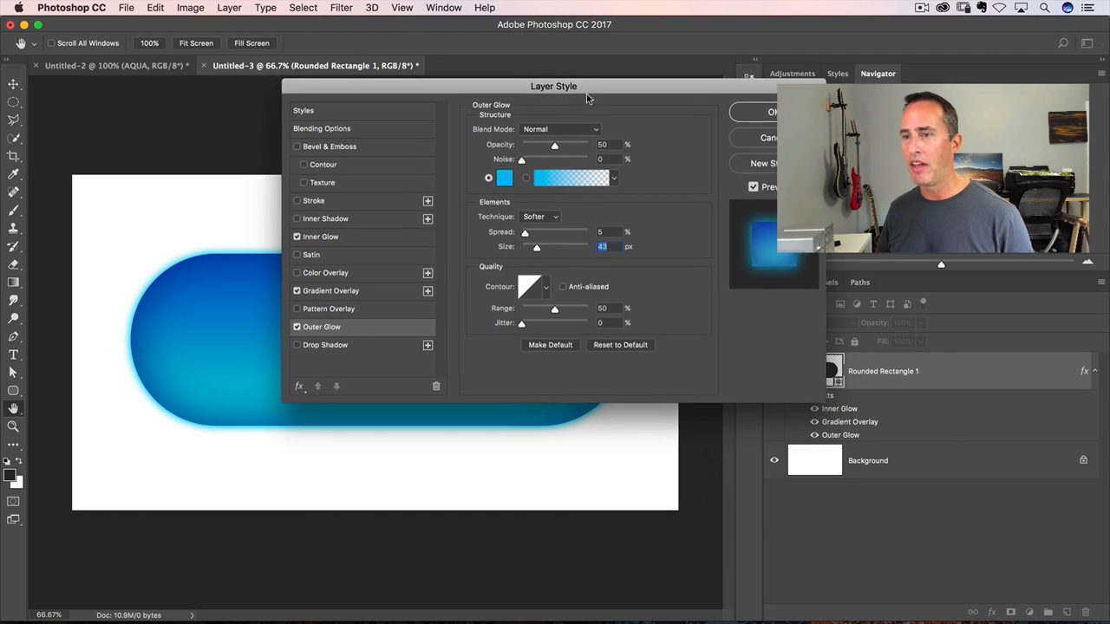
{"action": "left_click_drag", "start_coordinate": [555, 87], "coordinate": [596, 141]}
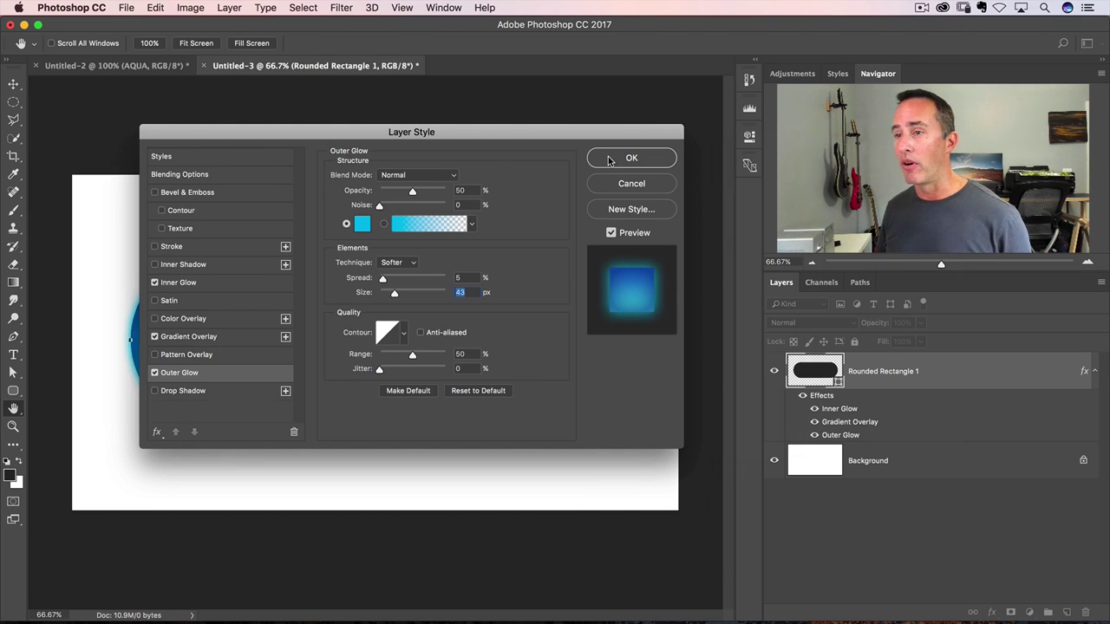
- Apply the effects, duplicate the pill layer, and name the layers Button and Shiny
{"action": "left_click", "coordinate": [632, 157]}
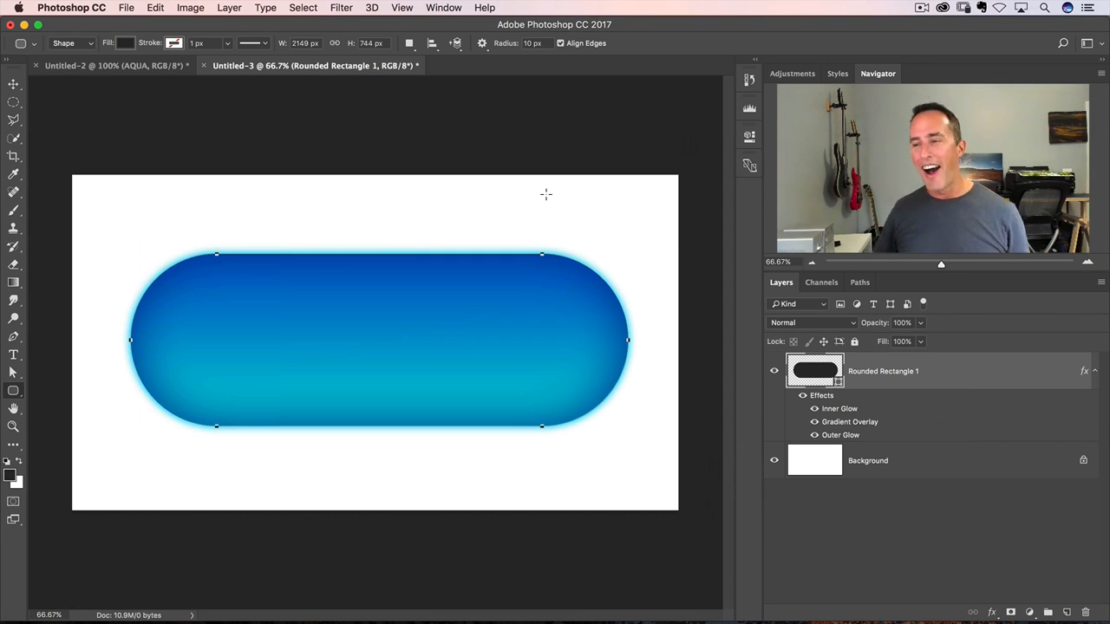
{"action": "mouse_move", "coordinate": [465, 337]}
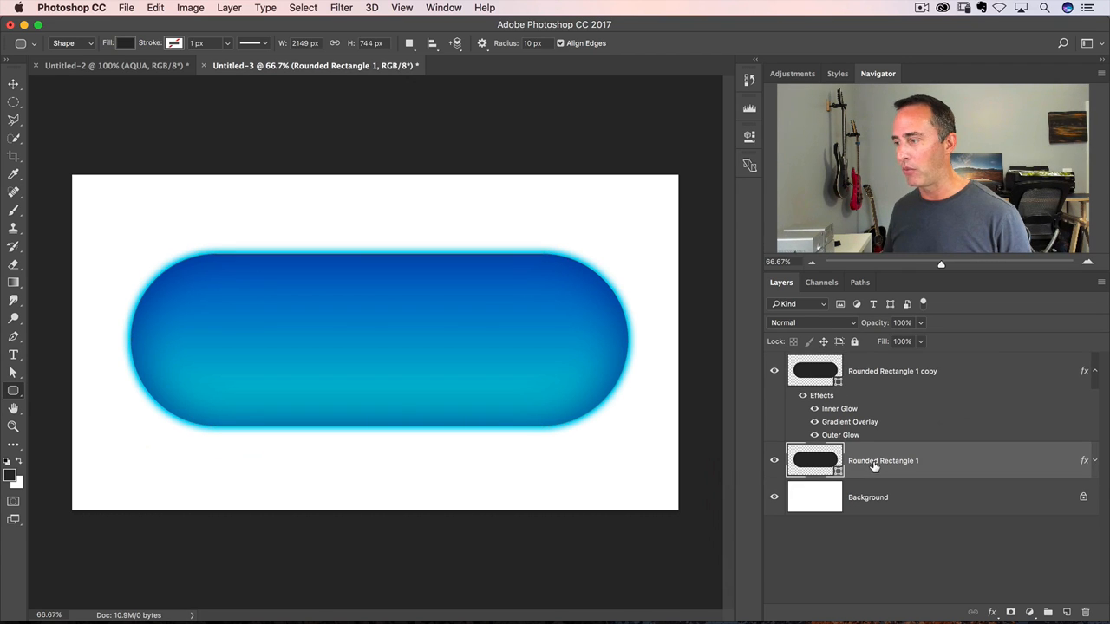
{"action": "type", "text": "Button"}
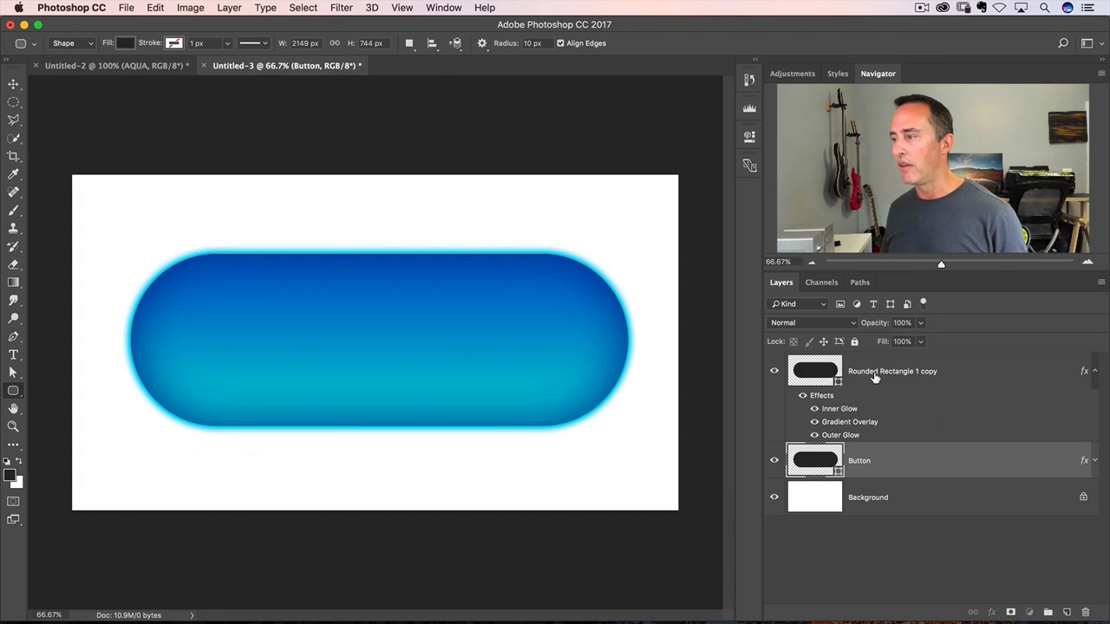
{"action": "double_click", "coordinate": [891, 372]}
{"action": "type", "text": "Shiny"}
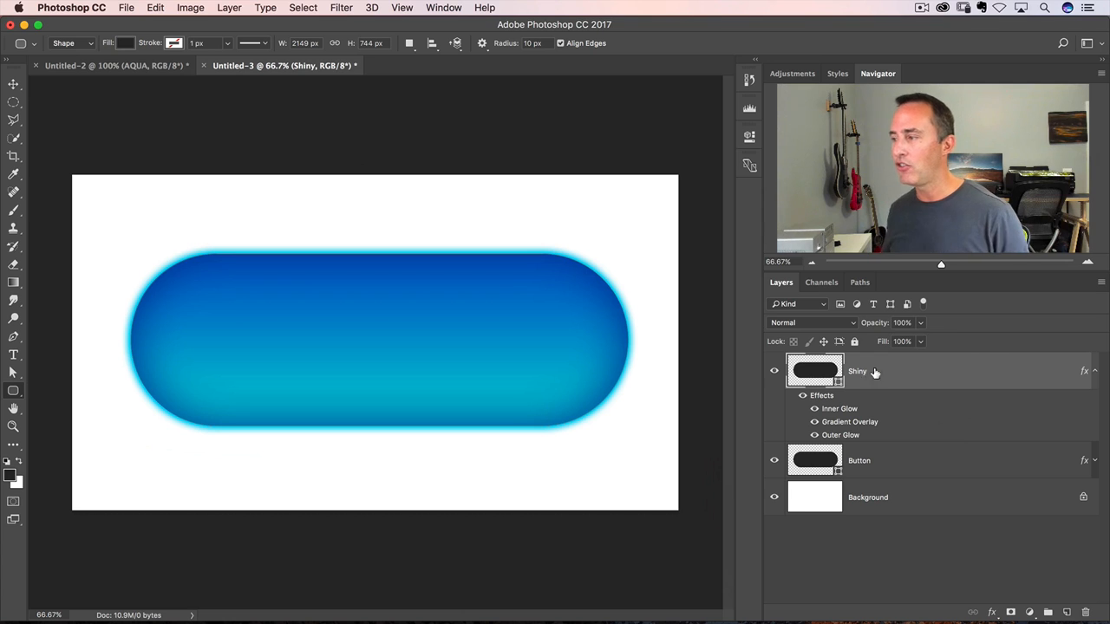
{"action": "mouse_move", "coordinate": [1094, 374]}
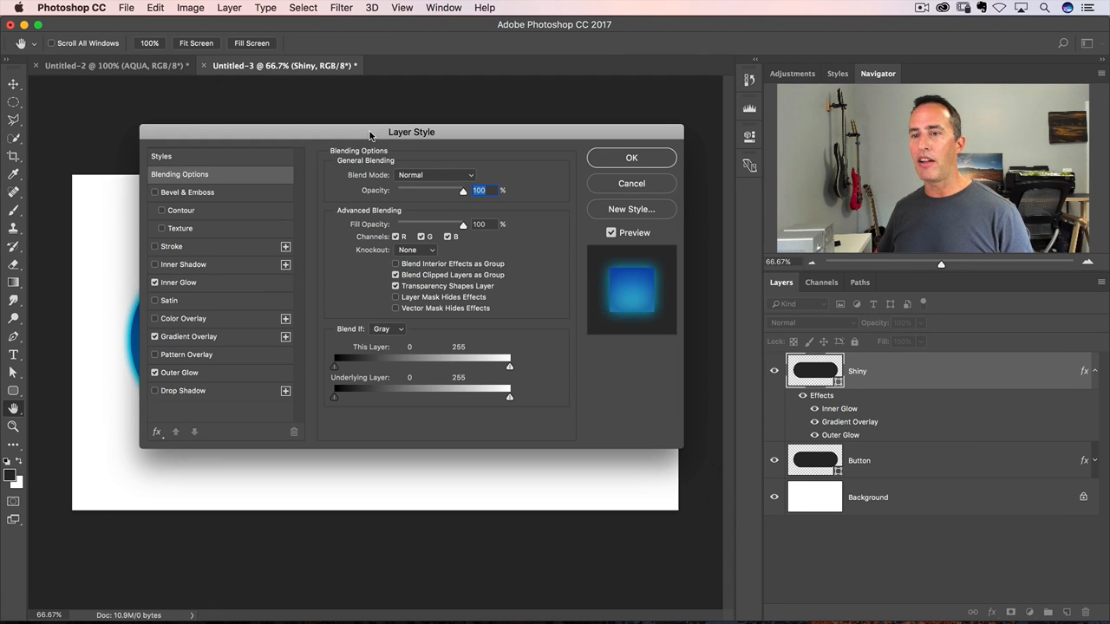
- On Shiny, turn off Inner and Outer Glow and edit the Gradient Overlay's gradient
{"action": "left_click", "coordinate": [155, 281]}
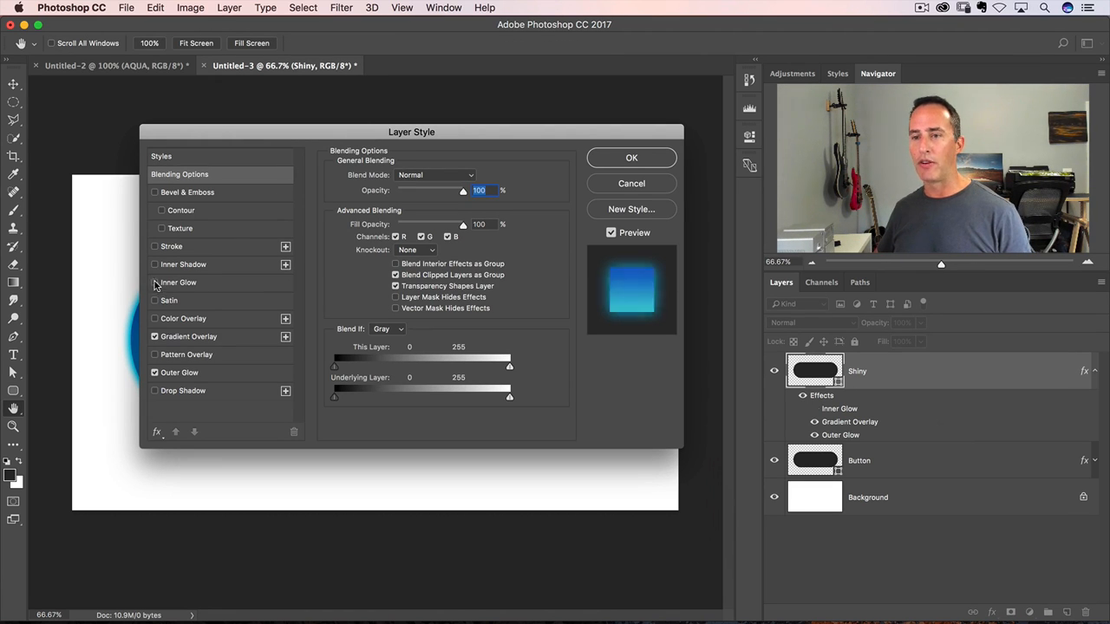
{"action": "left_click", "coordinate": [154, 371]}
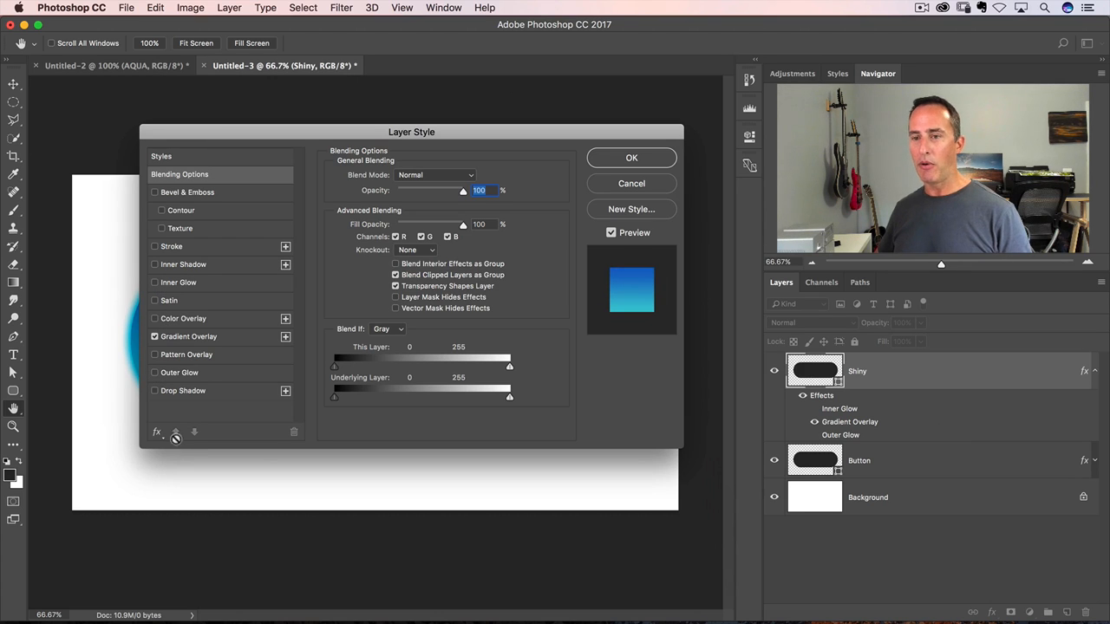
{"action": "left_click", "coordinate": [188, 336]}
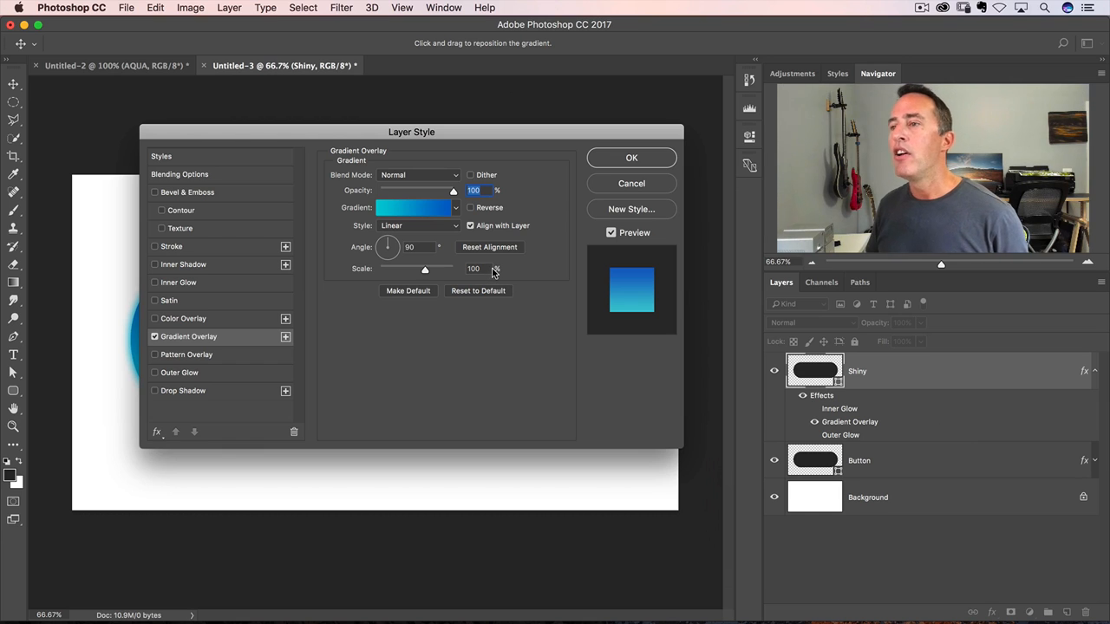
{"action": "left_click", "coordinate": [416, 208]}
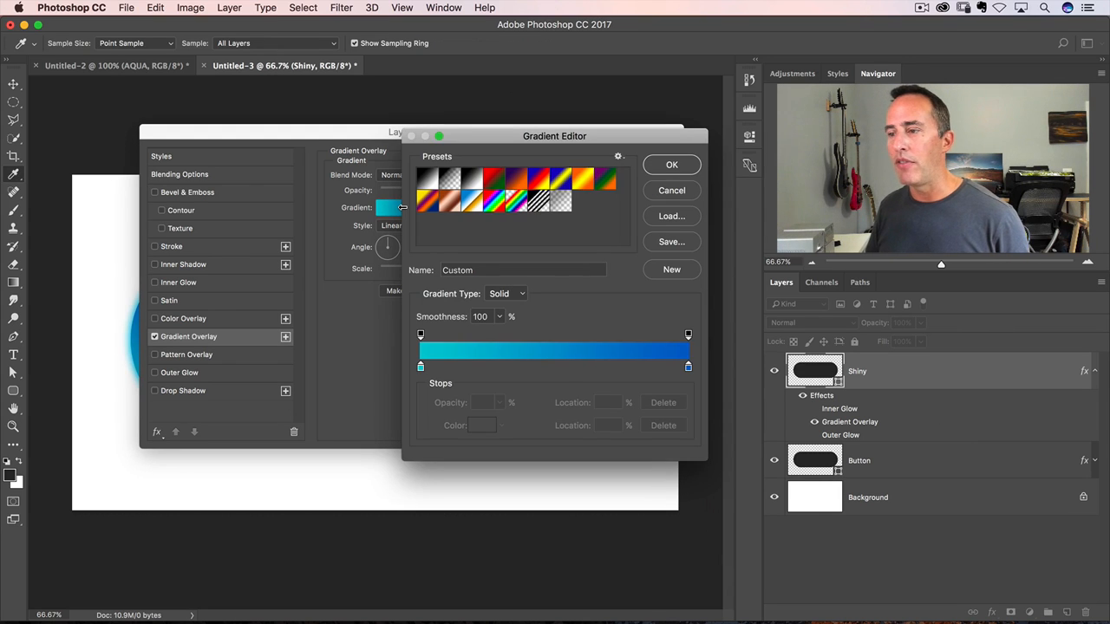
{"action": "mouse_move", "coordinate": [607, 337]}
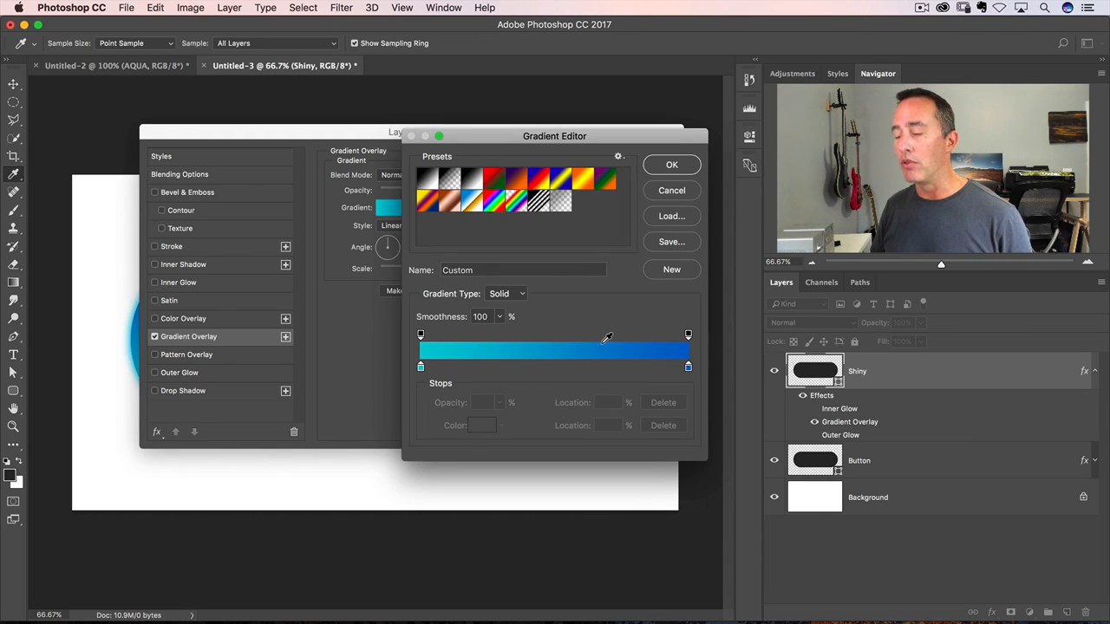
- Set the gradient's left colour stop to white so it runs white to white
{"action": "left_click", "coordinate": [420, 368]}
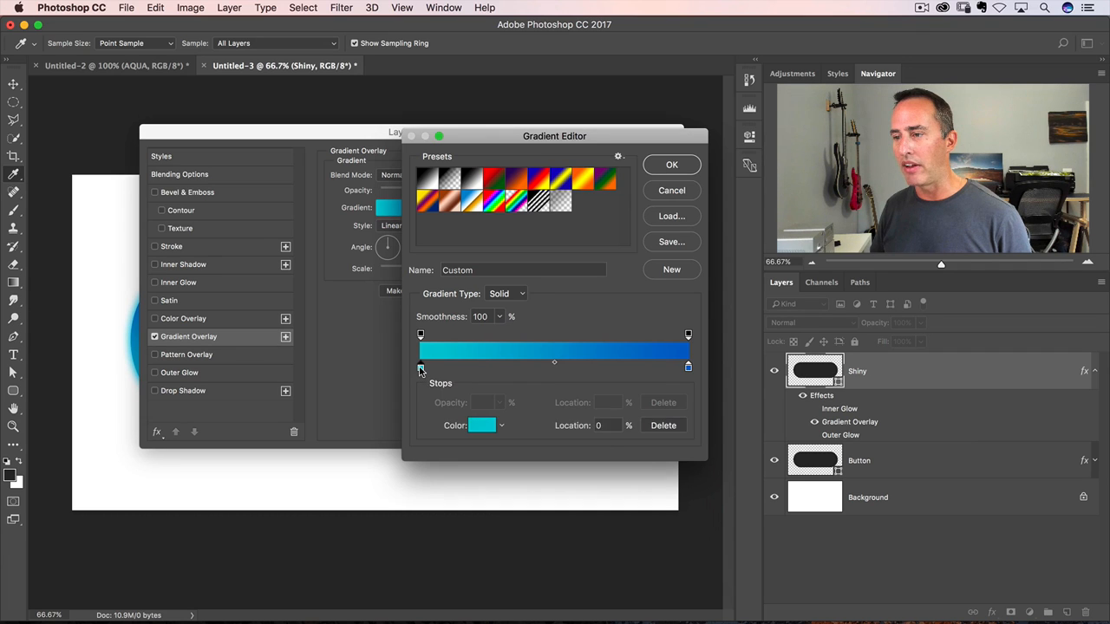
{"action": "left_click", "coordinate": [482, 425]}
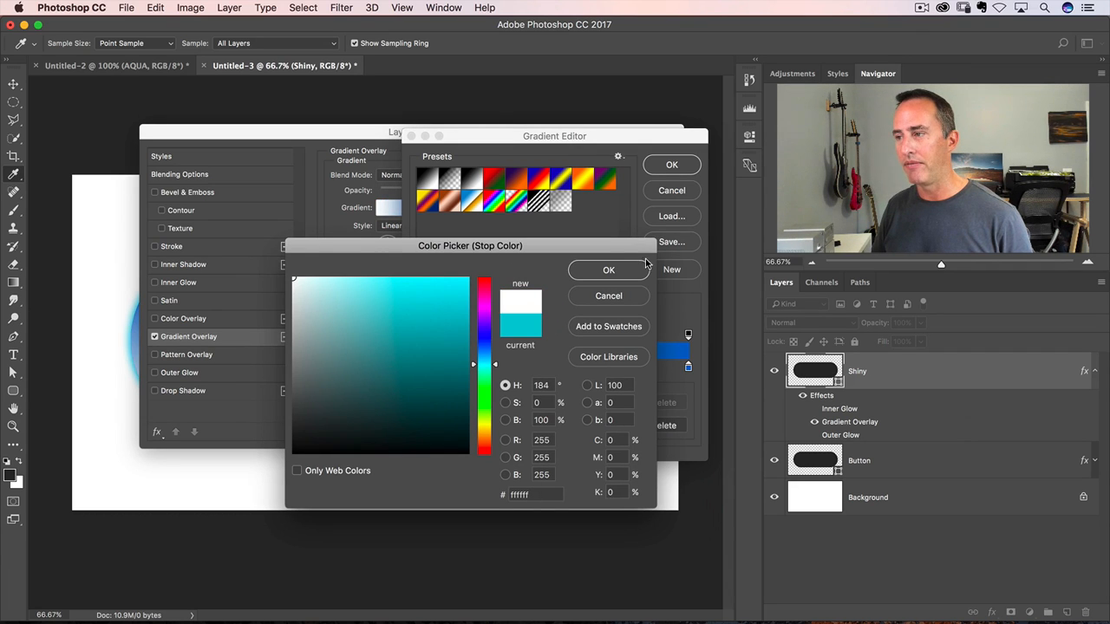
{"action": "left_click", "coordinate": [453, 319]}
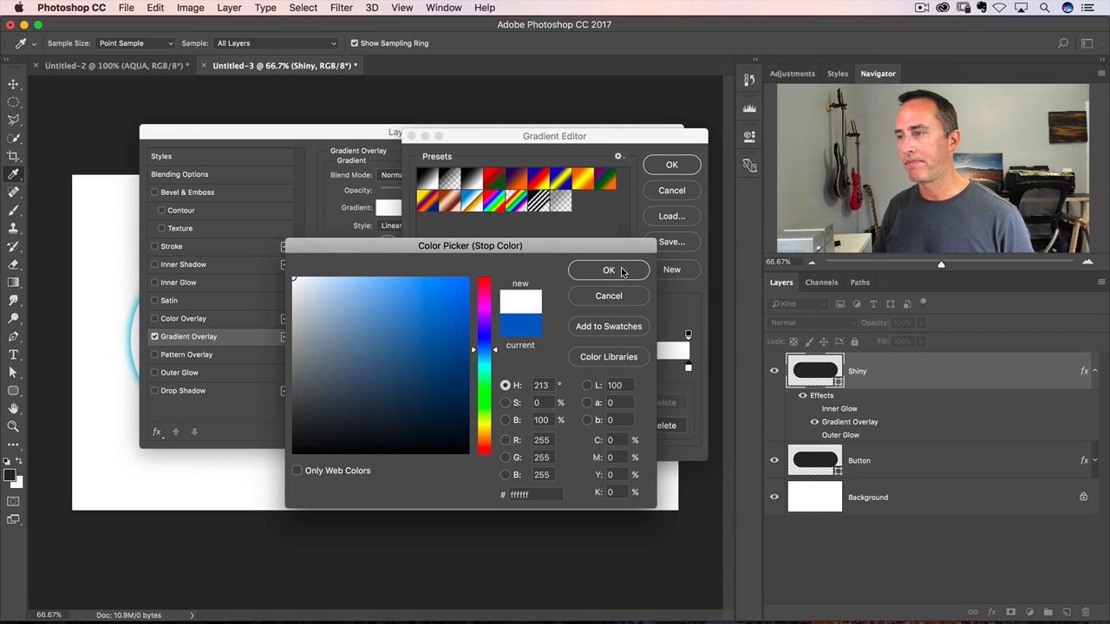
{"action": "left_click", "coordinate": [609, 271]}
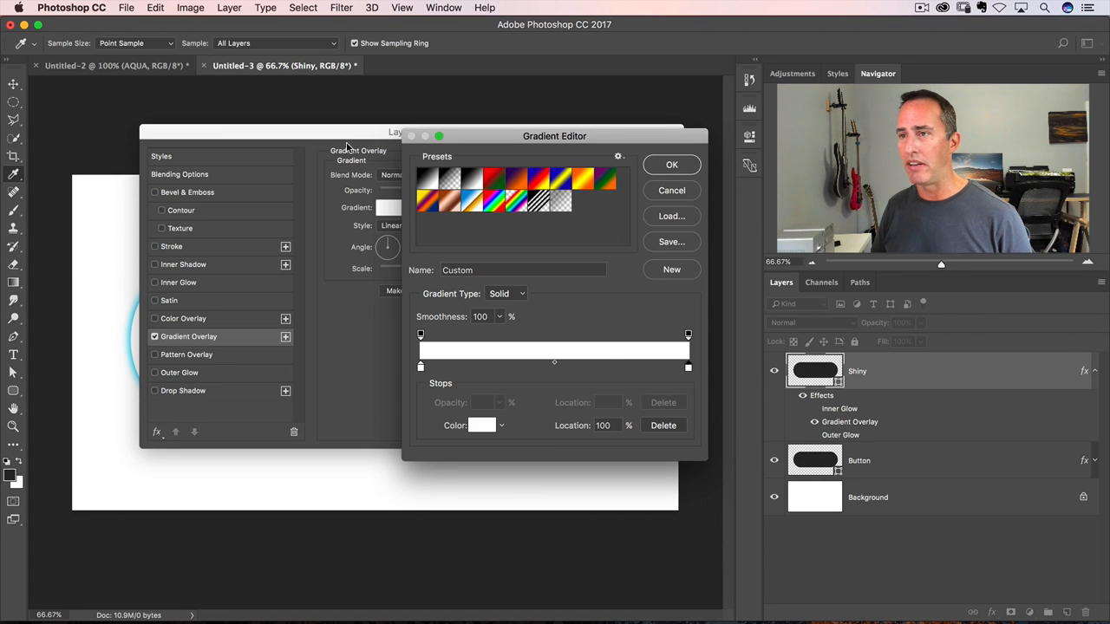
- Select the gradient's starting opacity stop and make it 0% so white fades to transparent
{"action": "left_click_drag", "start_coordinate": [555, 136], "coordinate": [546, 493]}
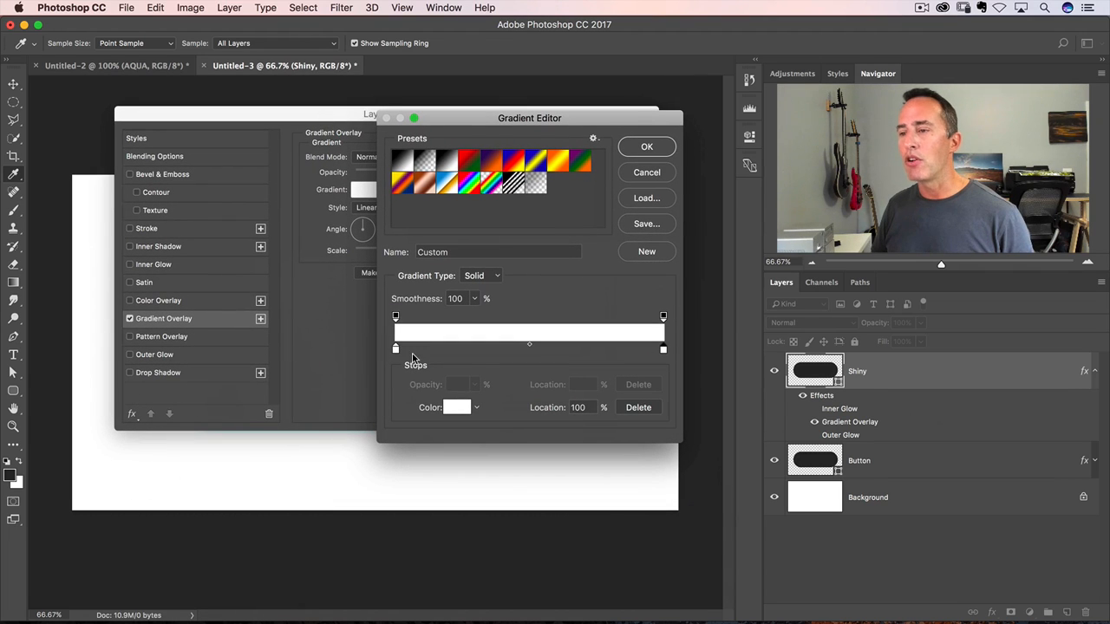
{"action": "left_click", "coordinate": [395, 351]}
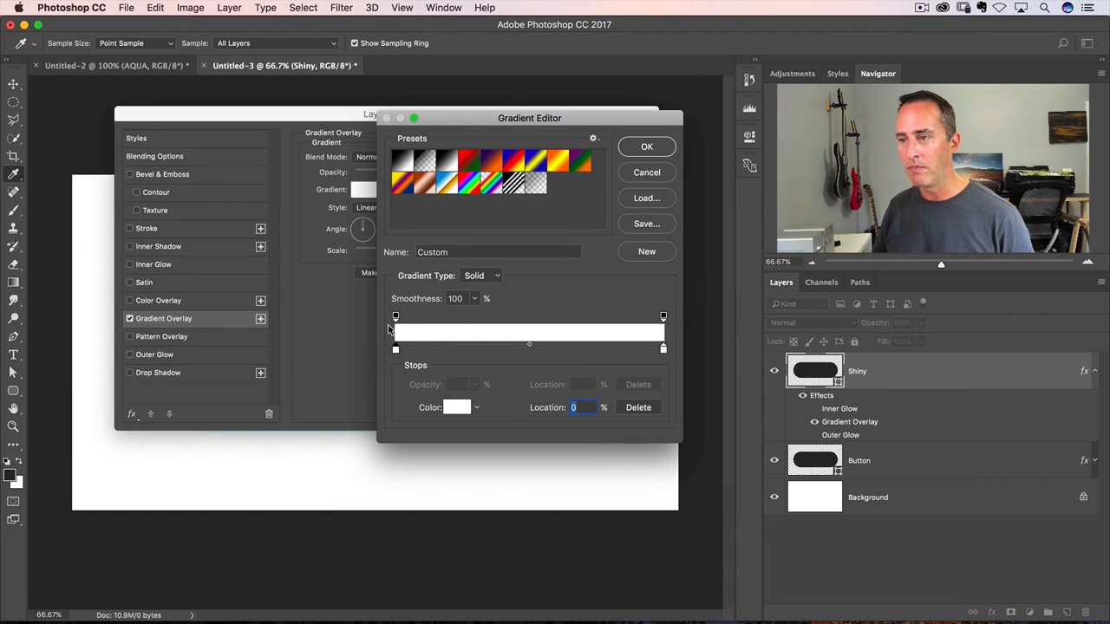
{"action": "left_click", "coordinate": [395, 315]}
{"action": "type", "text": "0"}
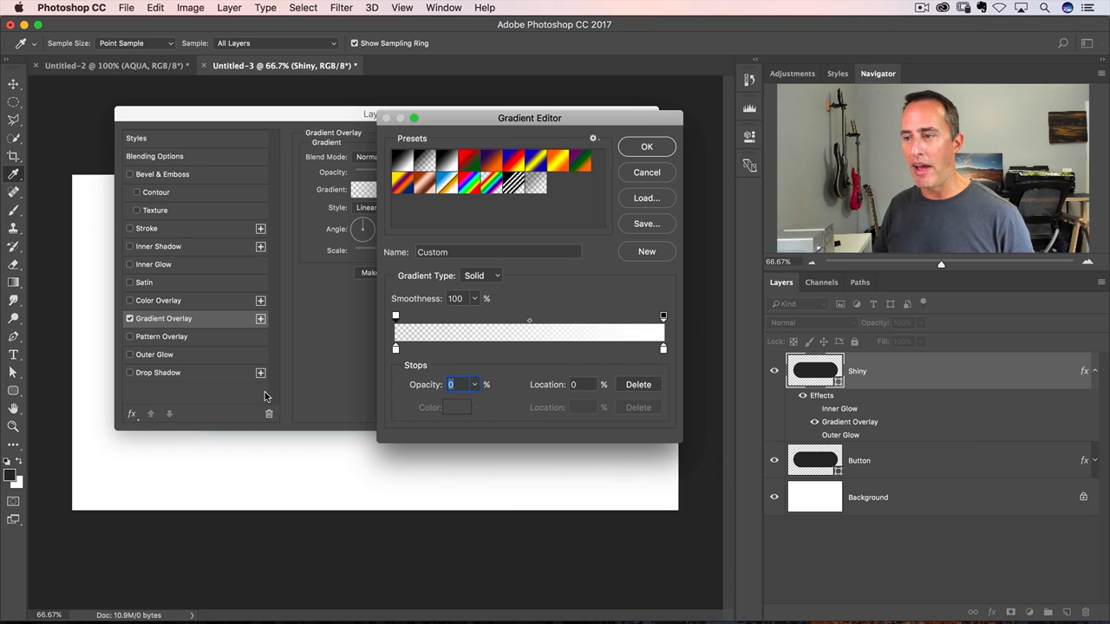
{"action": "left_click_drag", "start_coordinate": [529, 117], "coordinate": [515, 423]}
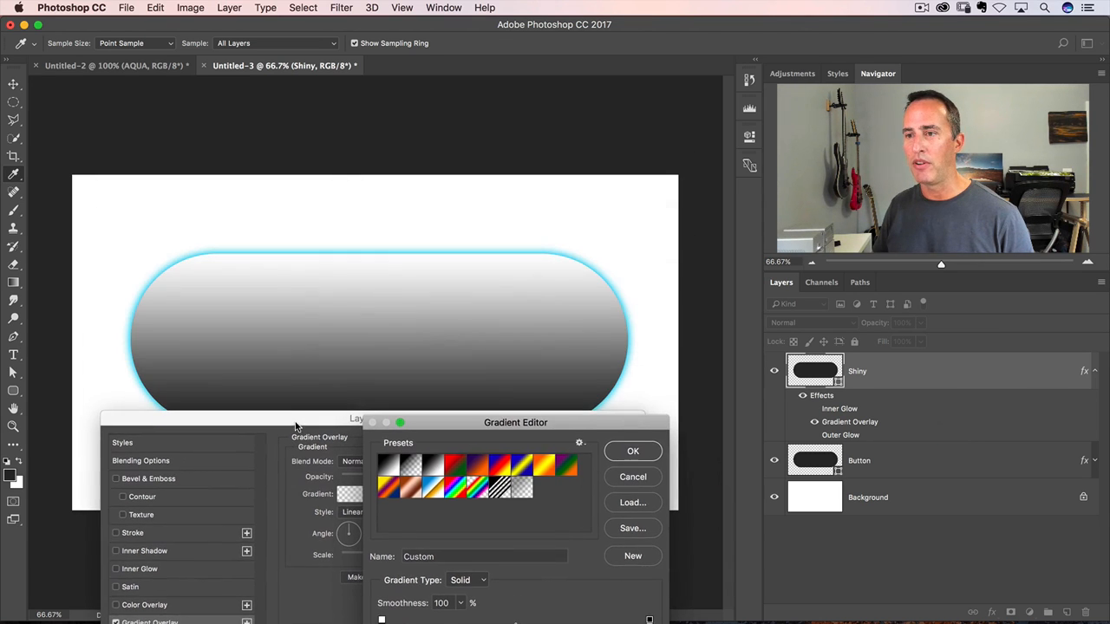
{"action": "left_click_drag", "start_coordinate": [515, 423], "coordinate": [528, 482]}
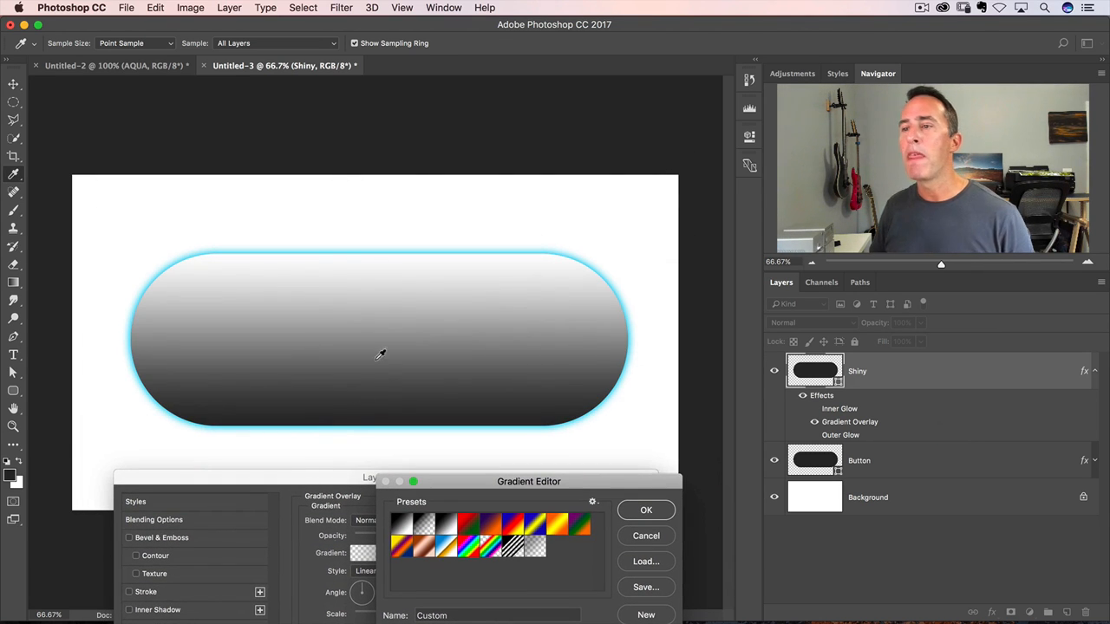
{"action": "mouse_move", "coordinate": [338, 253]}
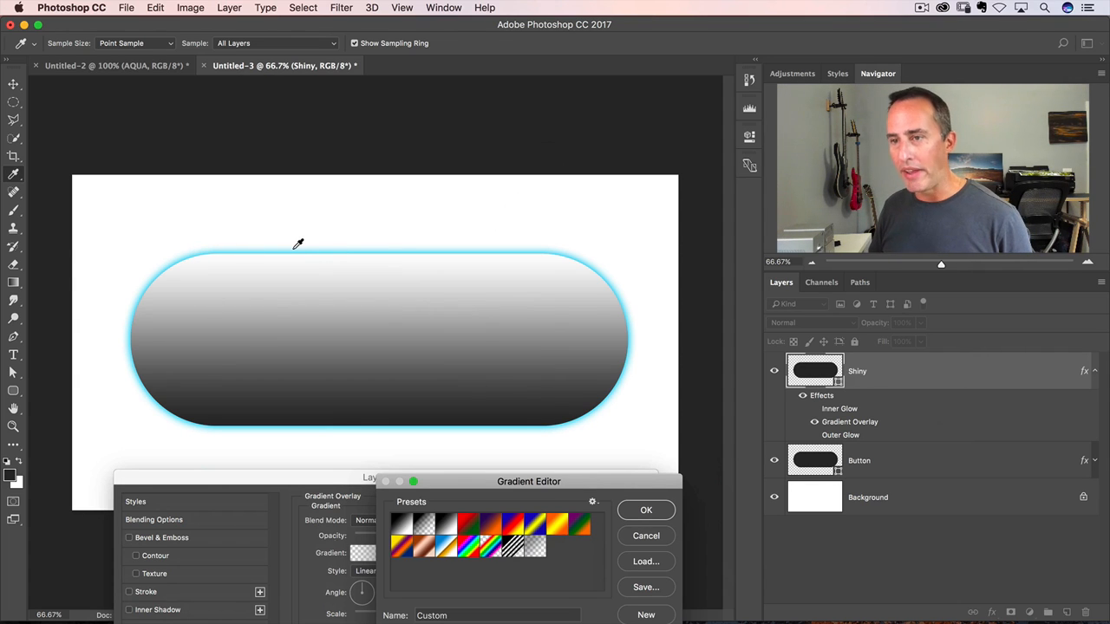
{"action": "mouse_move", "coordinate": [318, 434]}
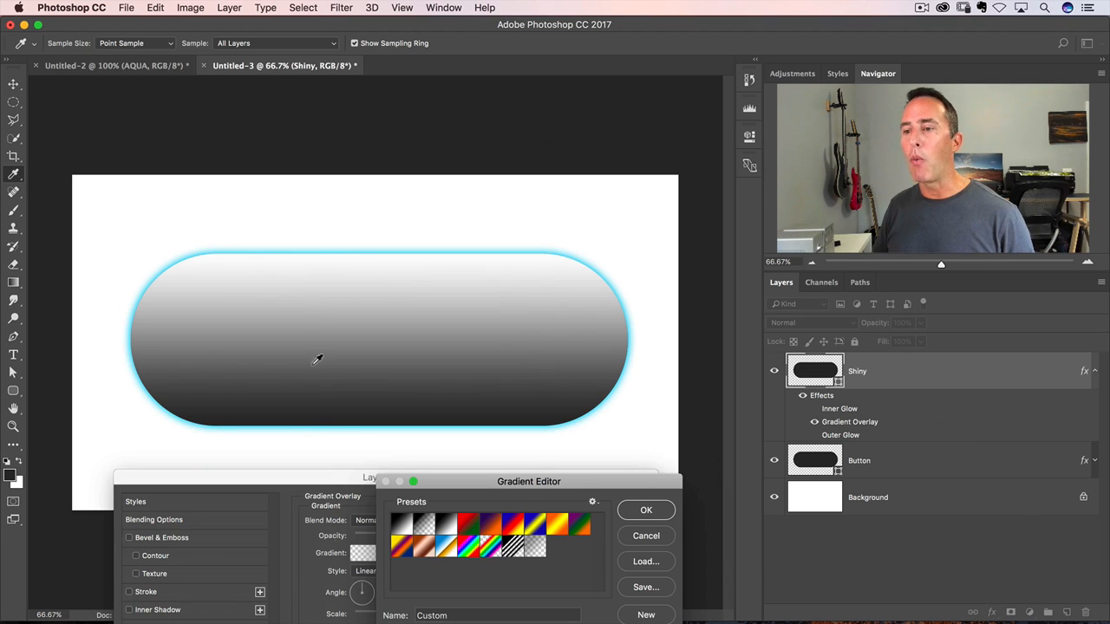
{"action": "mouse_move", "coordinate": [322, 398]}
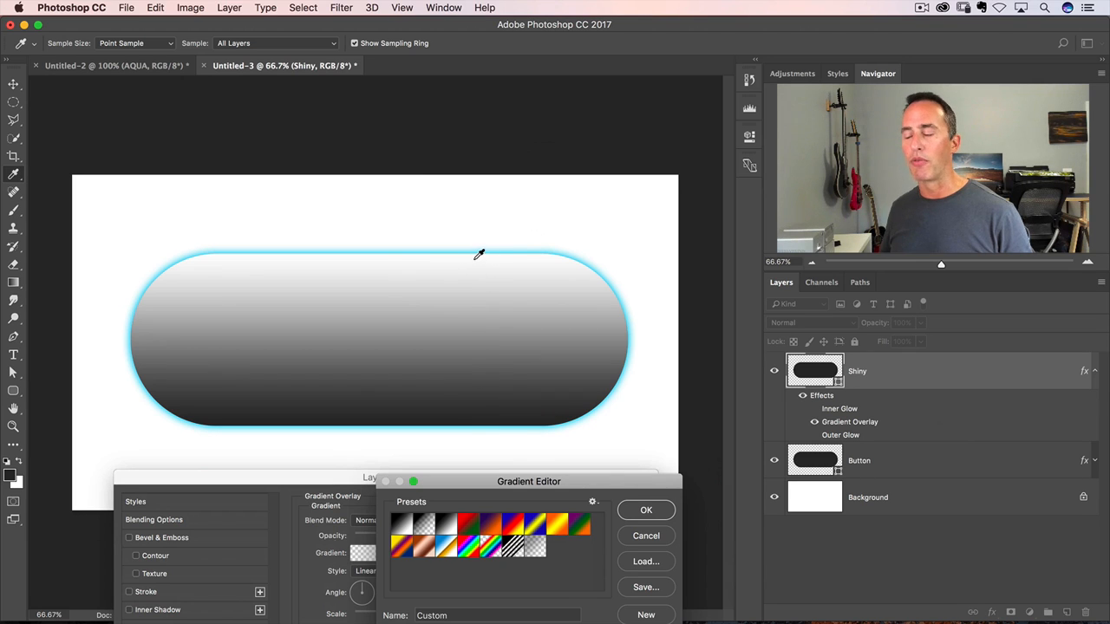
{"action": "mouse_move", "coordinate": [472, 374]}
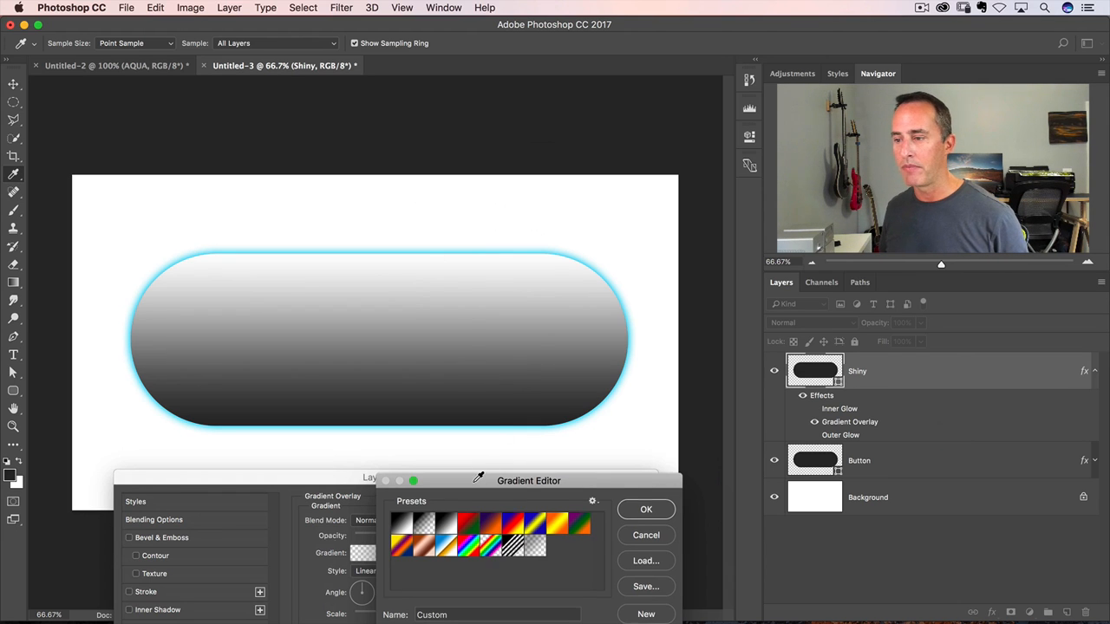
- Accept the white-to-transparent gradient and apply the Shiny layer style
{"action": "left_click", "coordinate": [645, 510]}
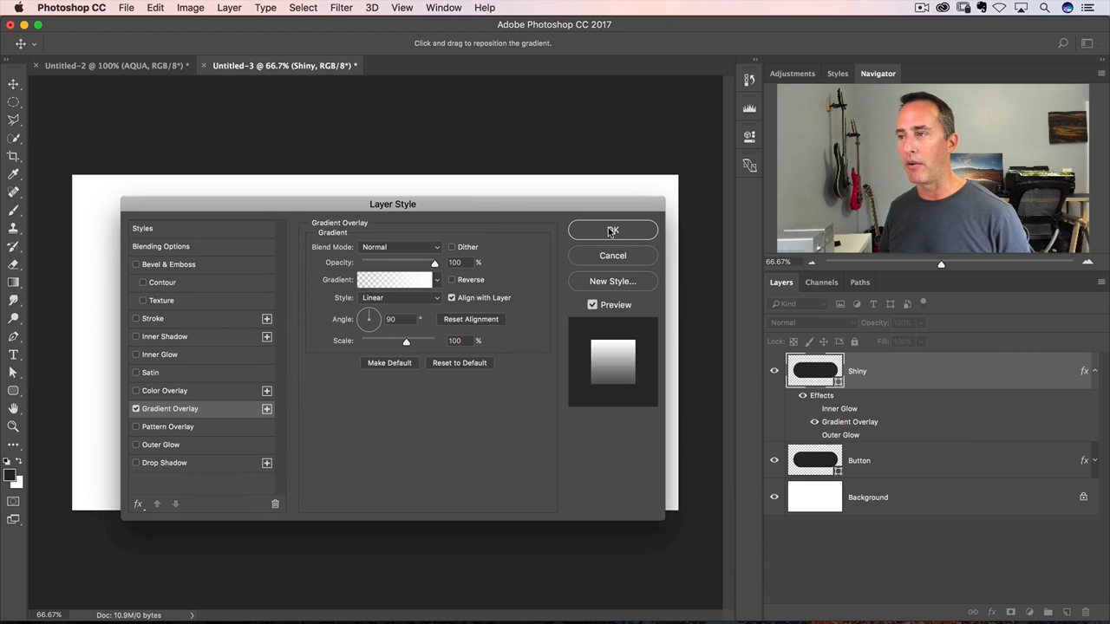
{"action": "left_click", "coordinate": [614, 229]}
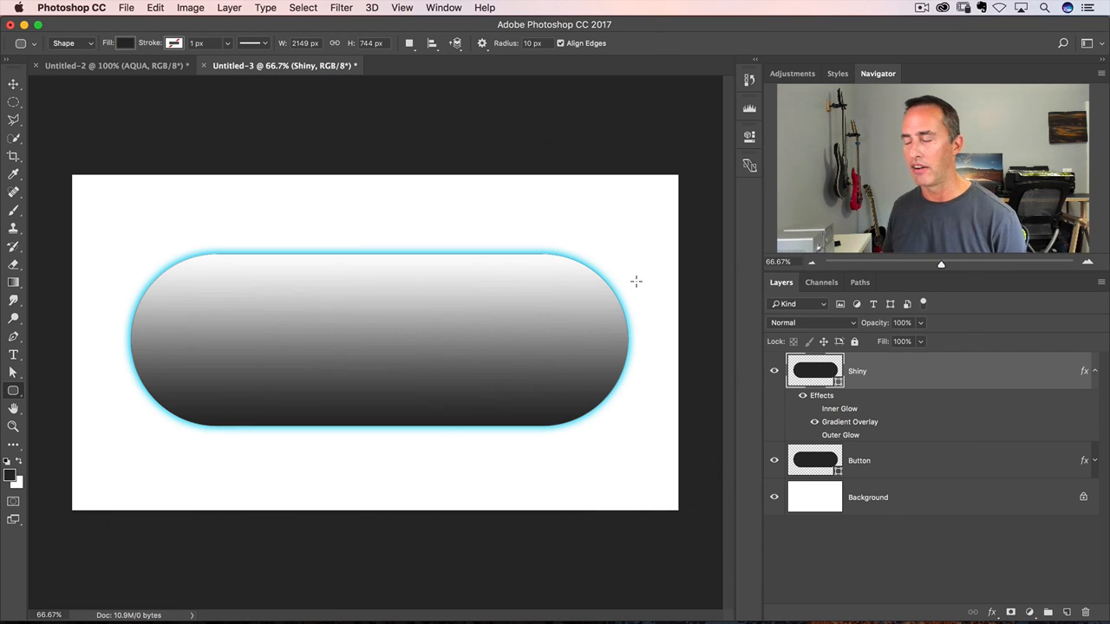
{"action": "mouse_move", "coordinate": [612, 284]}
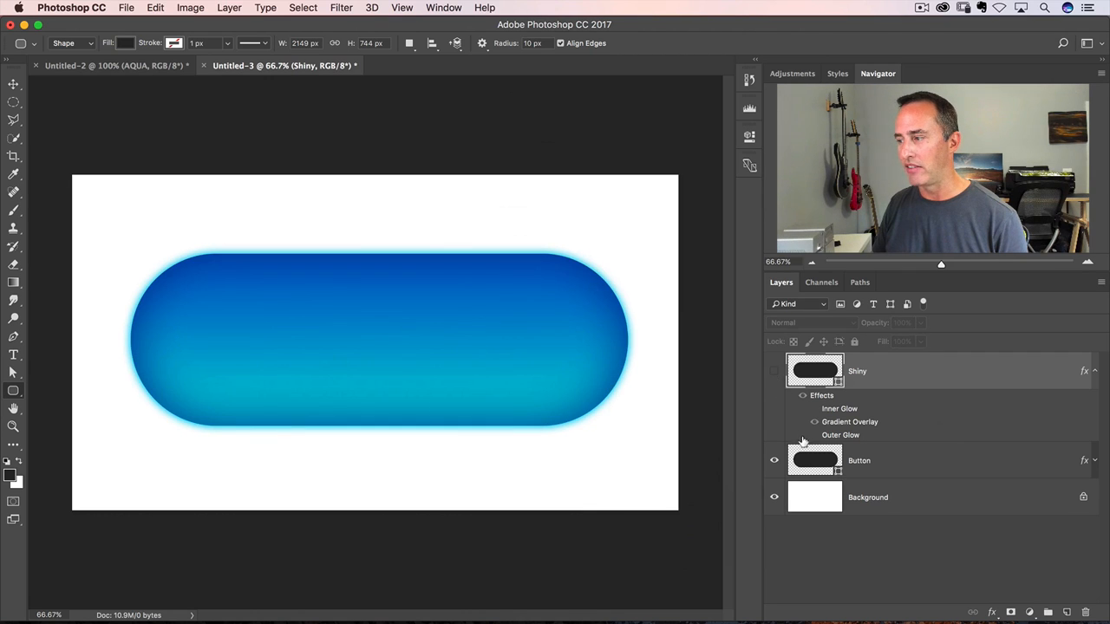
- Test the Button layer's opacity down to 43% and return it to 100%
{"action": "left_click", "coordinate": [858, 461]}
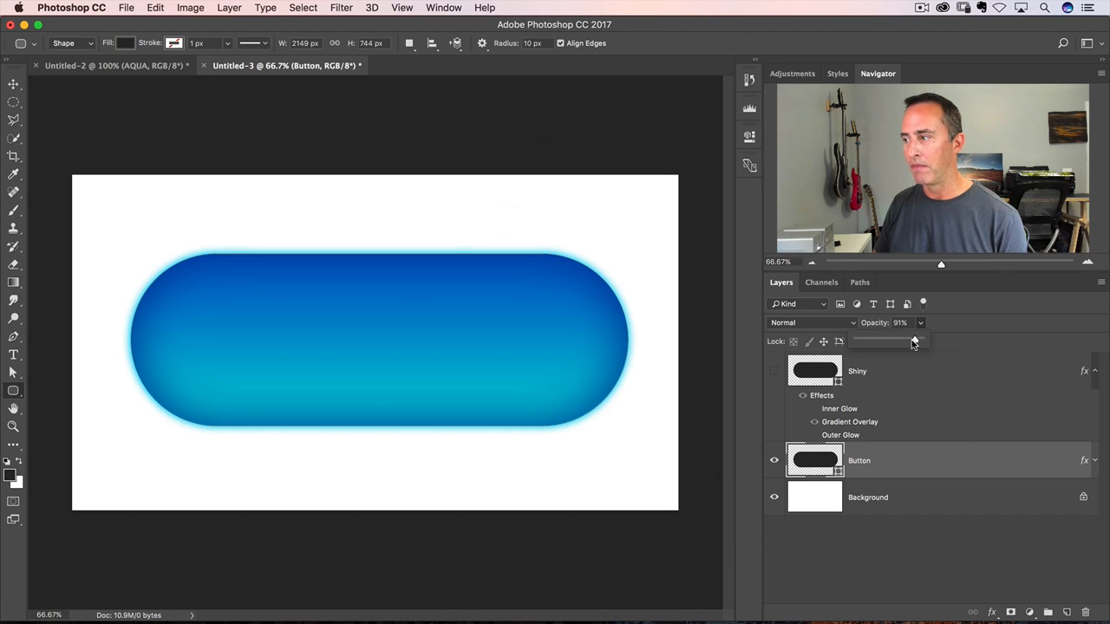
{"action": "left_click_drag", "start_coordinate": [912, 340], "coordinate": [883, 340]}
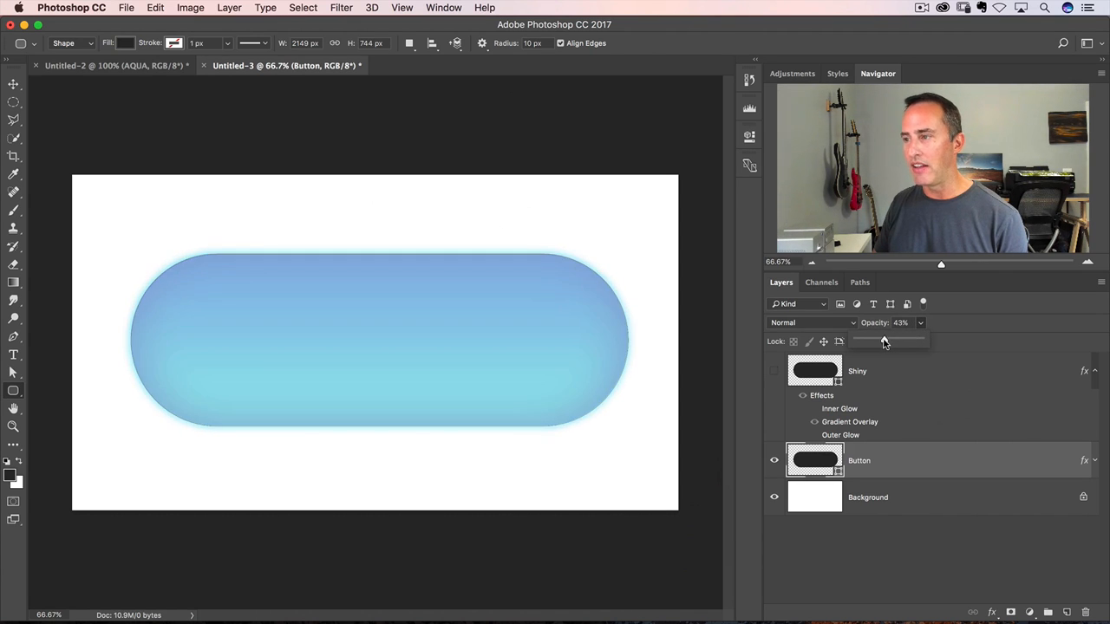
{"action": "left_click_drag", "start_coordinate": [884, 338], "coordinate": [856, 338]}
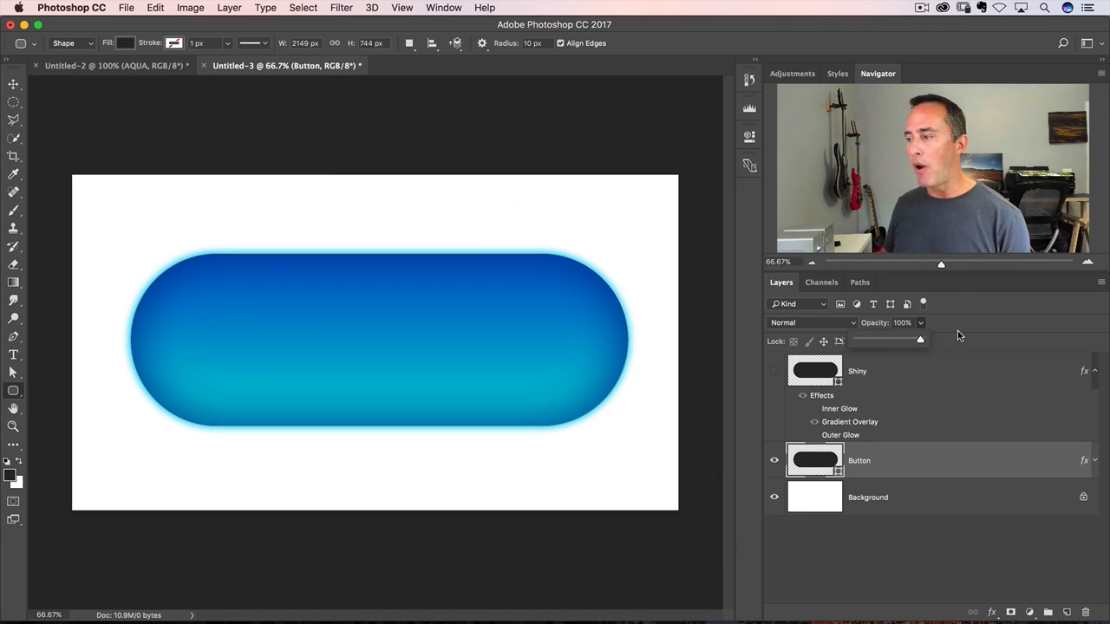
{"action": "left_click", "coordinate": [1092, 461]}
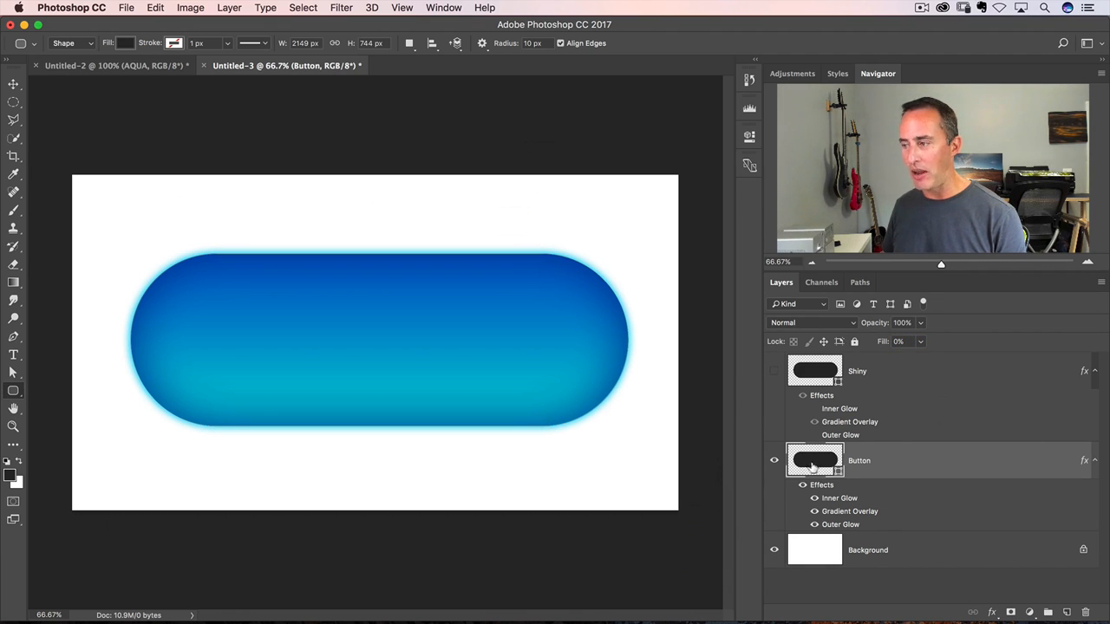
- Expand the layer's effects and select the Shiny layer's fill amount for editing
{"action": "left_click", "coordinate": [815, 497]}
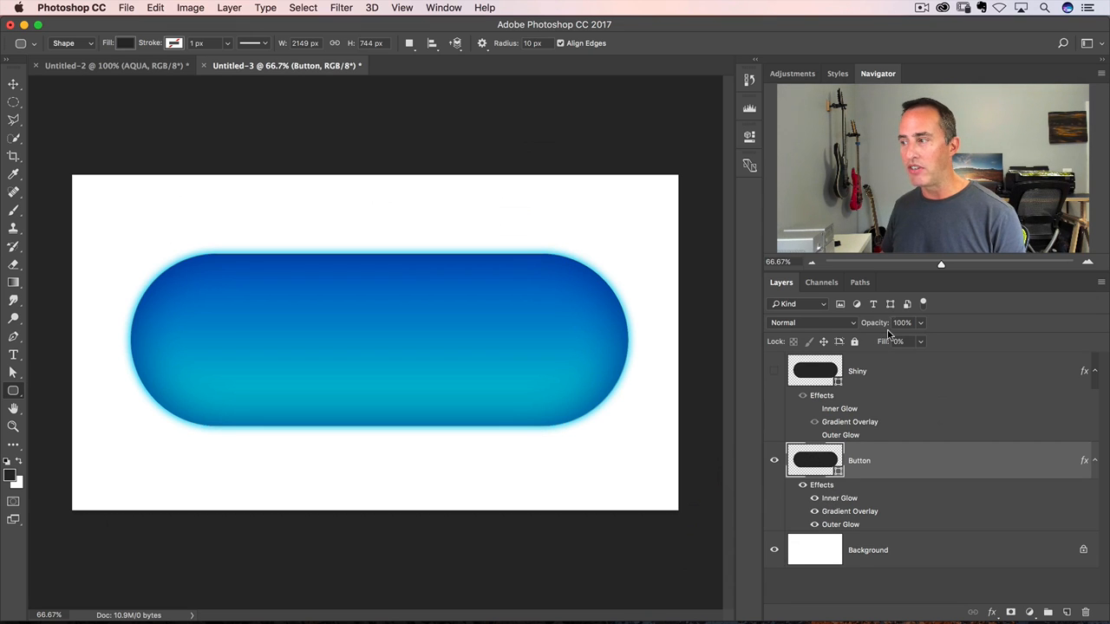
{"action": "triple_click", "coordinate": [898, 340]}
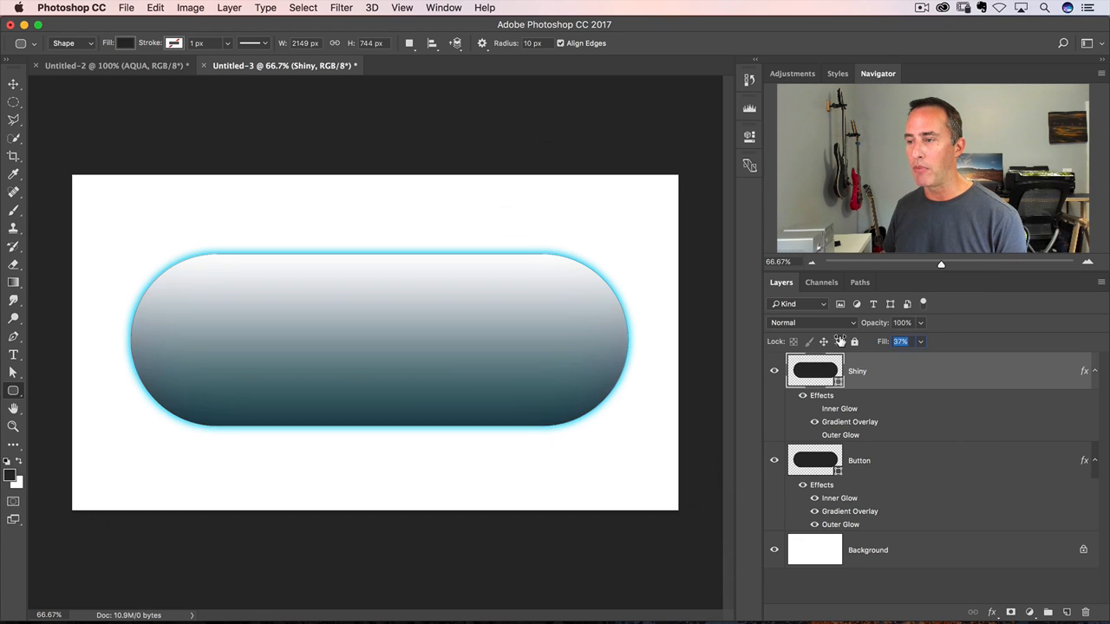
- Set the Shiny layer's fill to 0% and collapse its effects list
{"action": "triple_click", "coordinate": [899, 339]}
{"action": "type", "text": "0"}
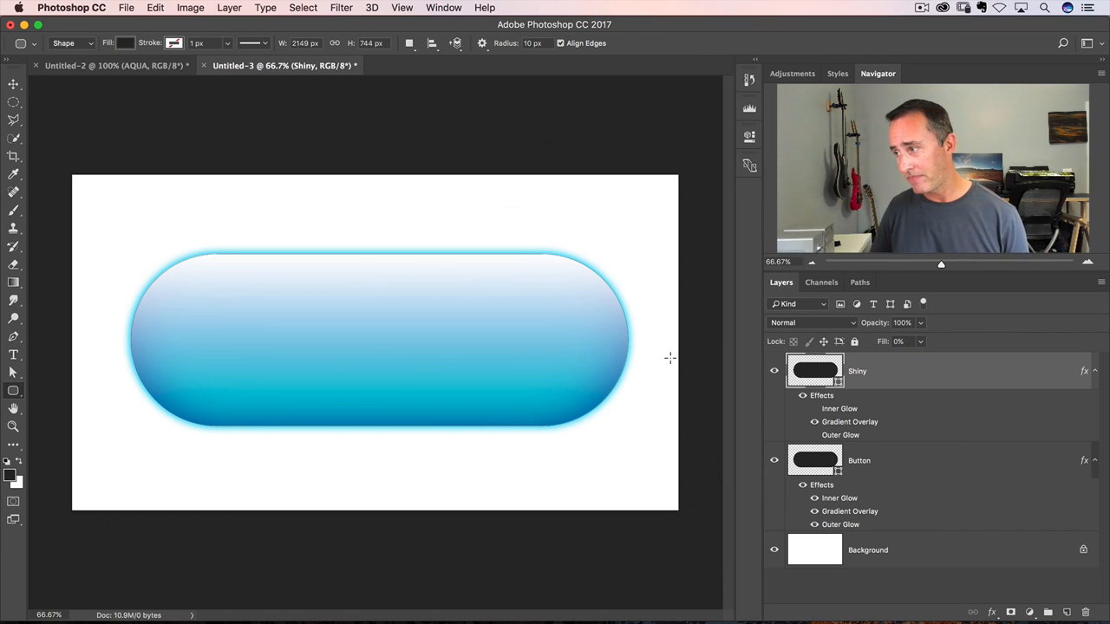
{"action": "left_click", "coordinate": [1092, 371]}
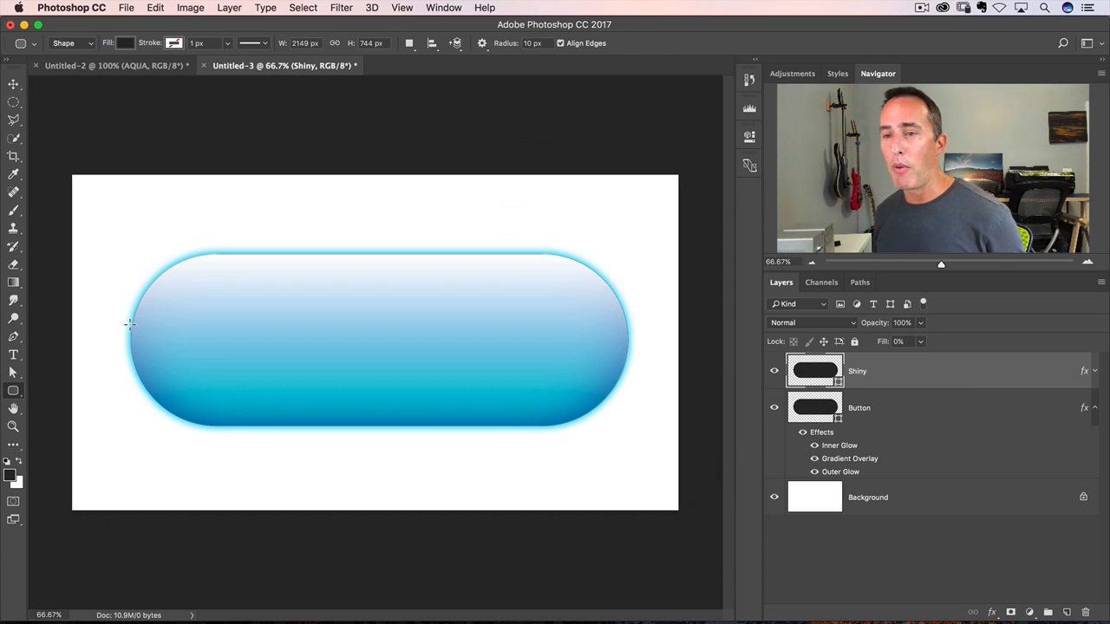
{"action": "mouse_move", "coordinate": [288, 270]}
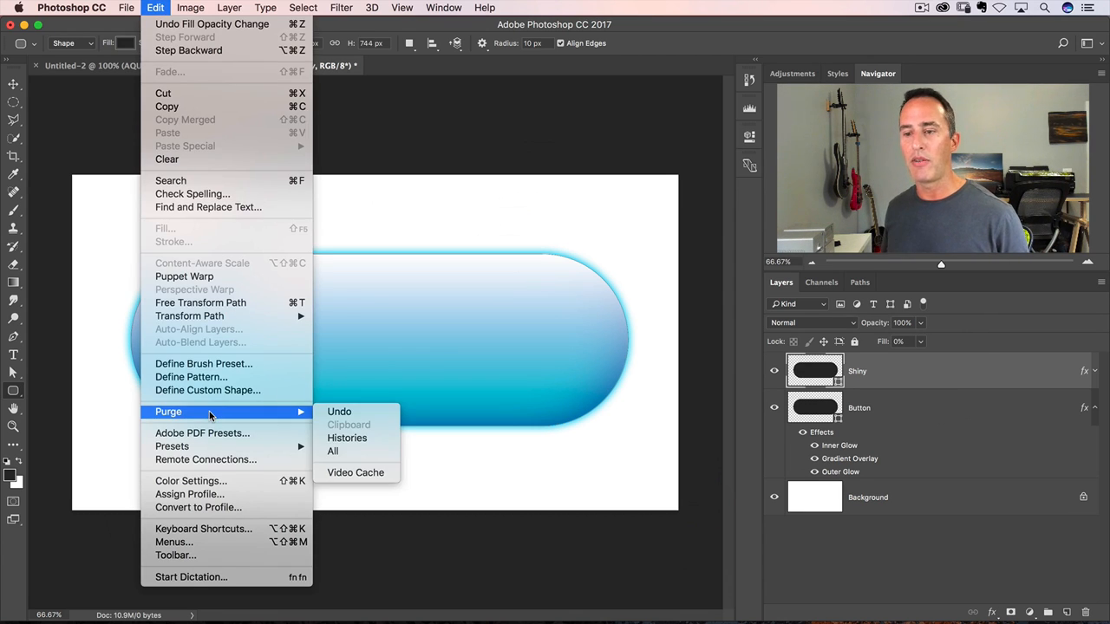
{"action": "mouse_move", "coordinate": [189, 315]}
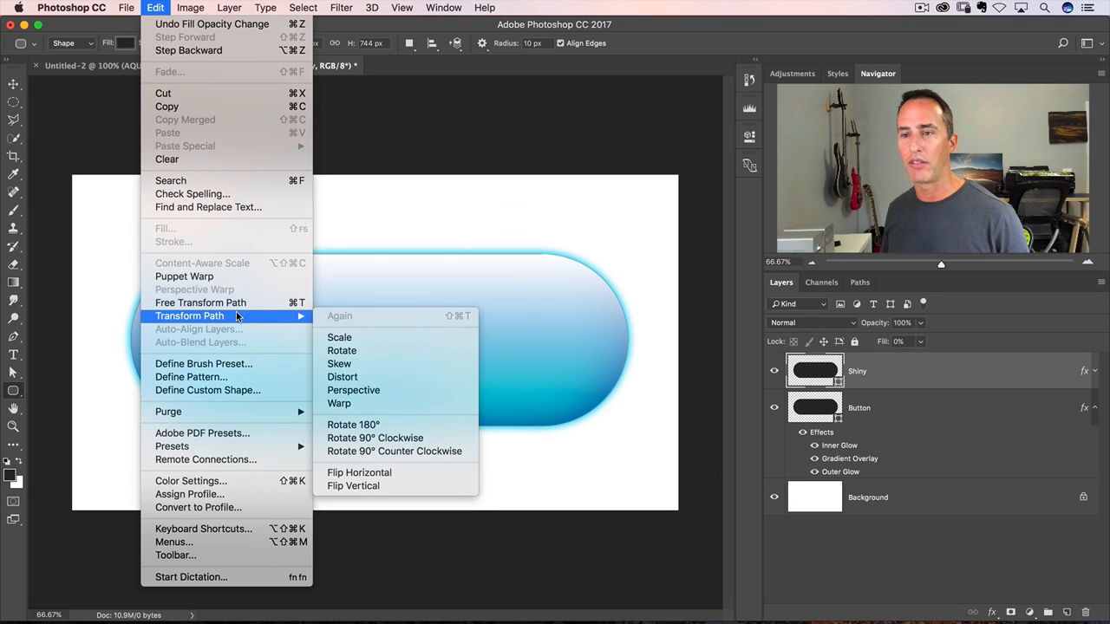
- Transform the Shiny highlight to about 85% width and 47% height in the pill's top half
{"action": "left_click", "coordinate": [201, 302]}
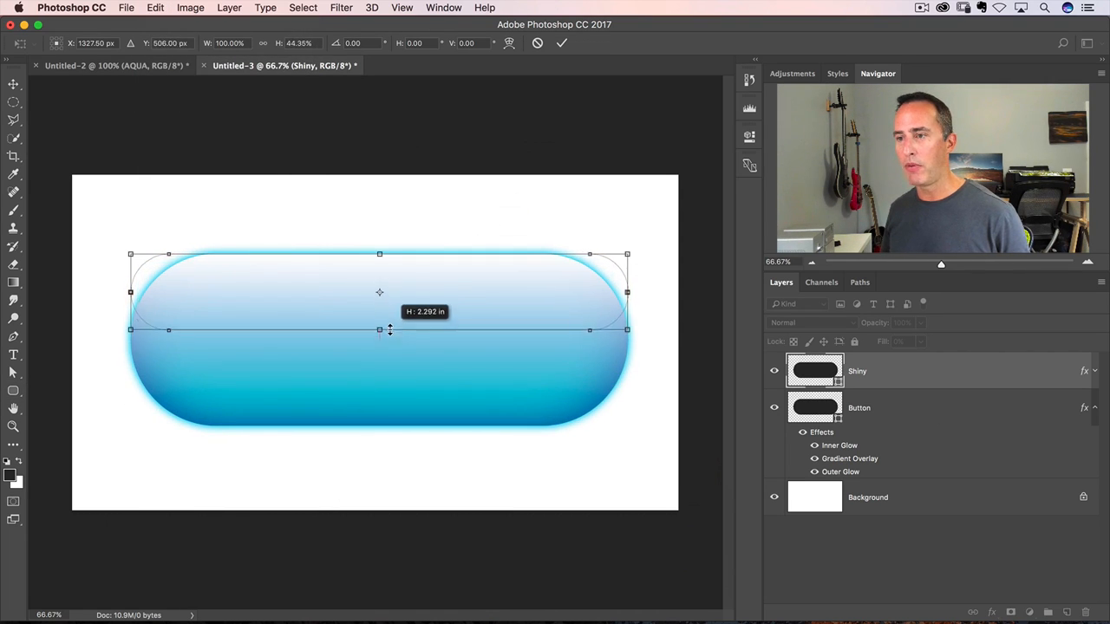
{"action": "left_click_drag", "start_coordinate": [378, 330], "coordinate": [378, 333]}
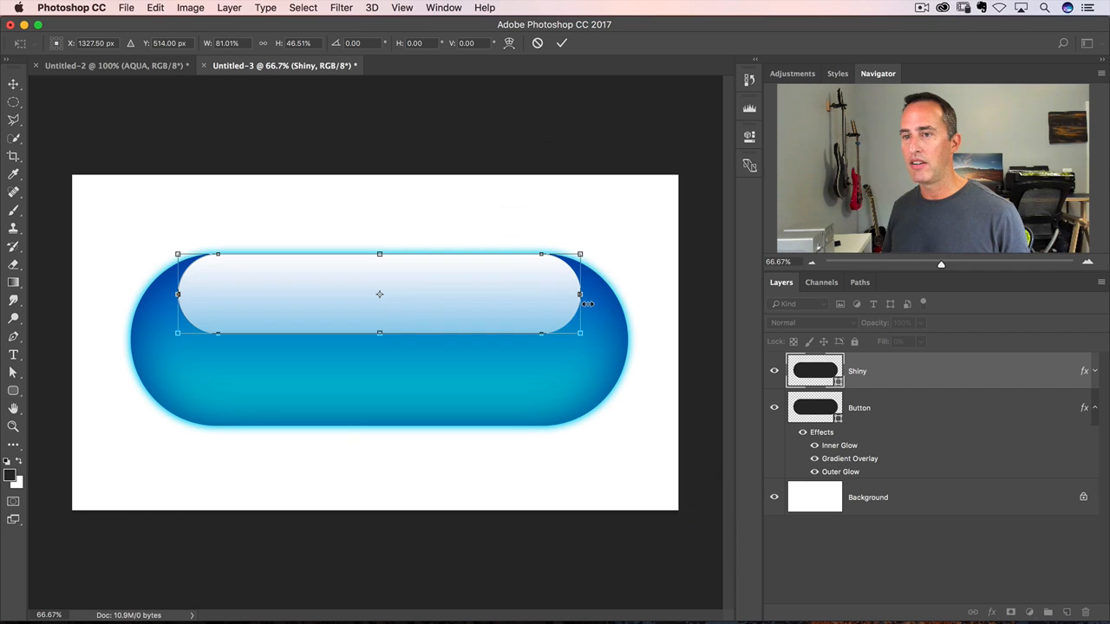
{"action": "mouse_move", "coordinate": [576, 295]}
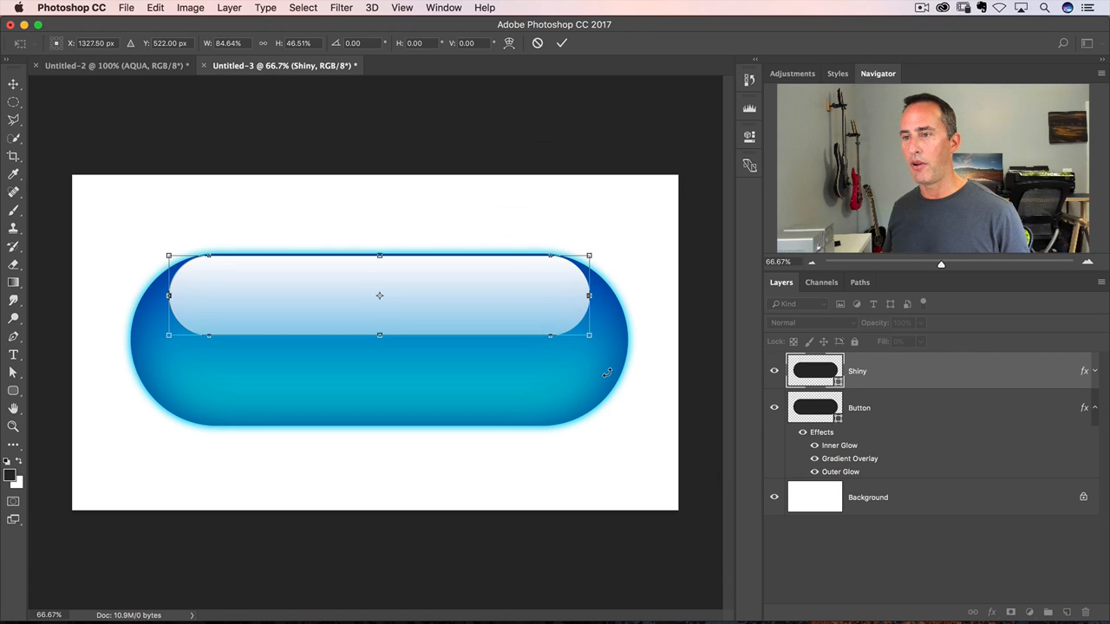
{"action": "mouse_move", "coordinate": [328, 338]}
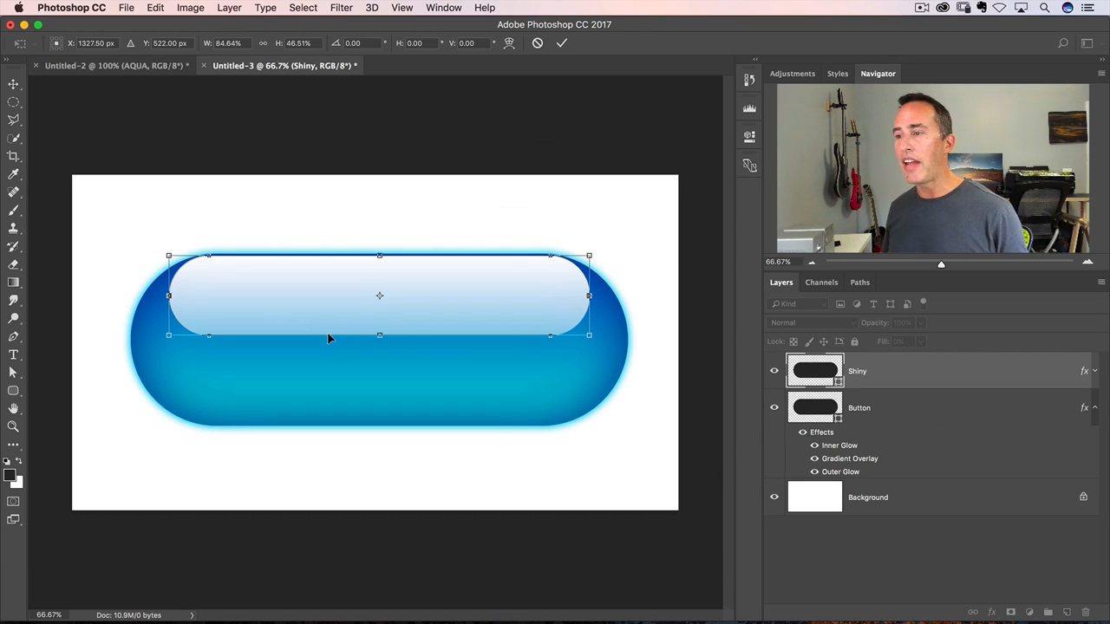
{"action": "mouse_move", "coordinate": [304, 315]}
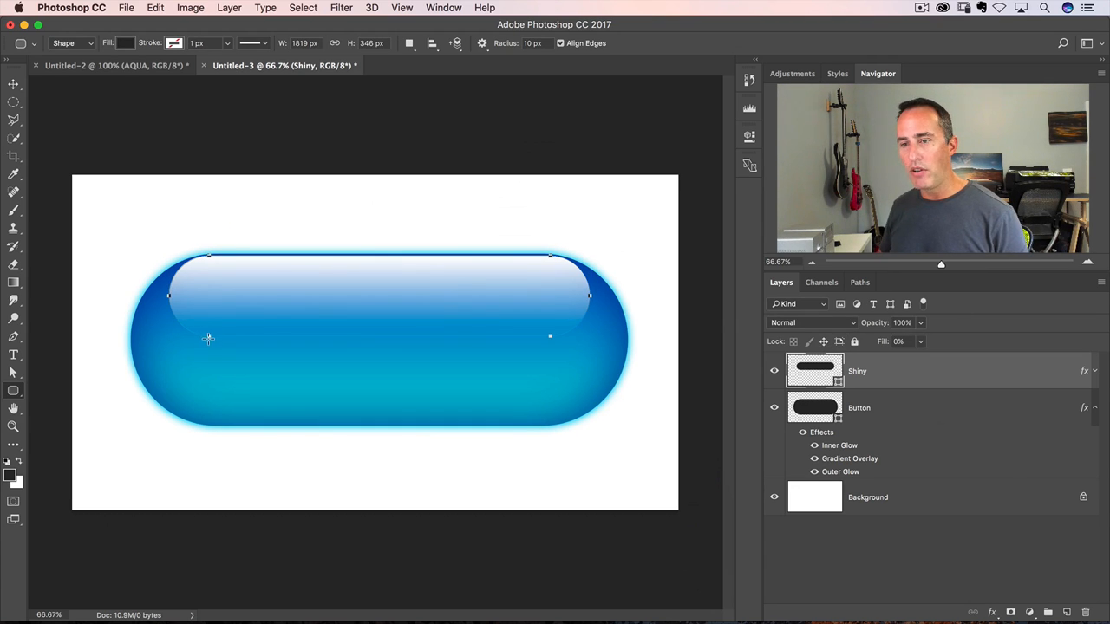
{"action": "mouse_move", "coordinate": [217, 337]}
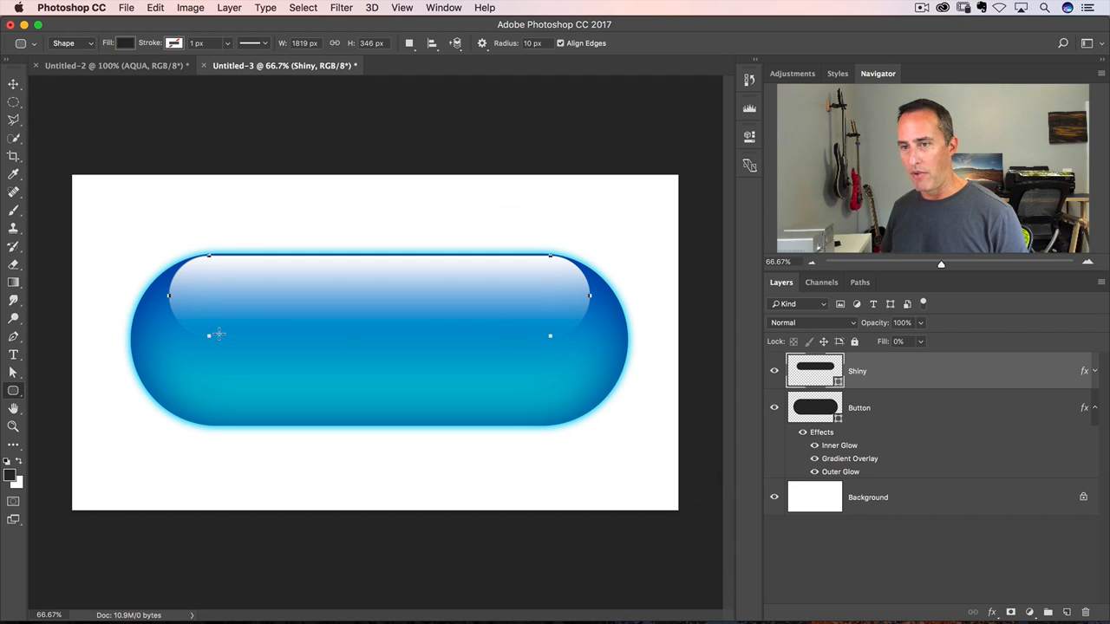
- Move the highlight's lower-edge anchors with Direct Selection, converting the live shape to a path
{"action": "left_click", "coordinate": [13, 378]}
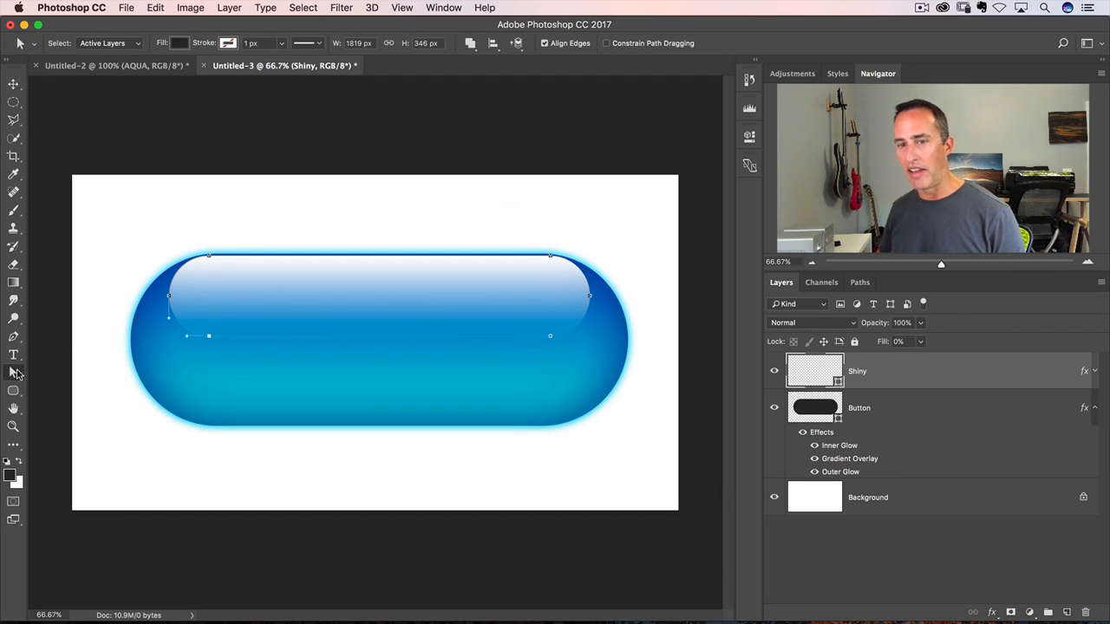
{"action": "left_click", "coordinate": [14, 371]}
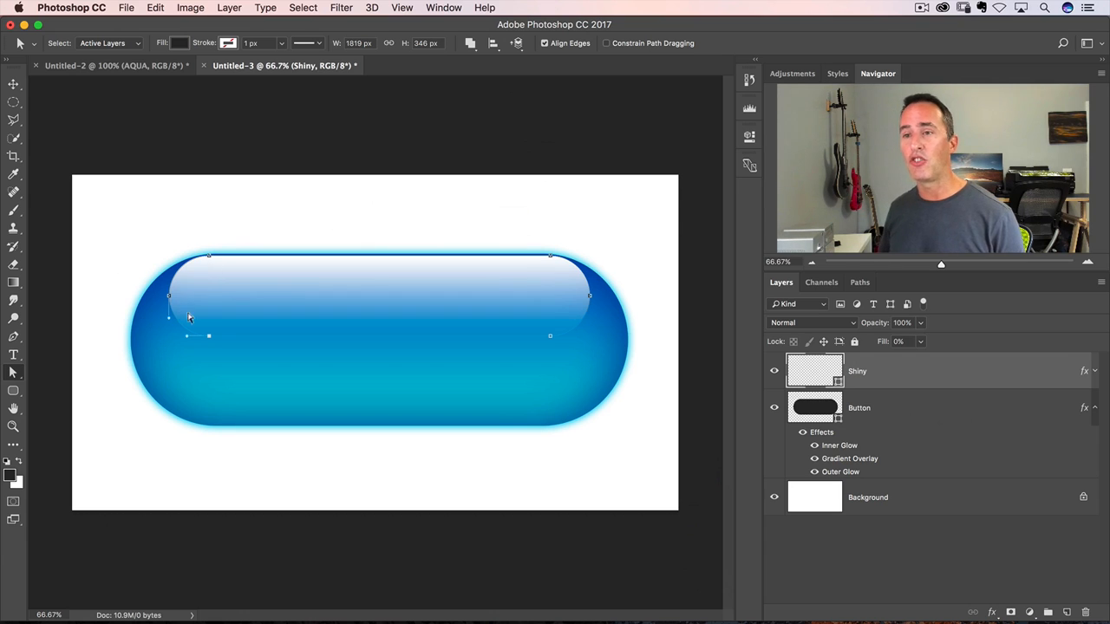
{"action": "mouse_move", "coordinate": [588, 298]}
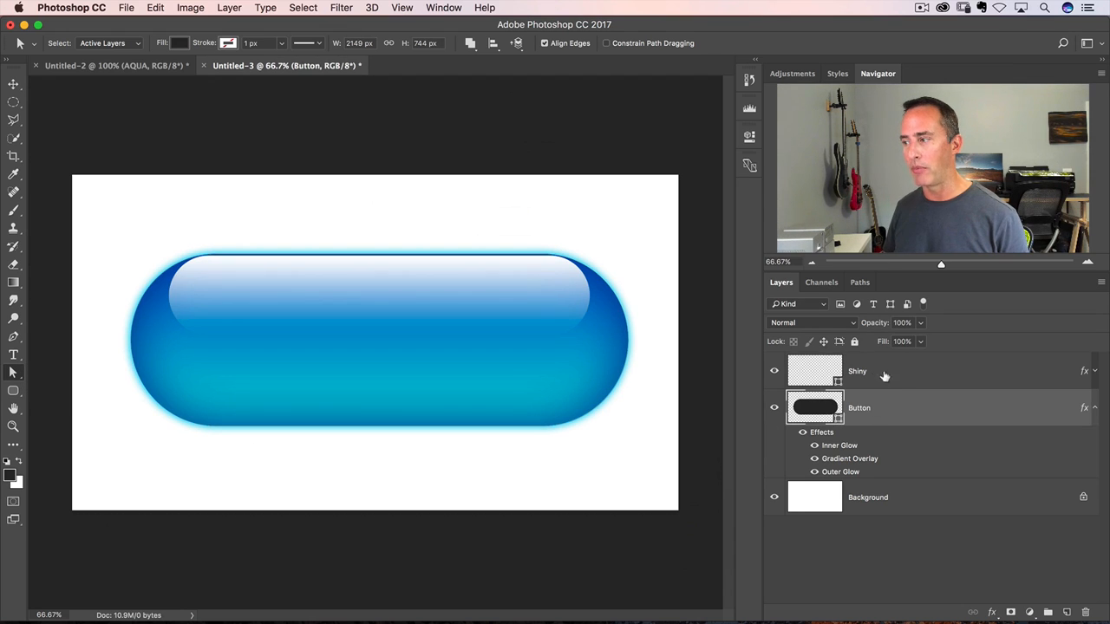
{"action": "left_click", "coordinate": [867, 371]}
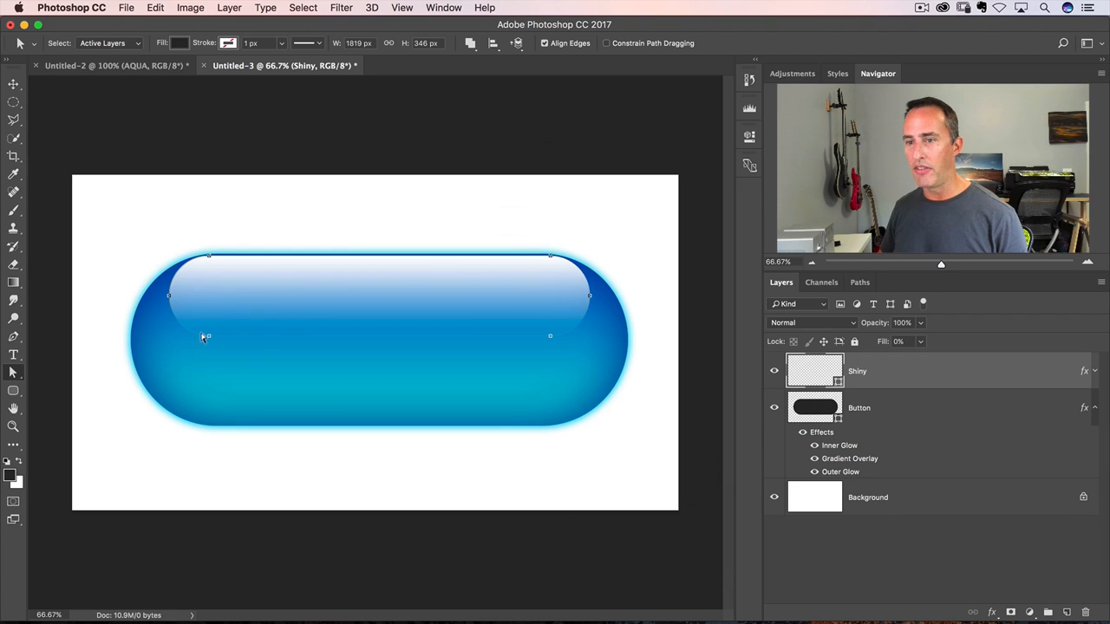
{"action": "mouse_move", "coordinate": [211, 338]}
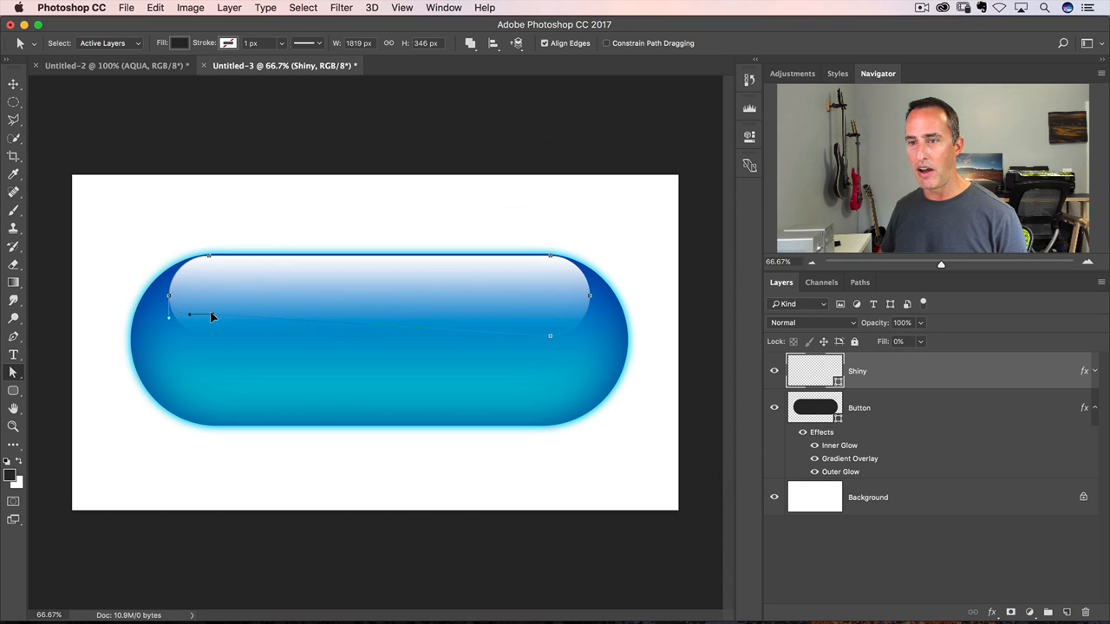
{"action": "left_click", "coordinate": [212, 316]}
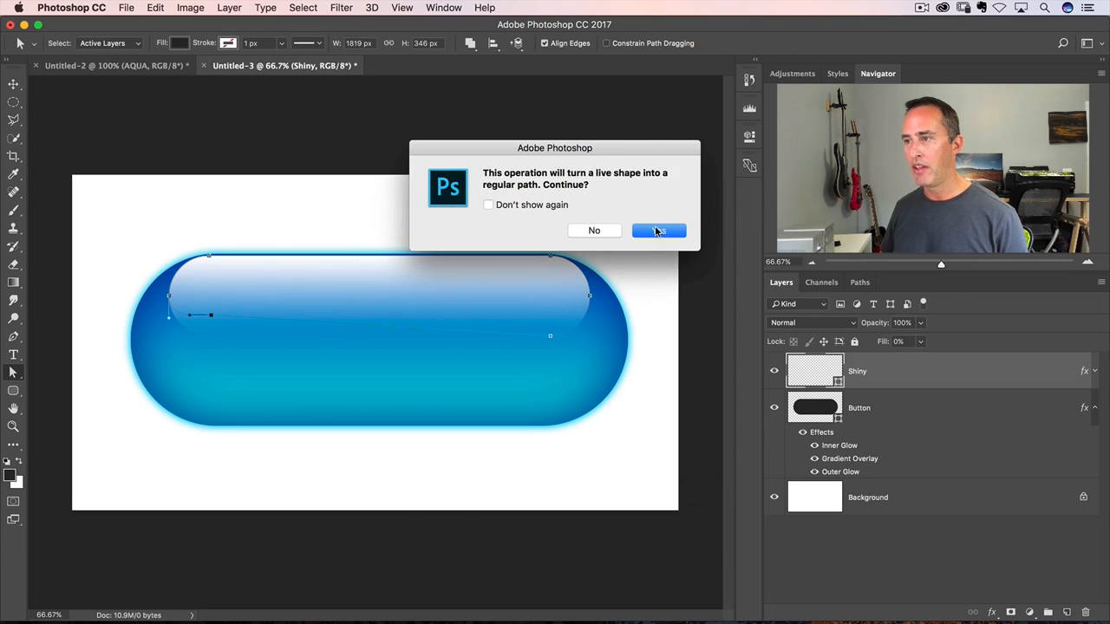
{"action": "left_click", "coordinate": [659, 229]}
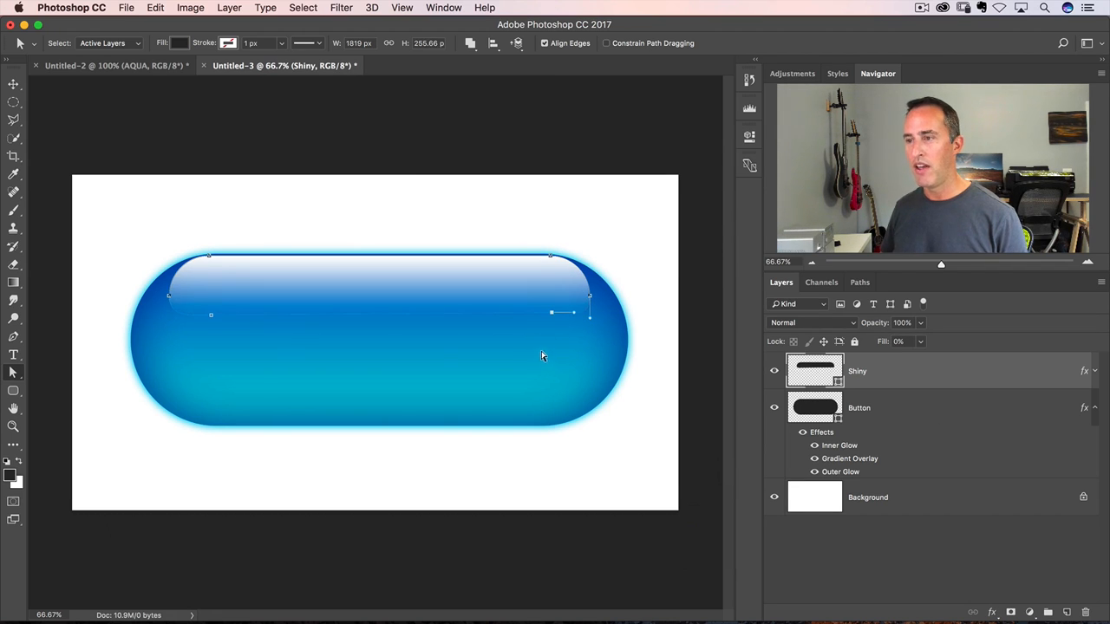
{"action": "mouse_move", "coordinate": [597, 295]}
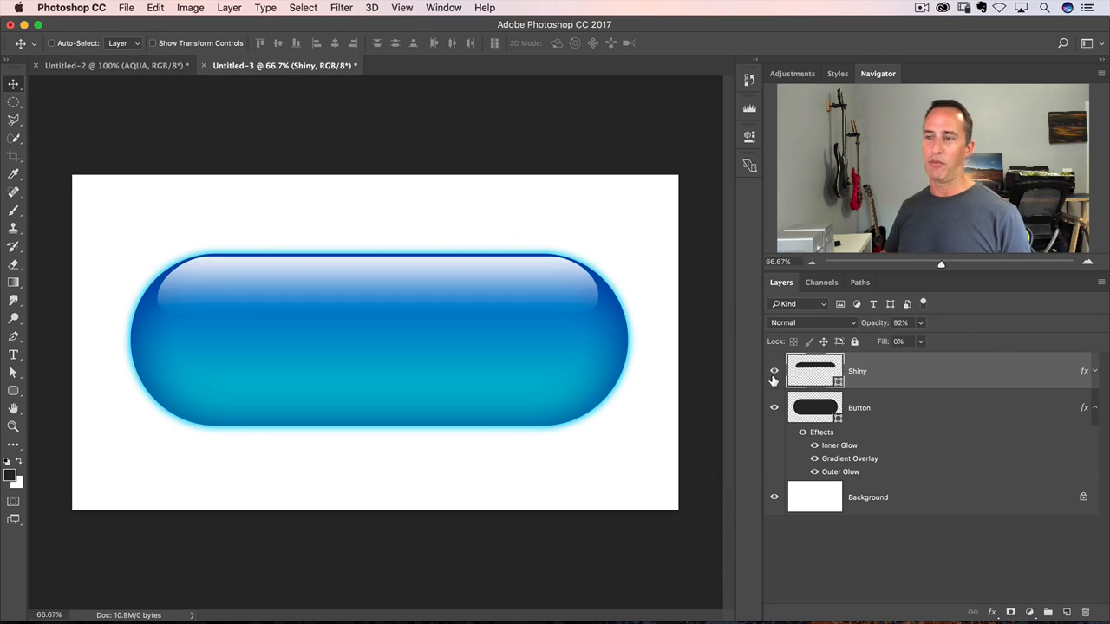
{"action": "mouse_move", "coordinate": [773, 371]}
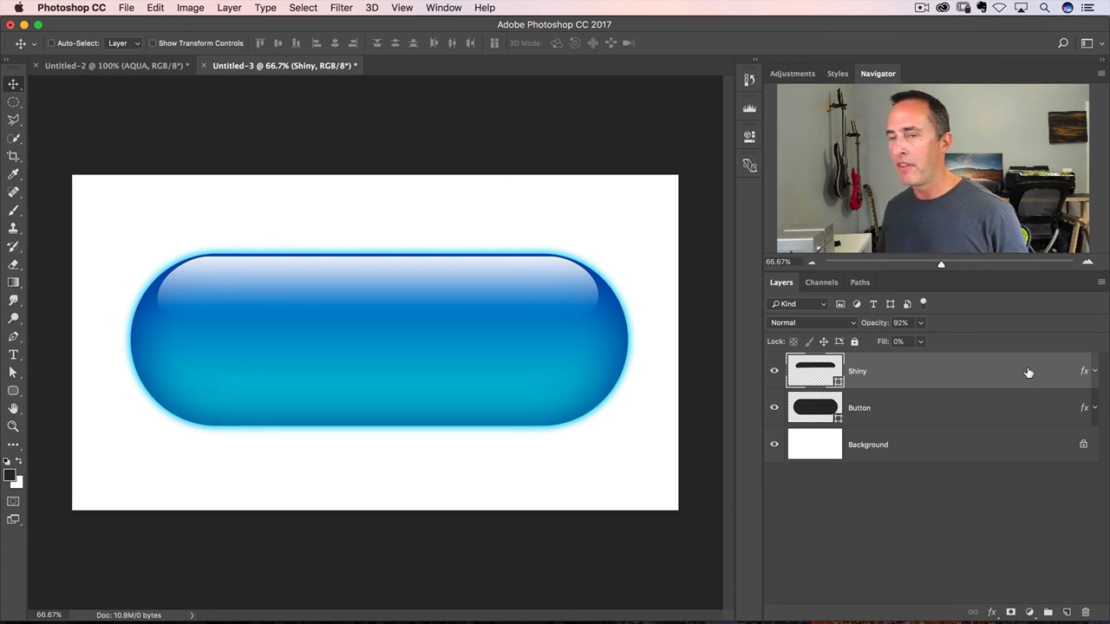
- Add a text layer above the button and type the word AQUA
{"action": "left_click", "coordinate": [14, 354]}
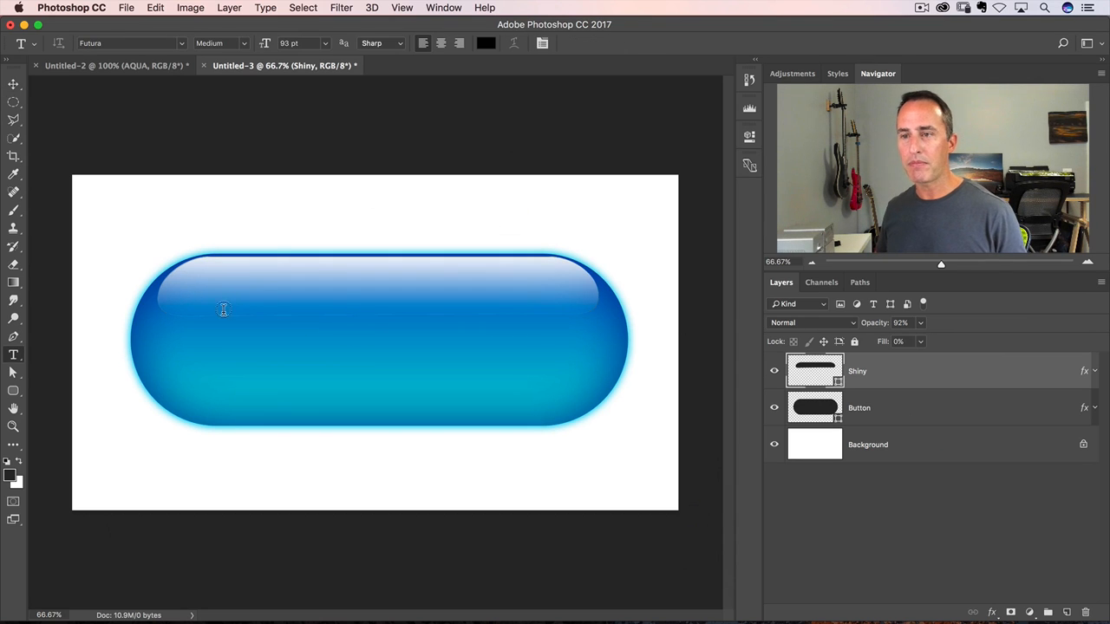
{"action": "left_click", "coordinate": [264, 208]}
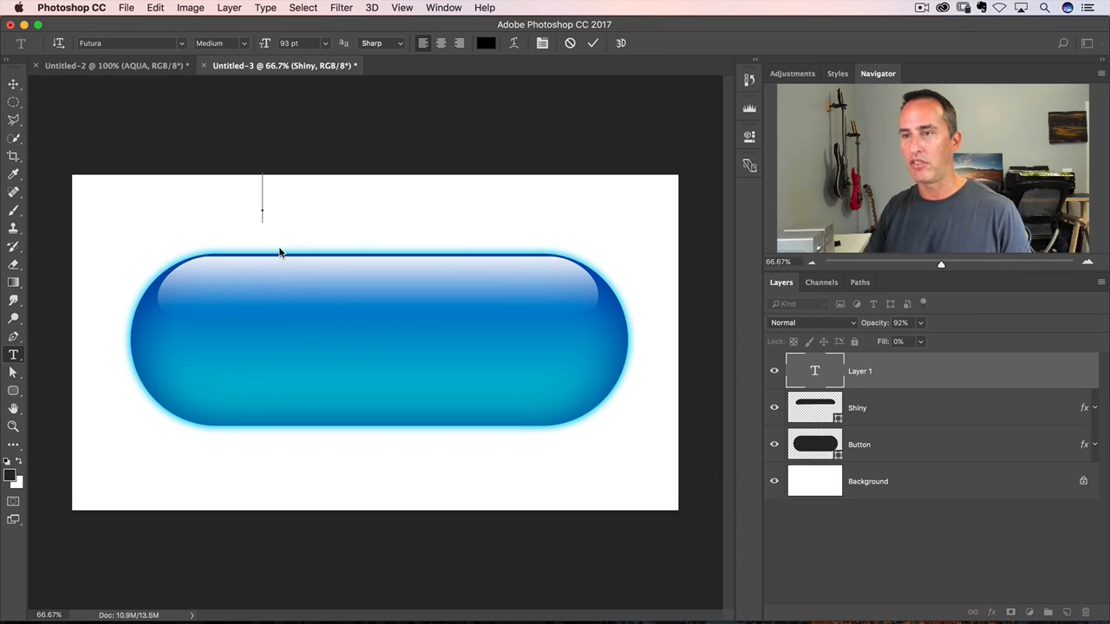
{"action": "type", "text": "LIQUI"}
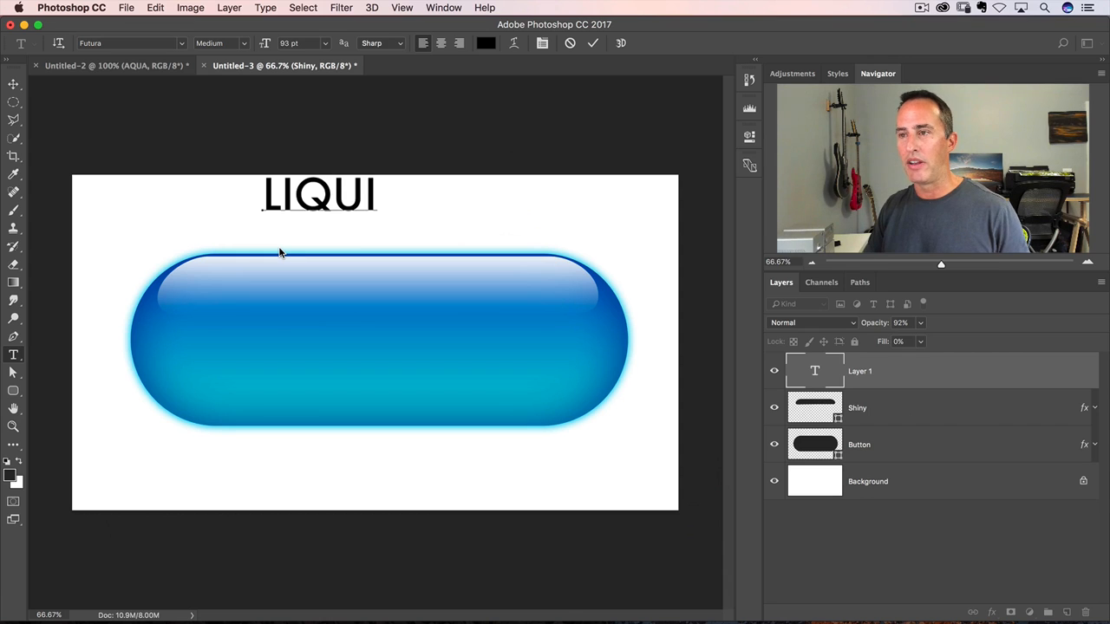
{"action": "type", "text": "AQUA"}
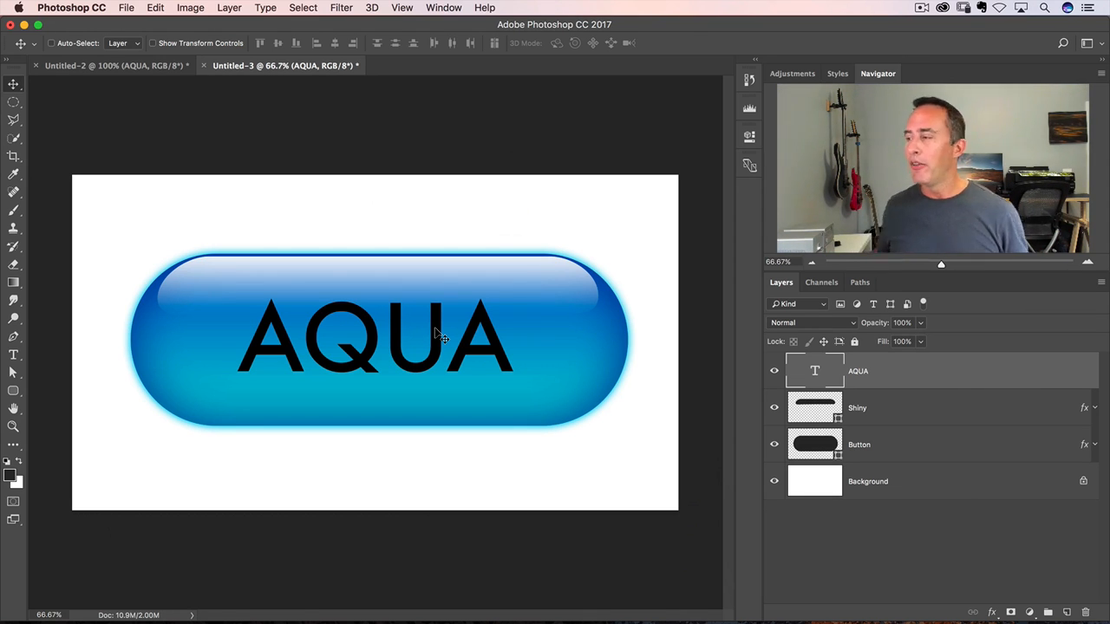
{"action": "mouse_move", "coordinate": [905, 371]}
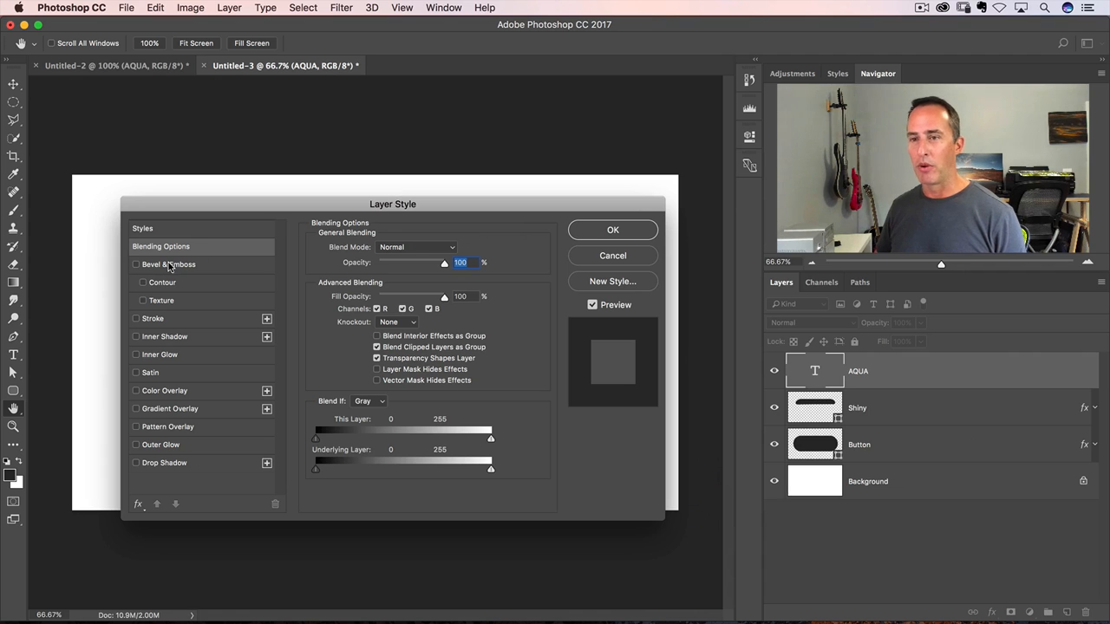
- Enable Bevel & Emboss on the AQUA text, try Outer Bevel, then apply Pillow Emboss
{"action": "left_click", "coordinate": [168, 263]}
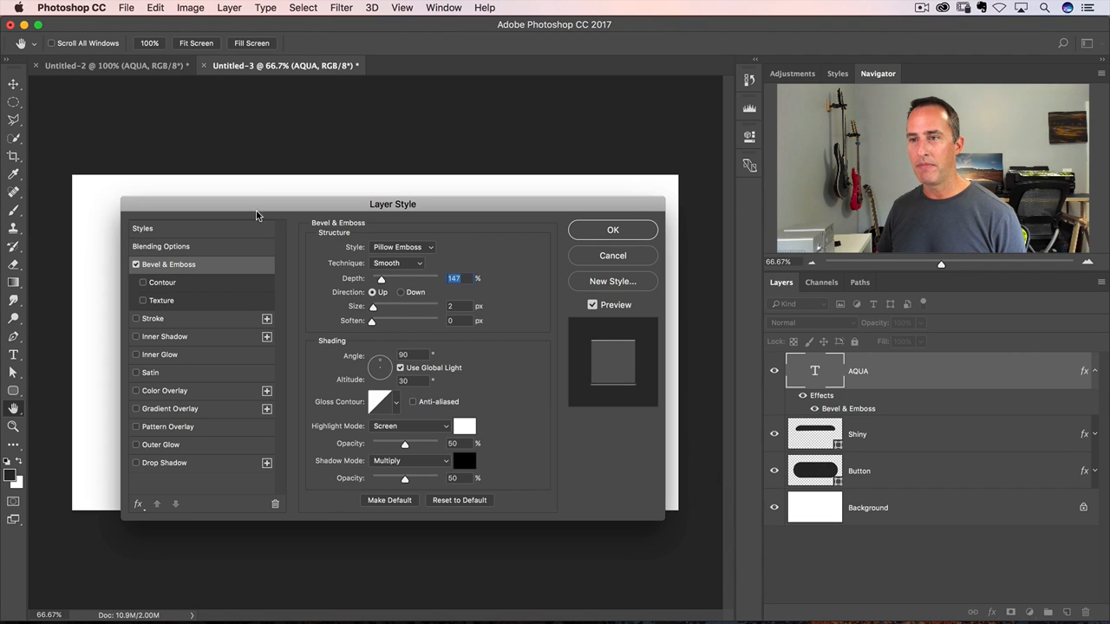
{"action": "left_click", "coordinate": [402, 246]}
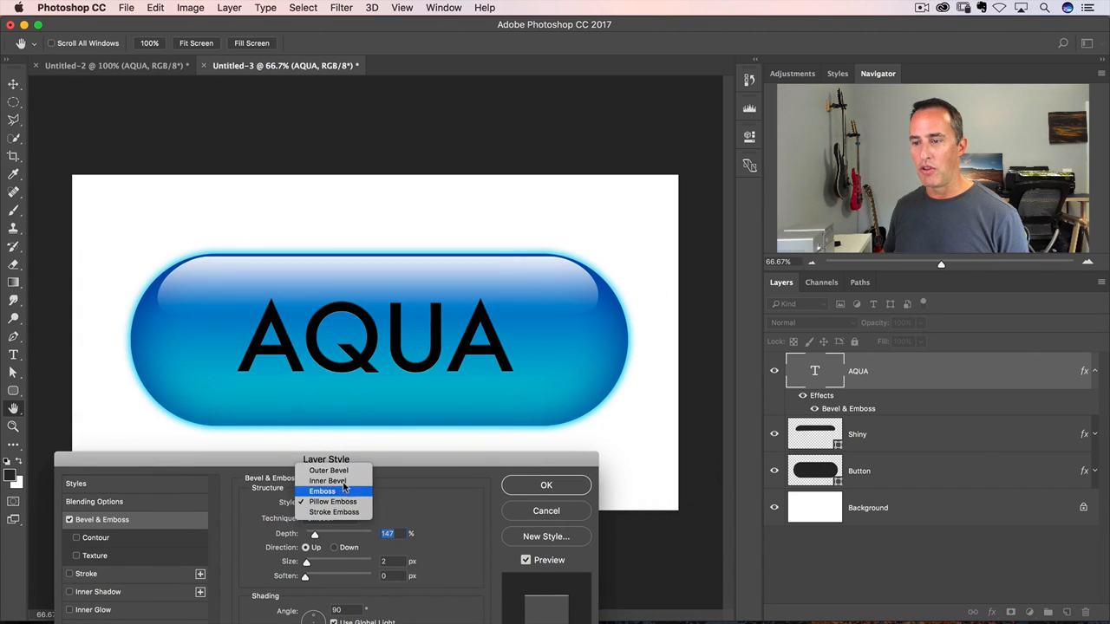
{"action": "left_click", "coordinate": [327, 469]}
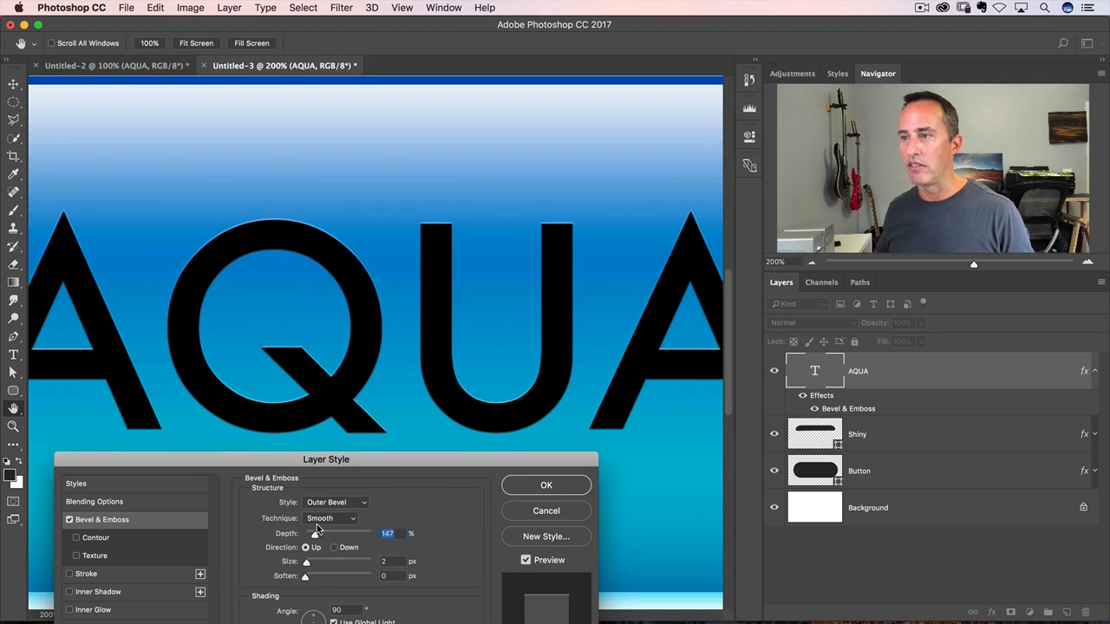
{"action": "mouse_move", "coordinate": [414, 227]}
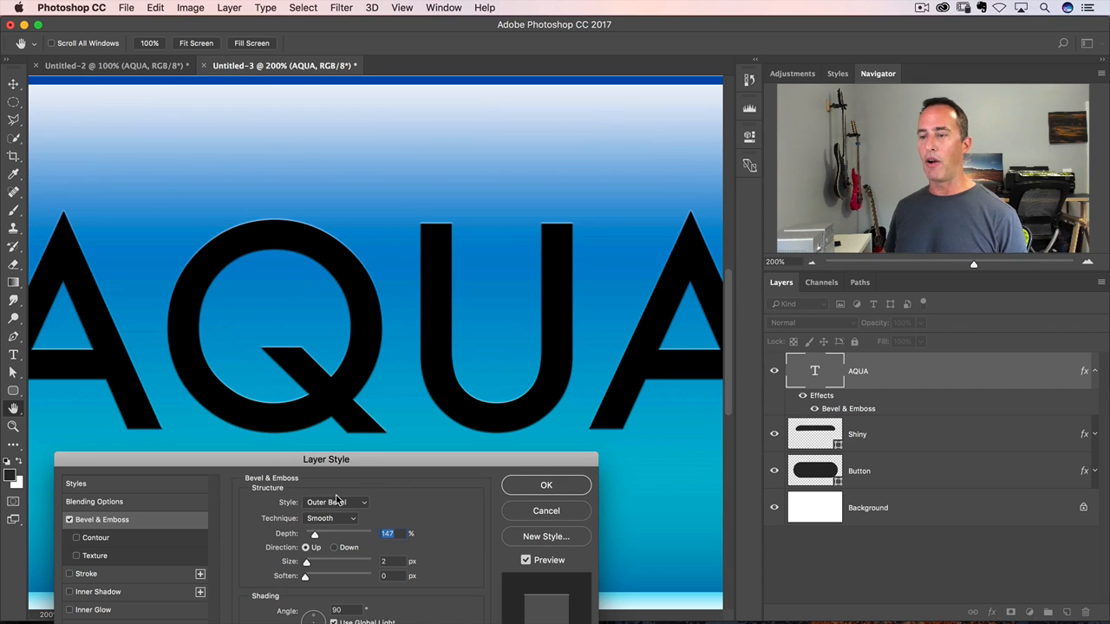
{"action": "left_click", "coordinate": [336, 503]}
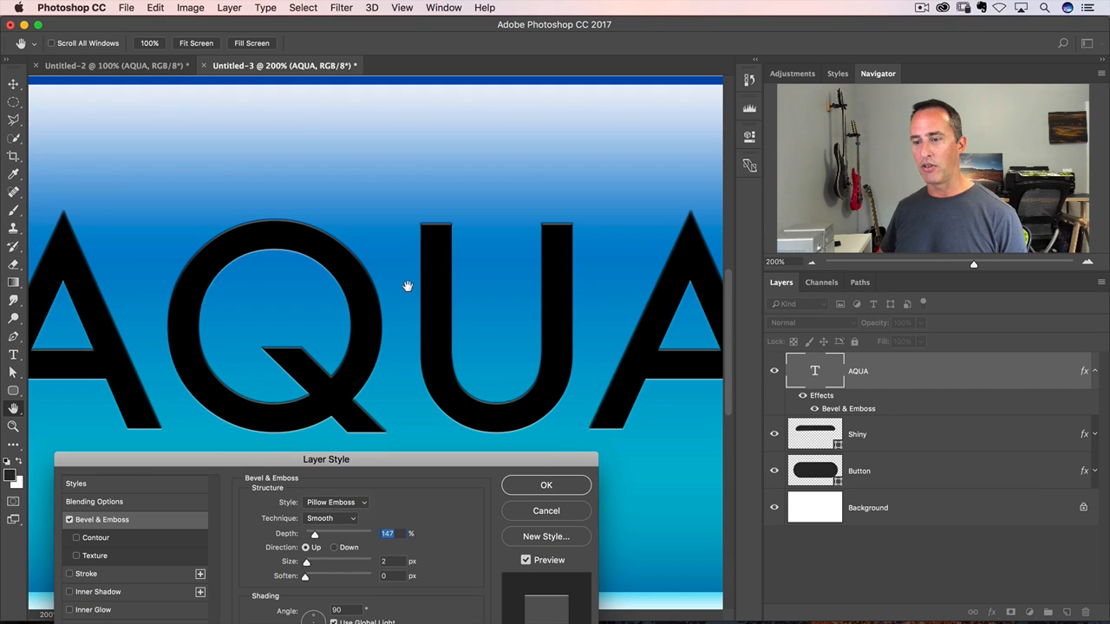
{"action": "mouse_move", "coordinate": [529, 492]}
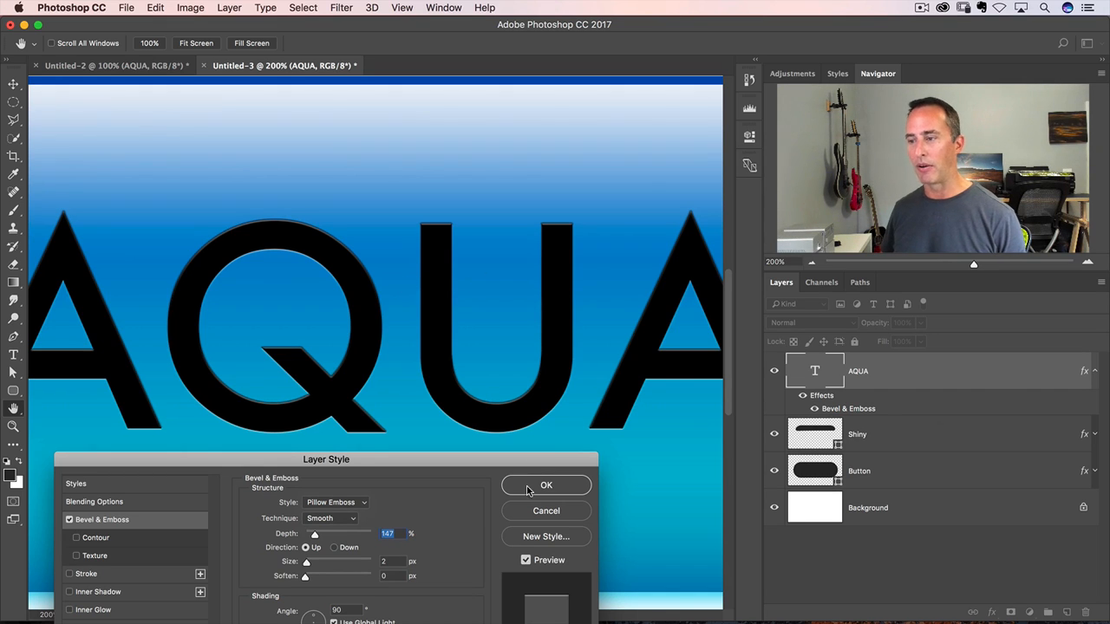
{"action": "left_click", "coordinate": [546, 486]}
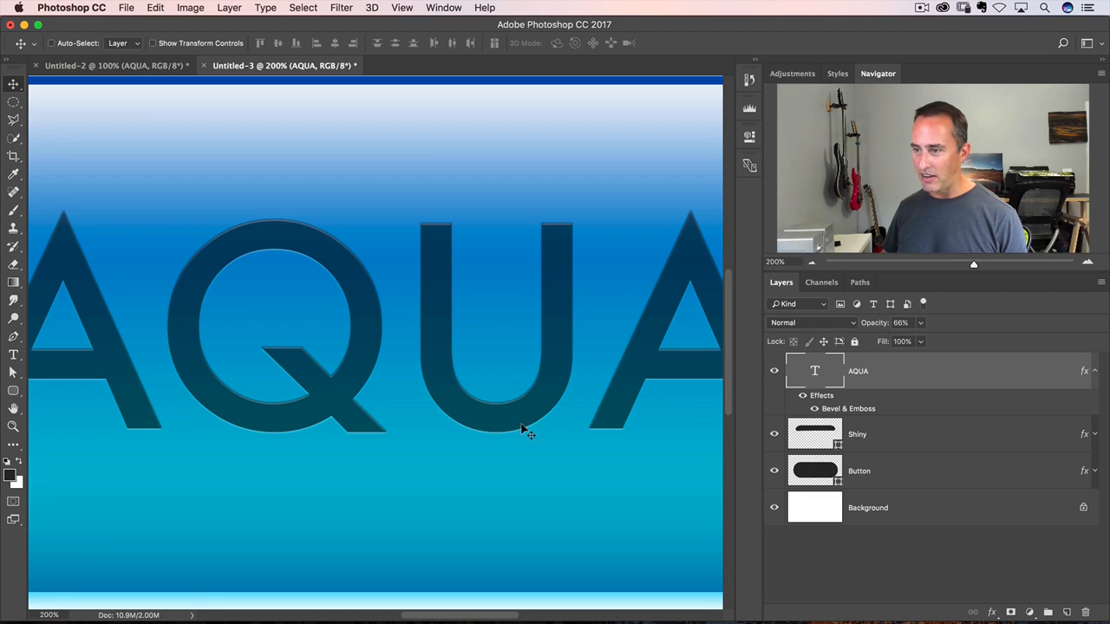
{"action": "mouse_move", "coordinate": [204, 247]}
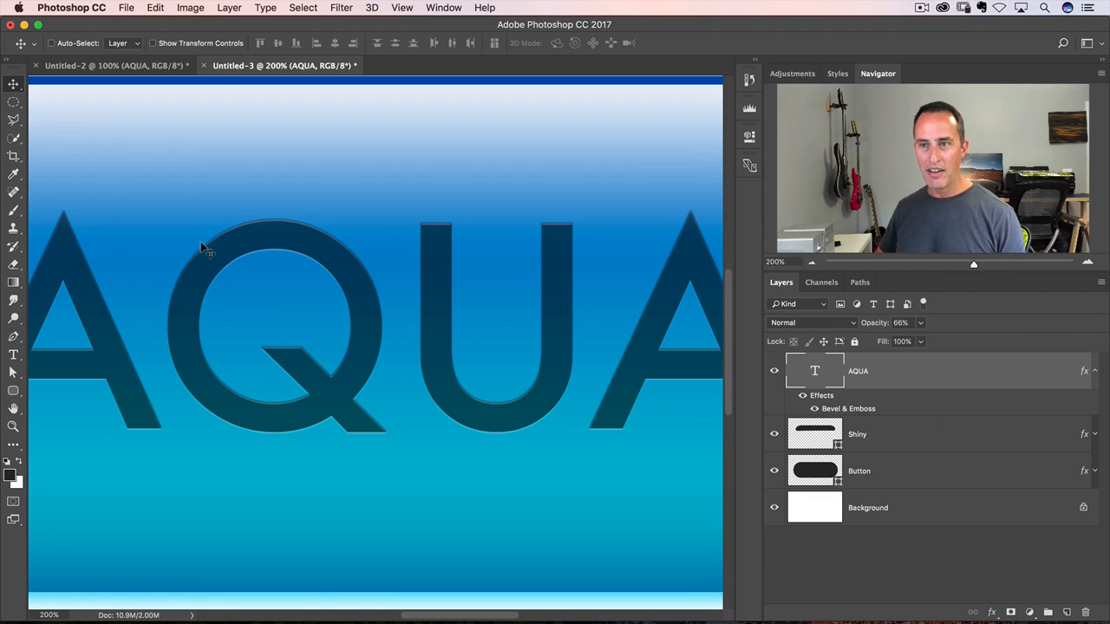
{"action": "mouse_move", "coordinate": [328, 246]}
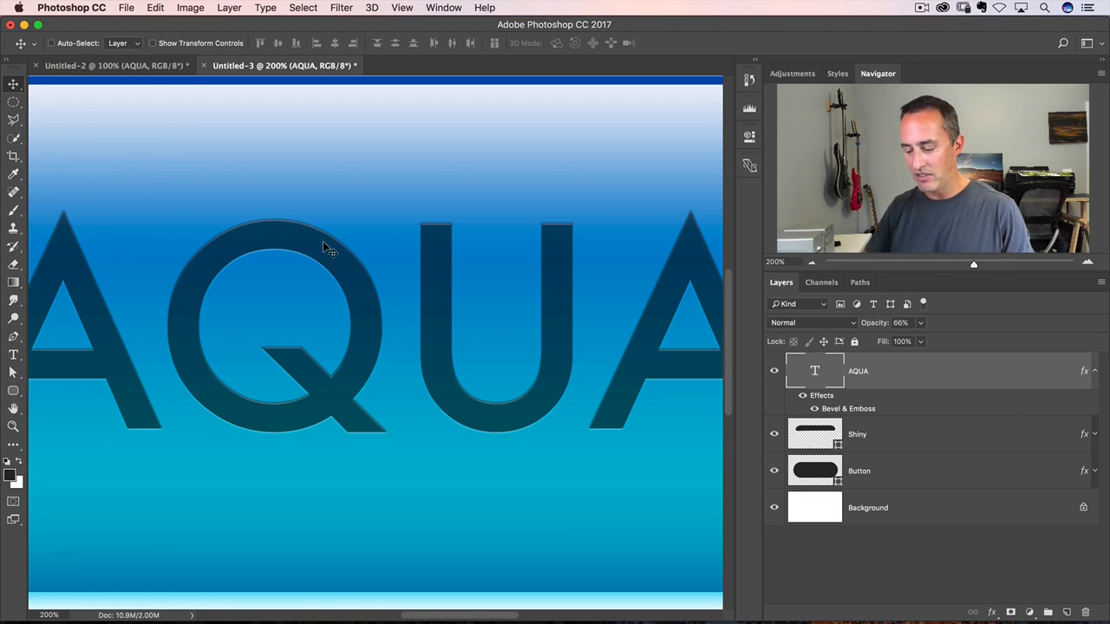